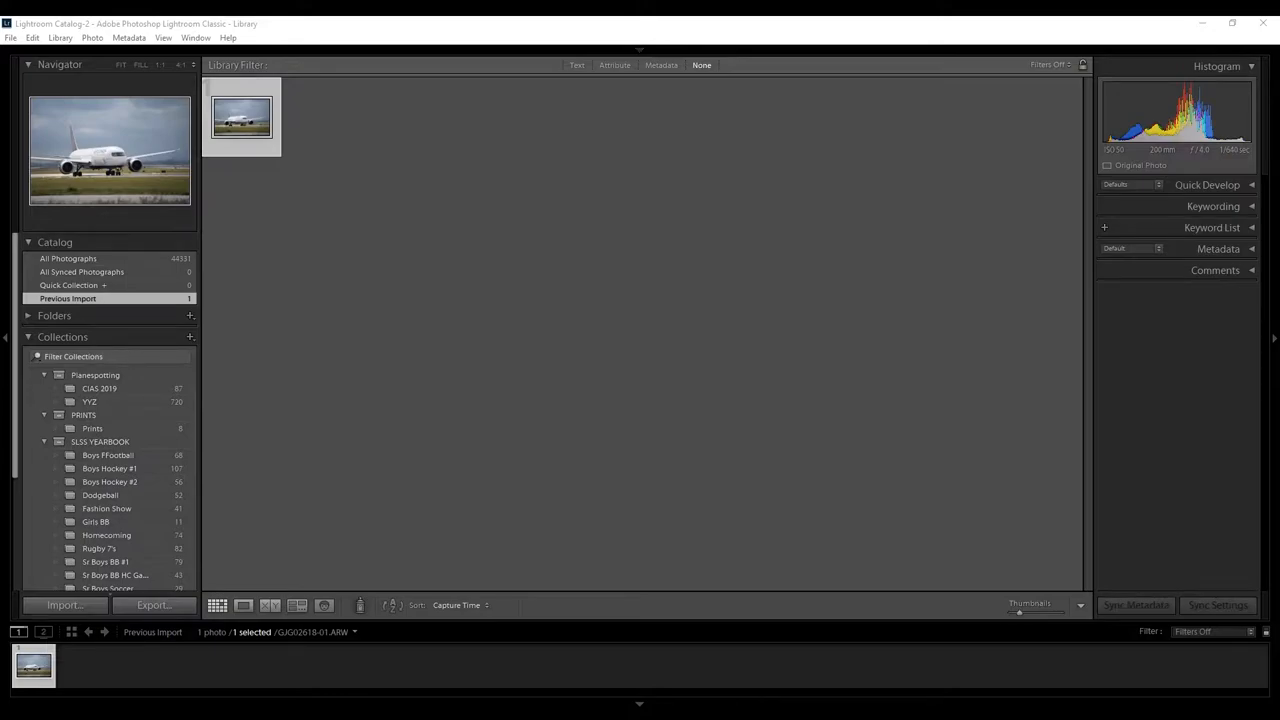
mouse_move(382, 59)
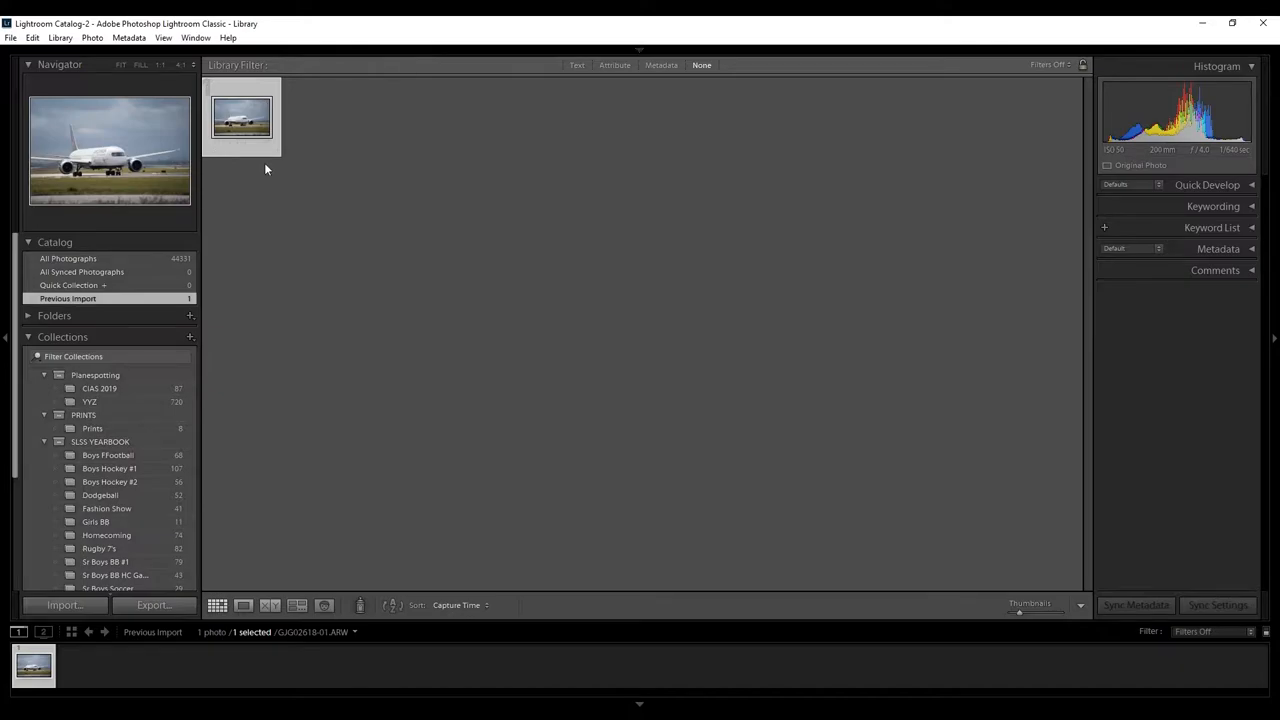
- Show the module picker bar above the Library holding the imported airliner photo
key(d)
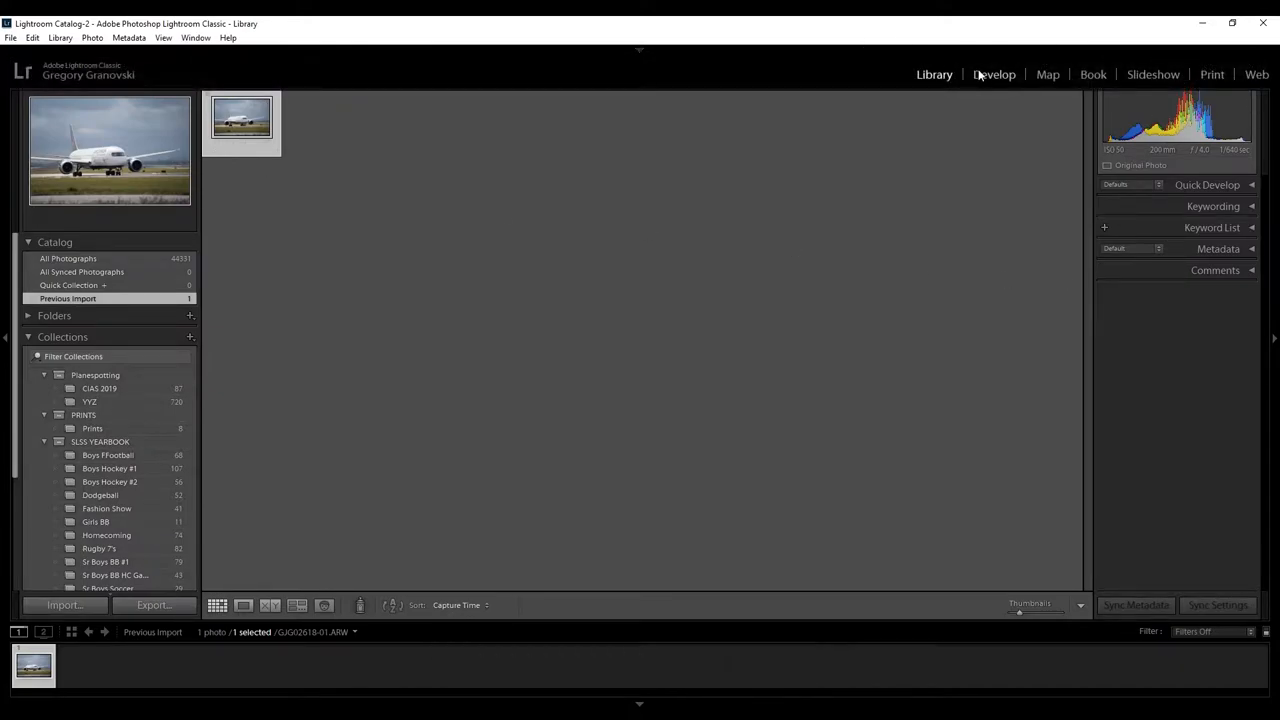
- In Develop, enable Remove Chromatic Aberration and Profile Corrections under Lens Corrections
click(994, 74)
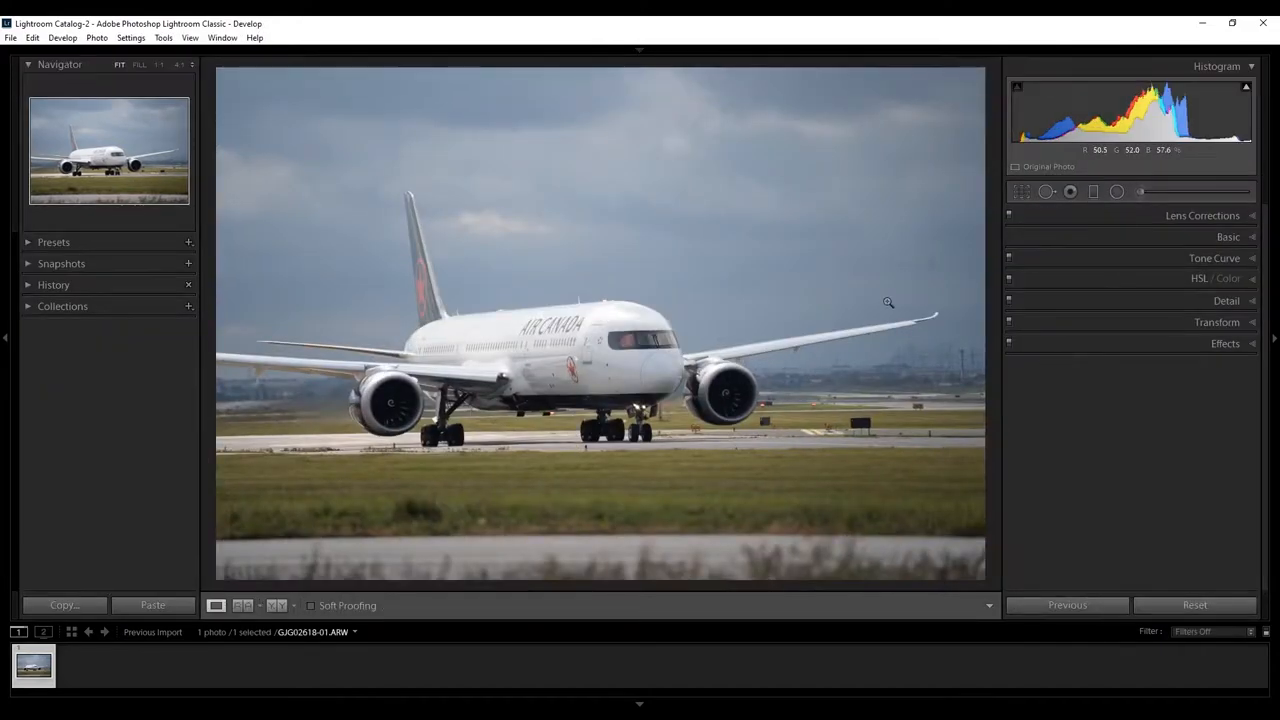
mouse_move(1082, 213)
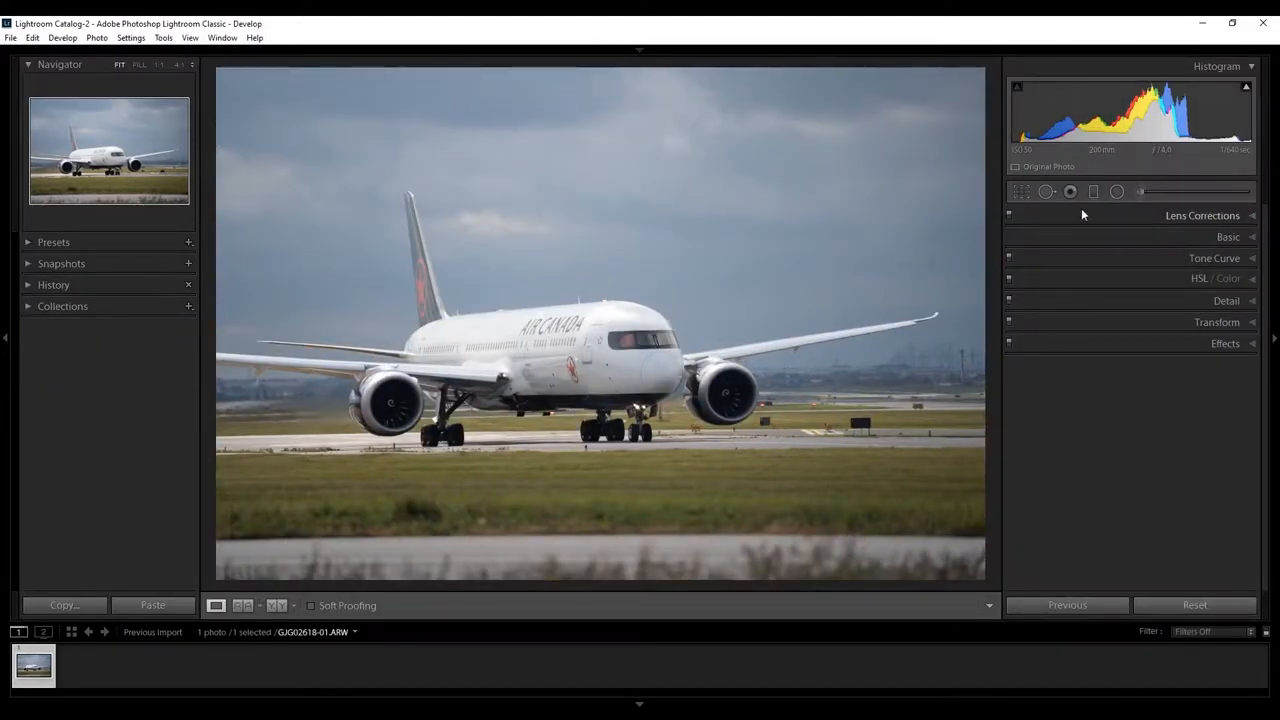
click(1202, 215)
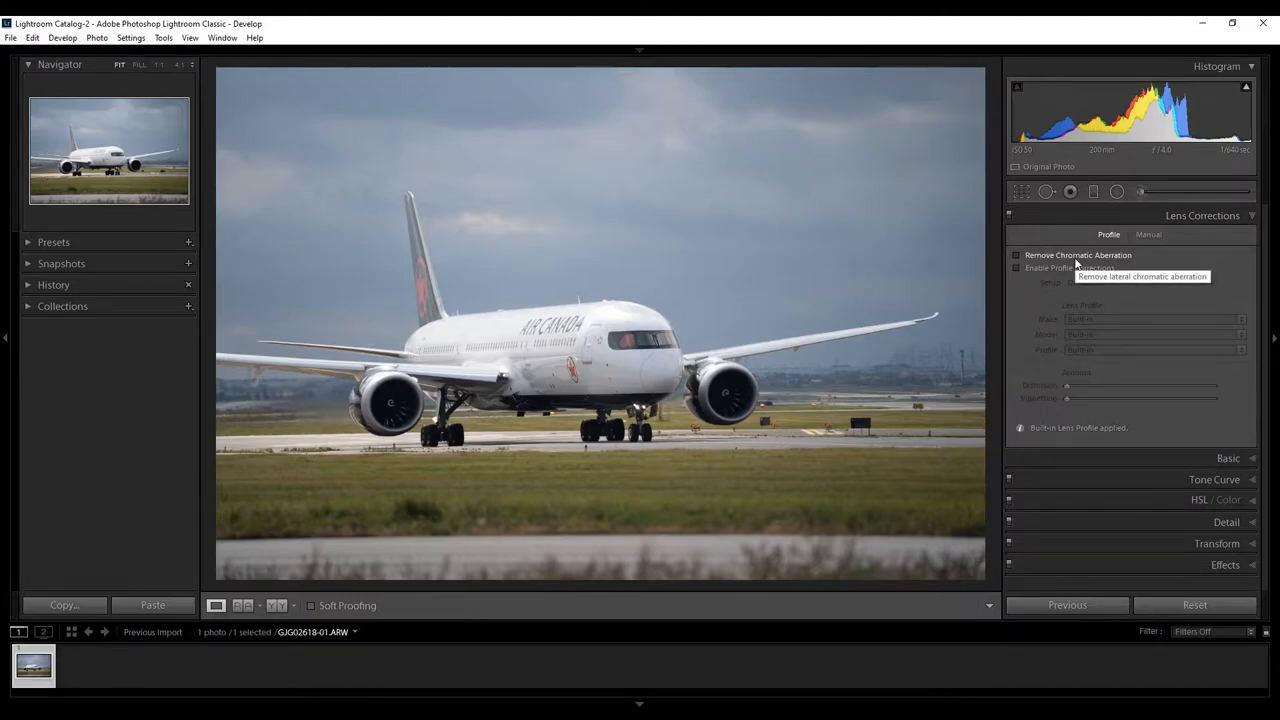
click(1017, 255)
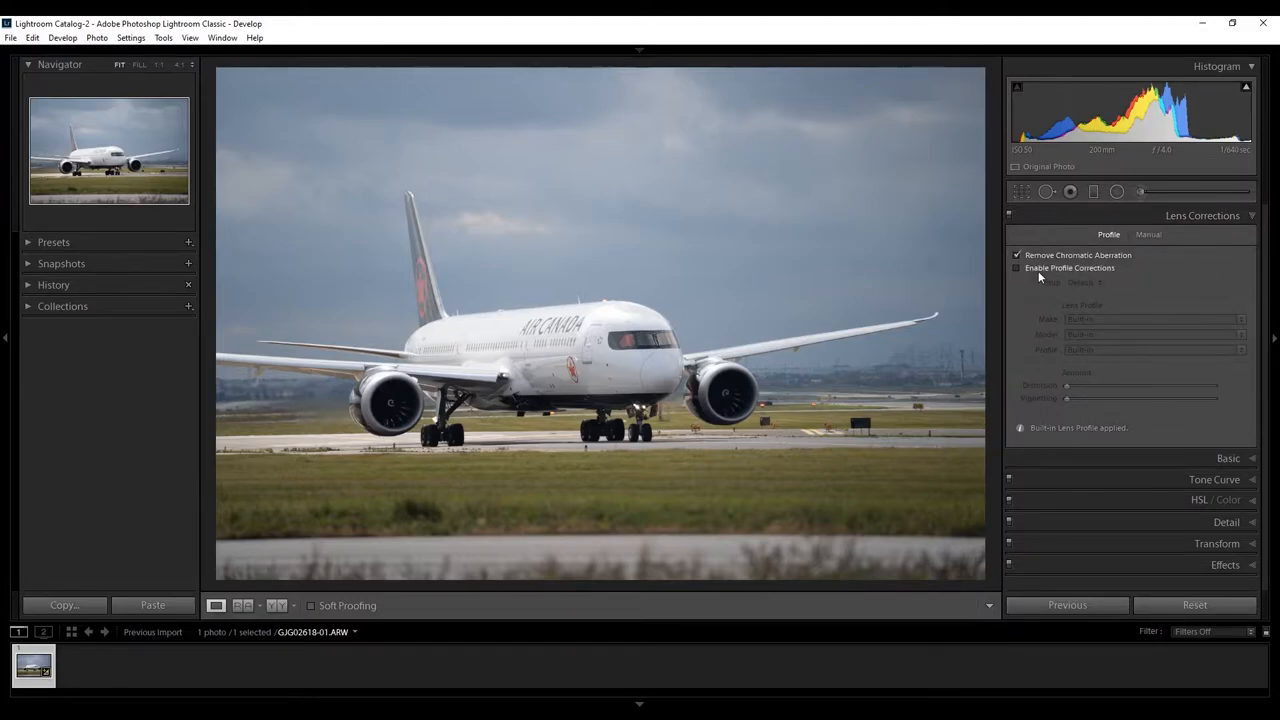
click(1017, 268)
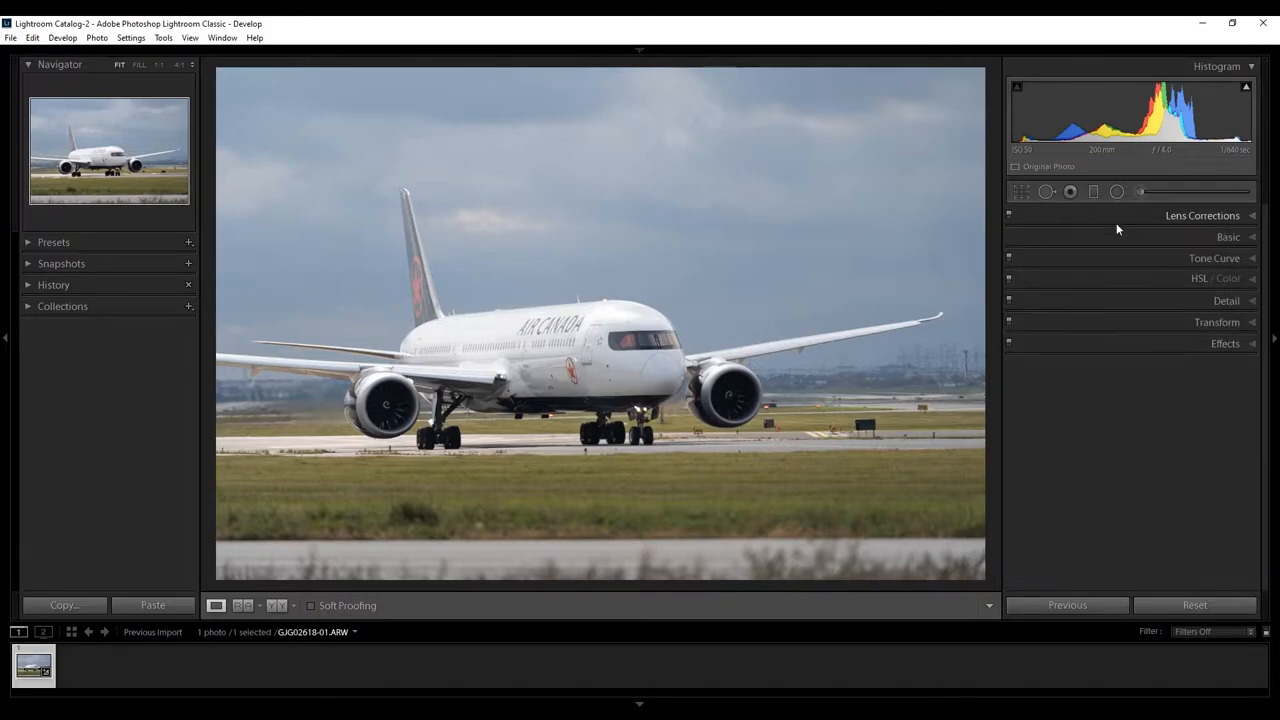
mouse_move(1021, 191)
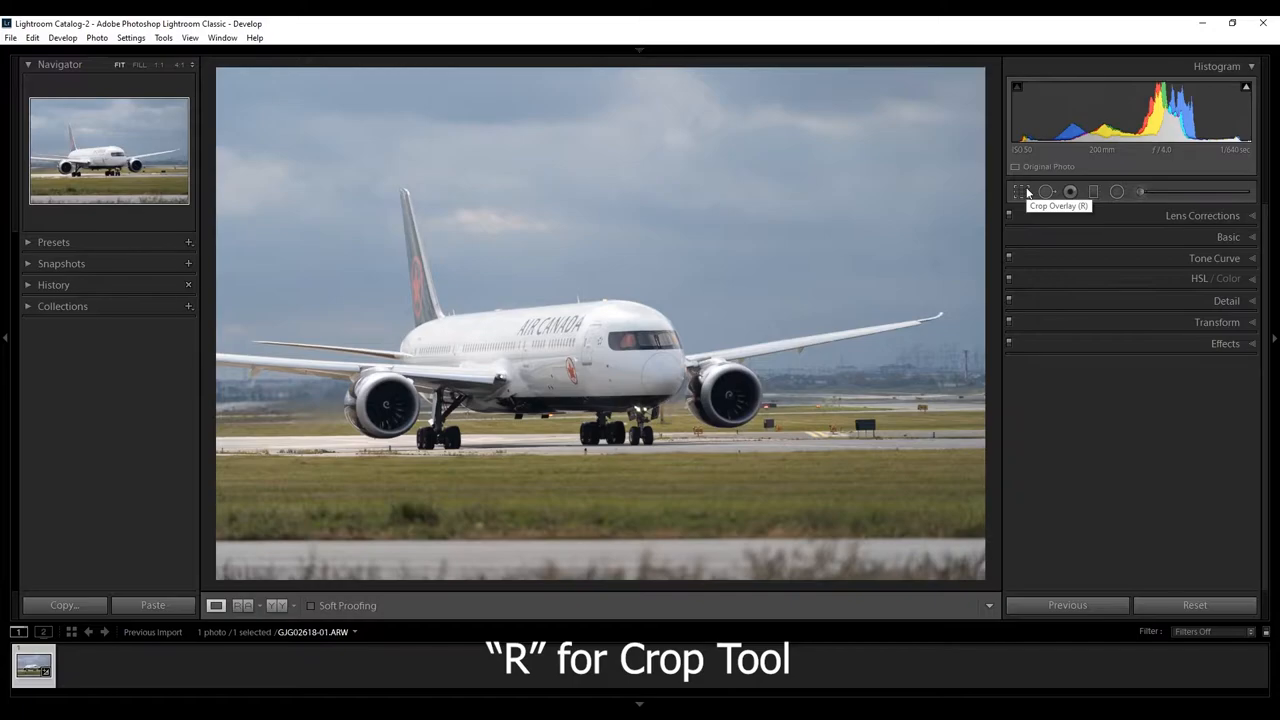
- Crop the photo to a 16 x 9 ratio, tightened around the airliner, and apply it
key(r)
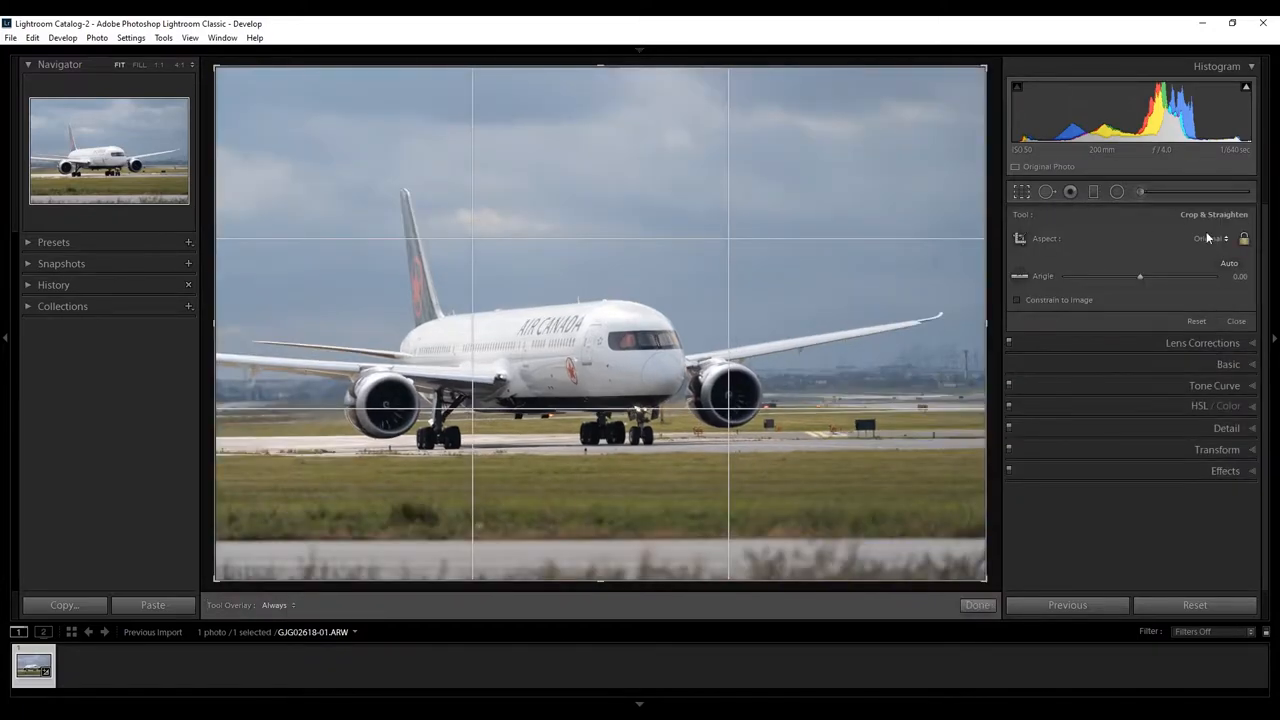
click(1210, 238)
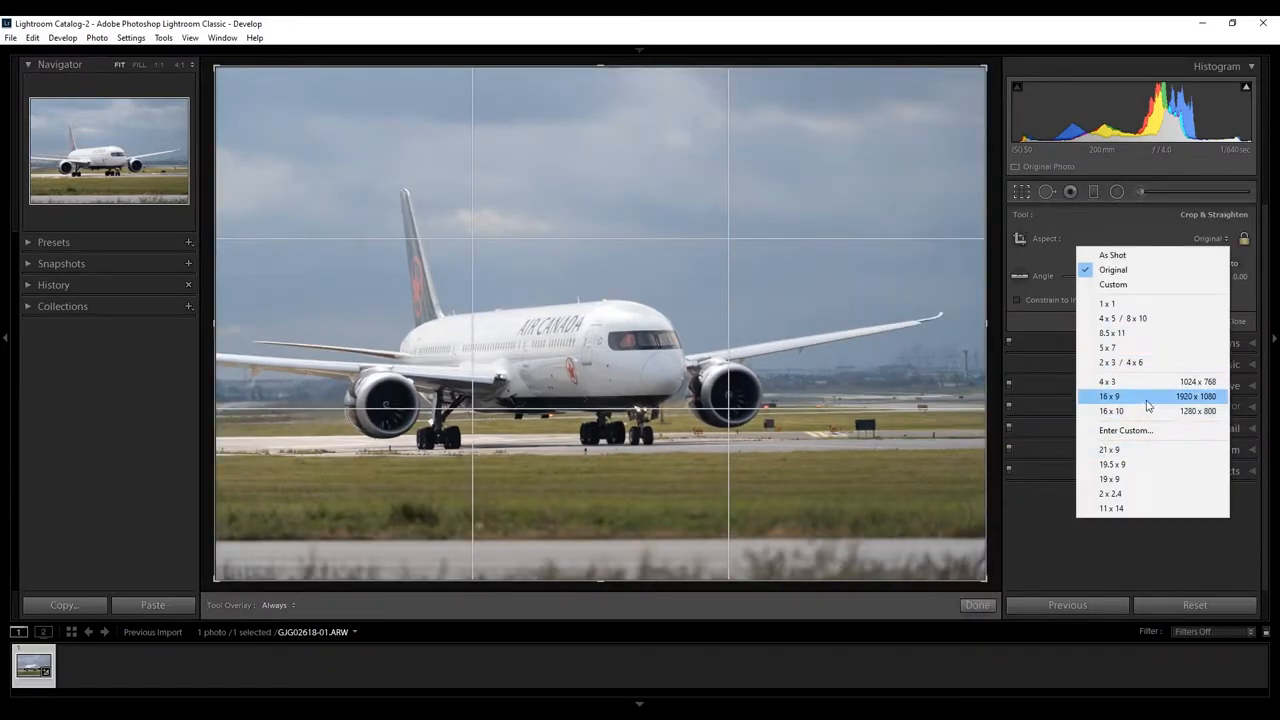
click(1108, 396)
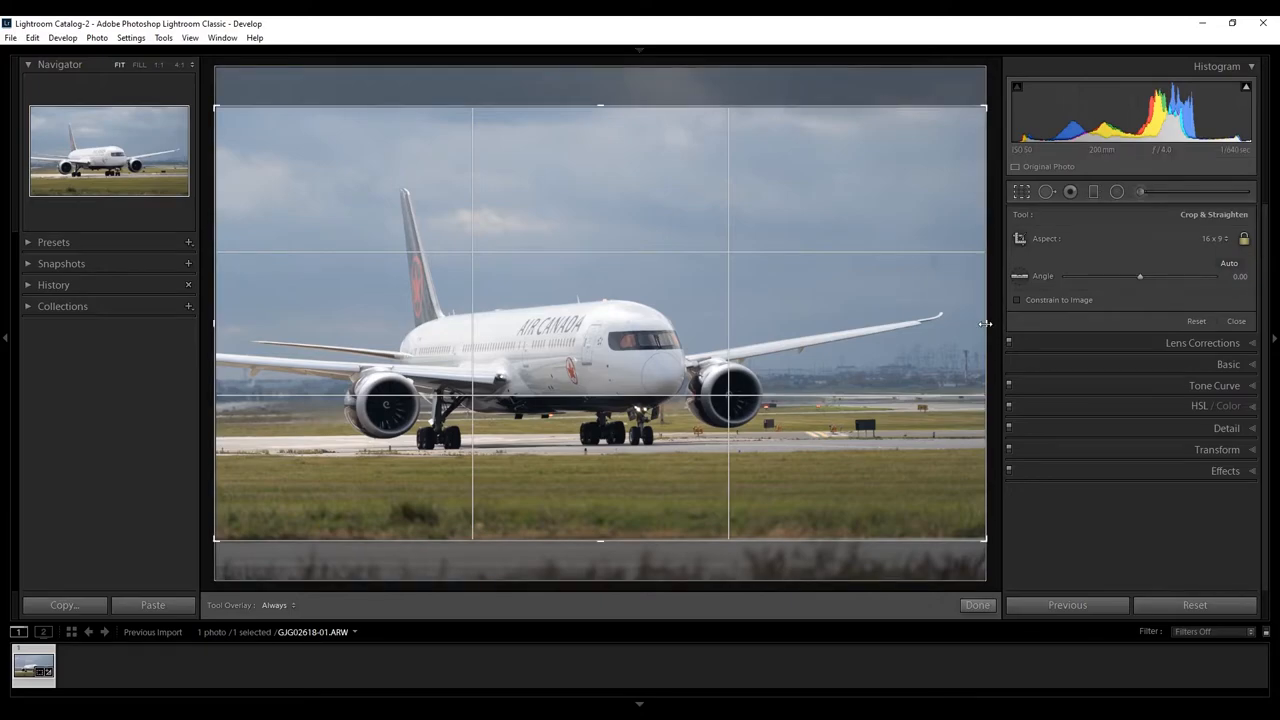
drag(985, 323, 897, 335)
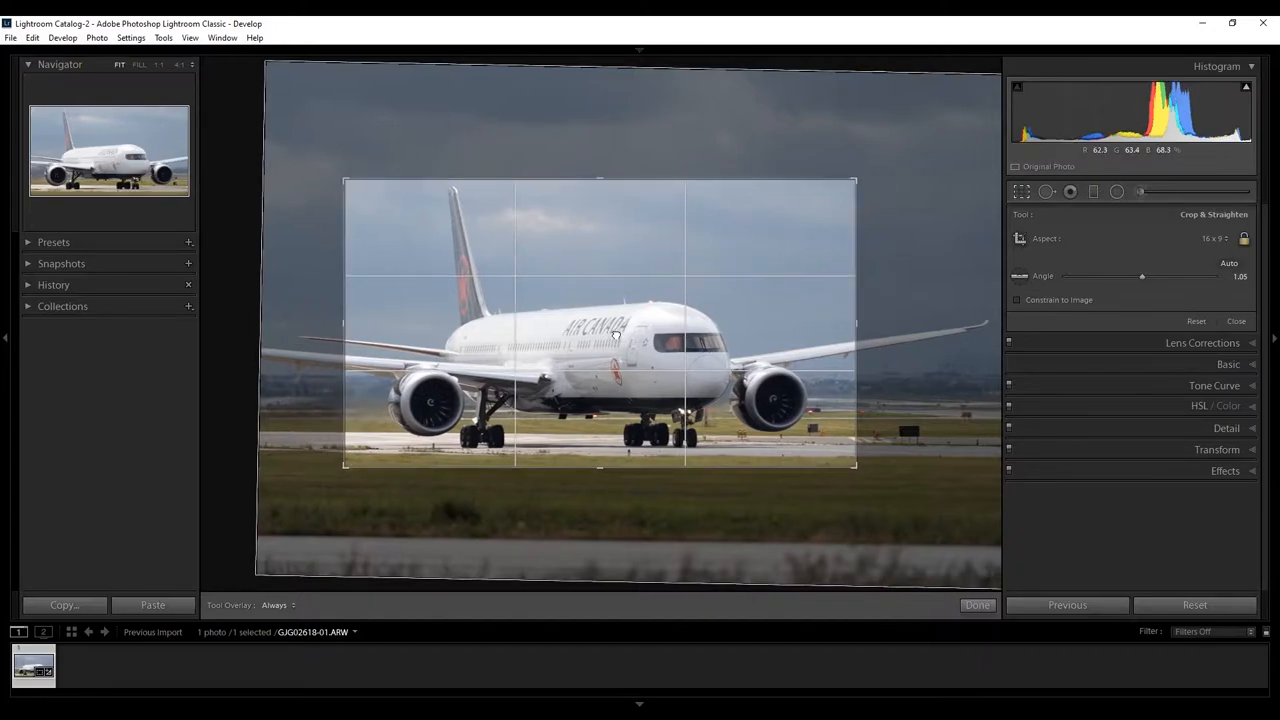
click(977, 605)
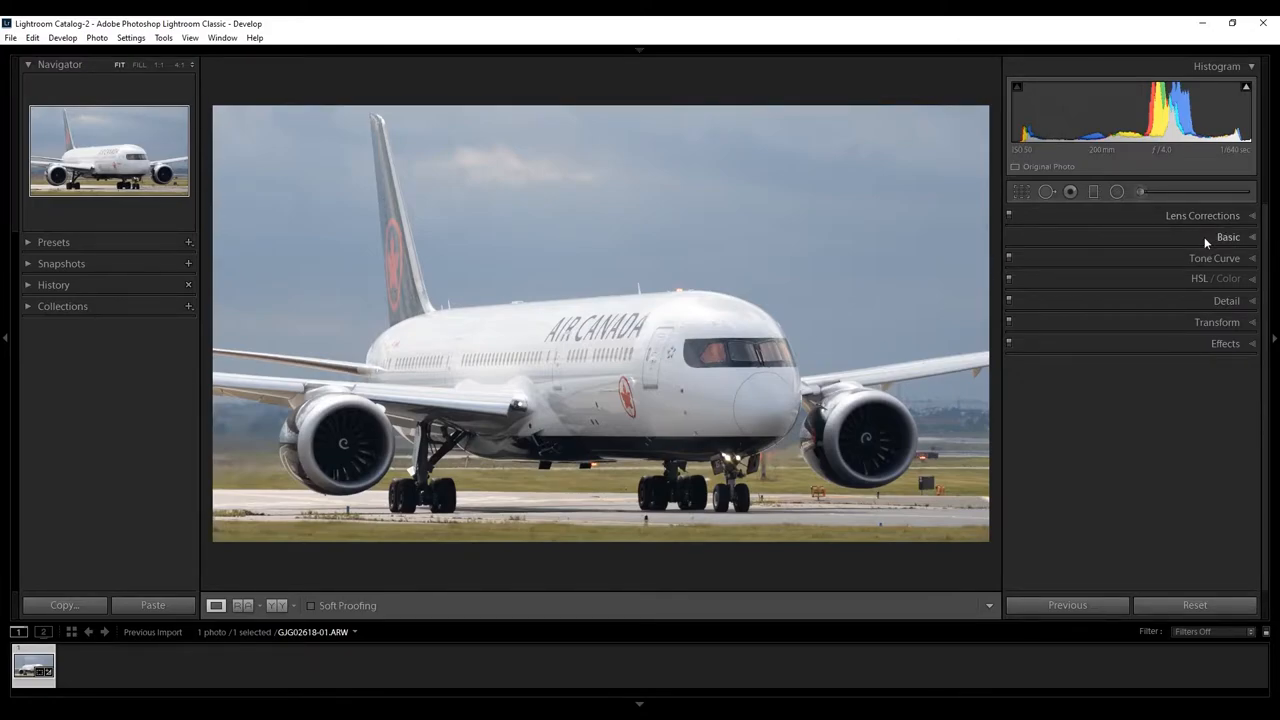
- Apply the Adobe Vivid profile and Auto tone in the Basic panel
click(1228, 237)
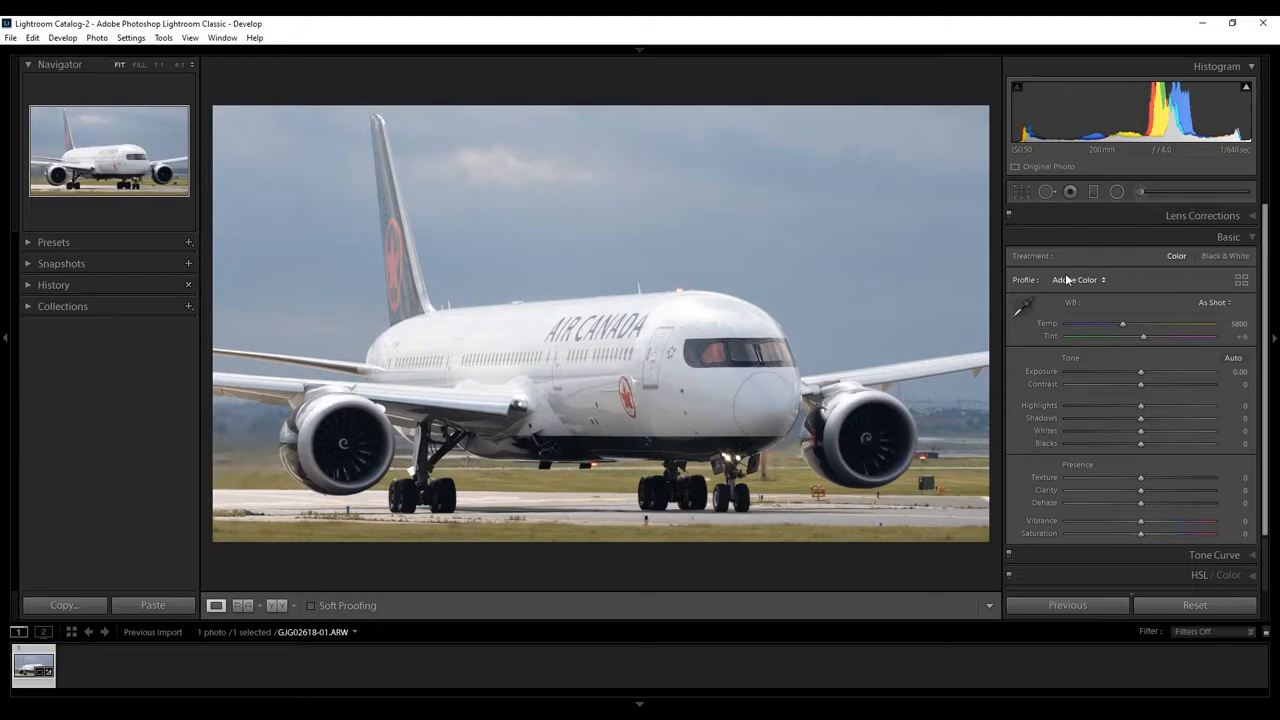
mouse_move(1074, 306)
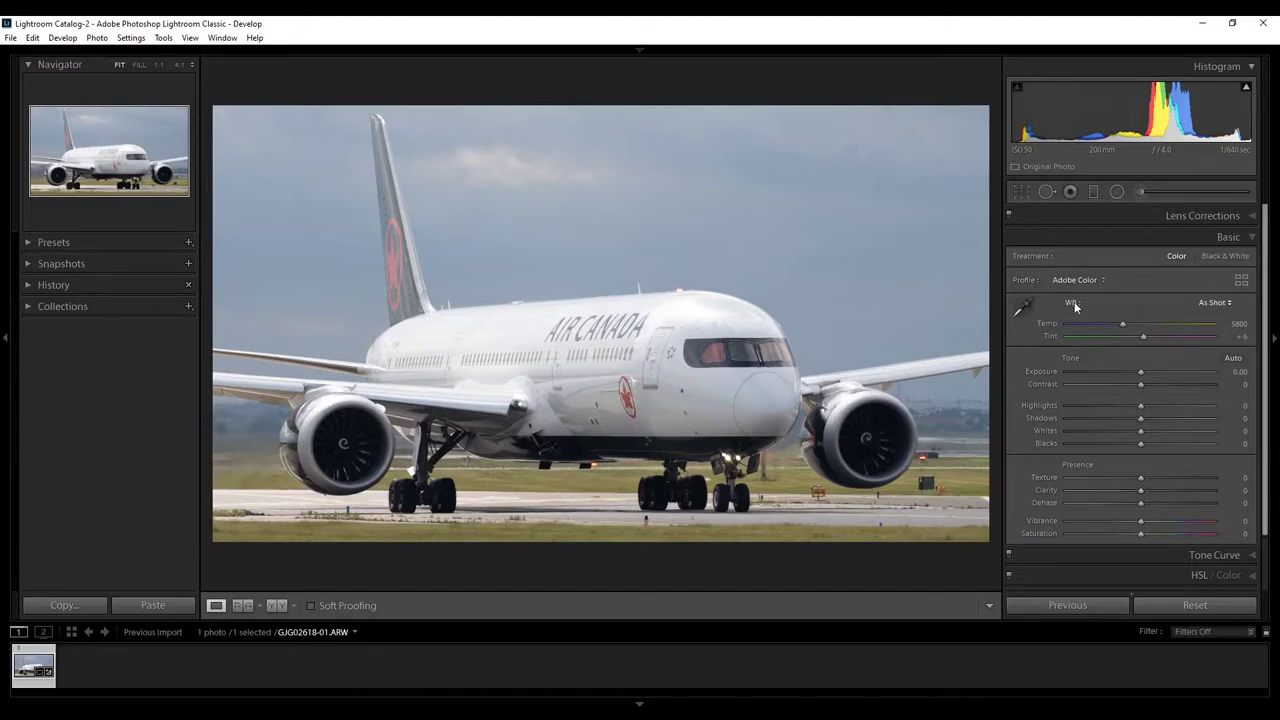
click(1075, 279)
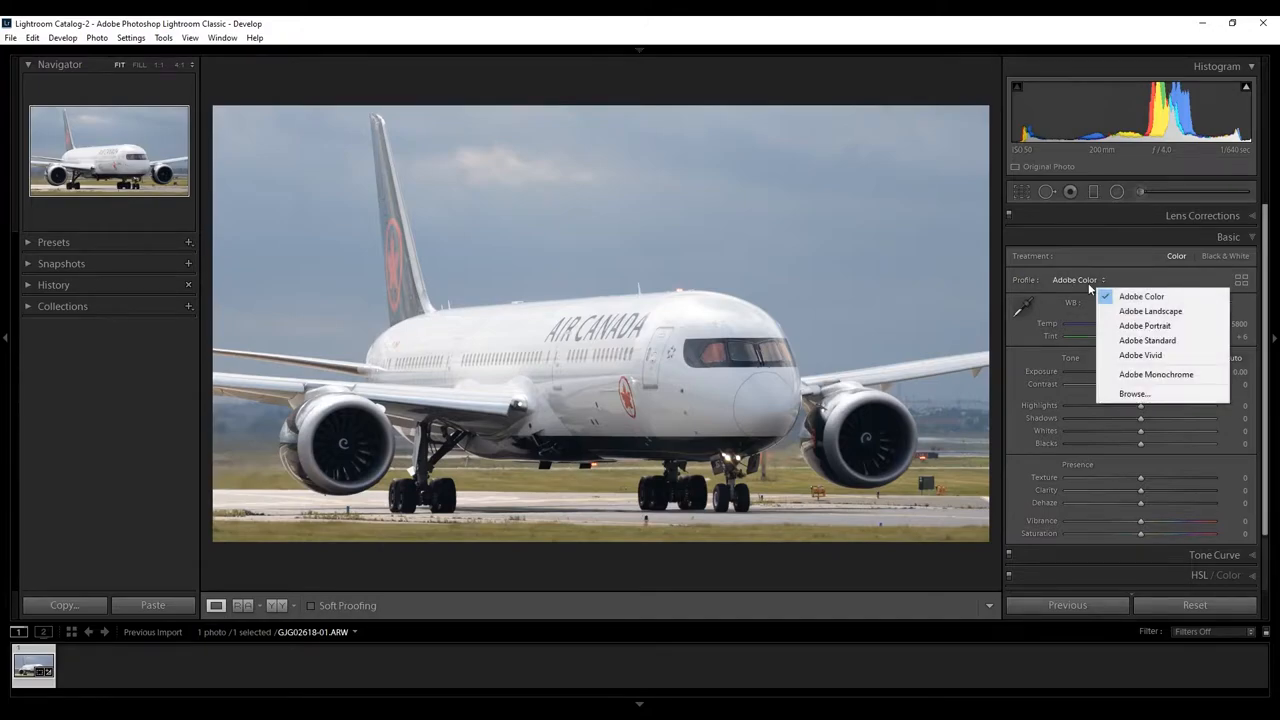
click(1140, 355)
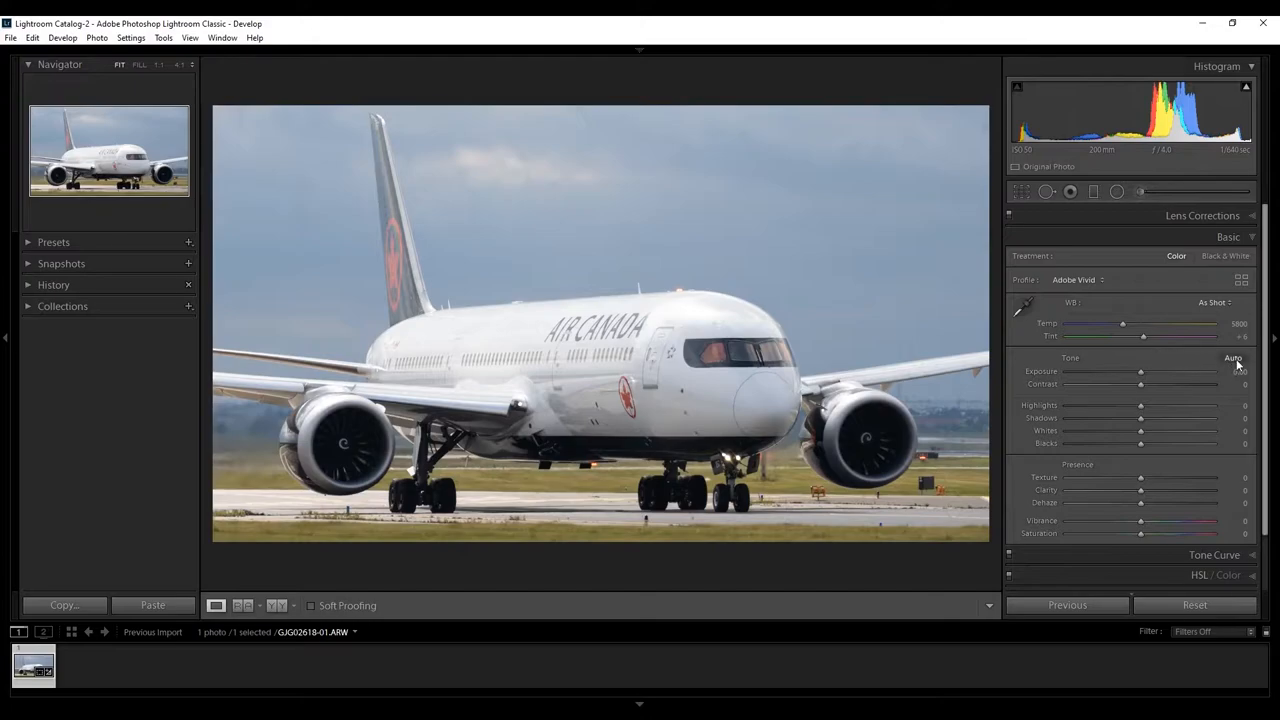
click(1233, 358)
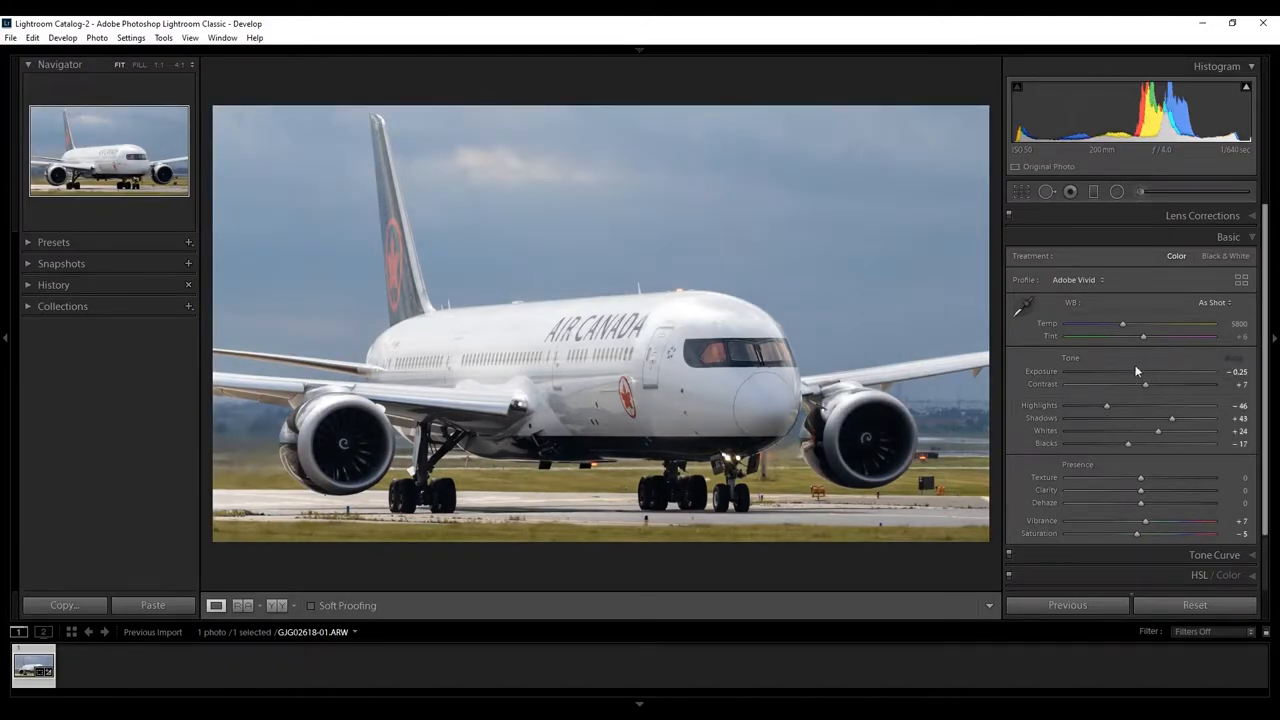
- Raise contrast and shadows, lower highlights and whites, fine-tune blacks, and add texture
drag(1145, 384, 1158, 384)
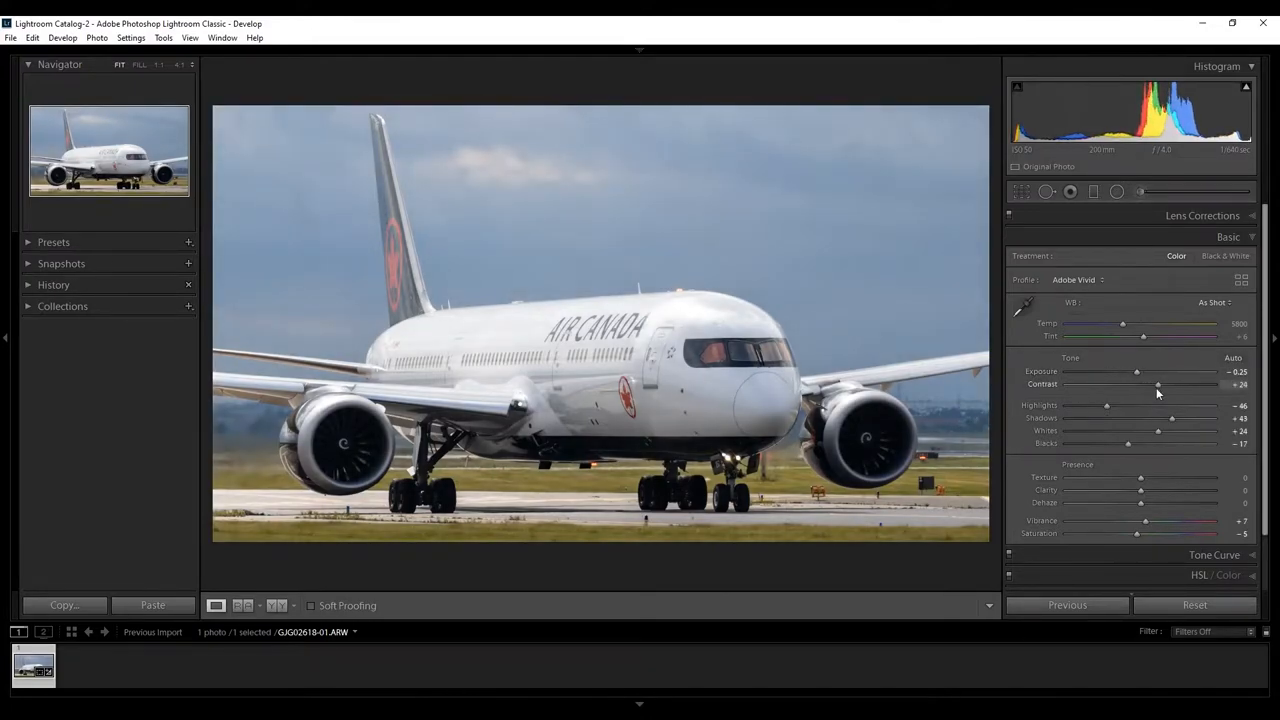
drag(1172, 418, 1205, 418)
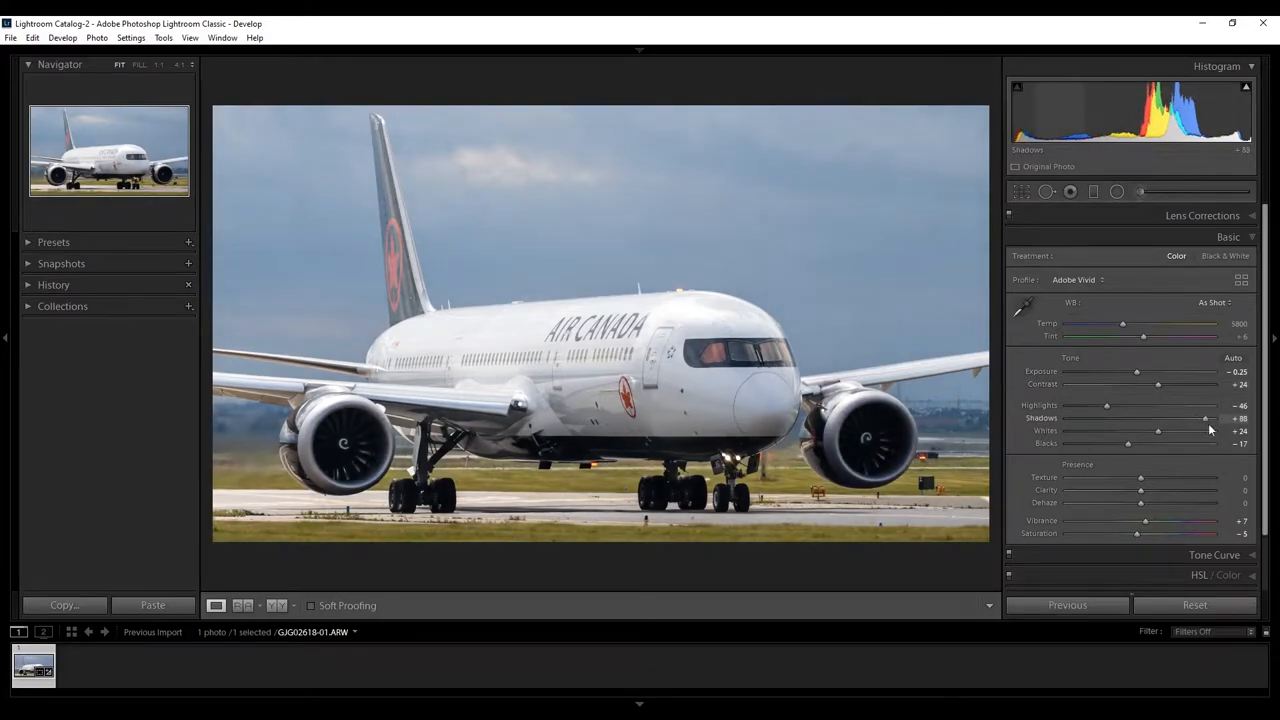
drag(1205, 418, 1215, 418)
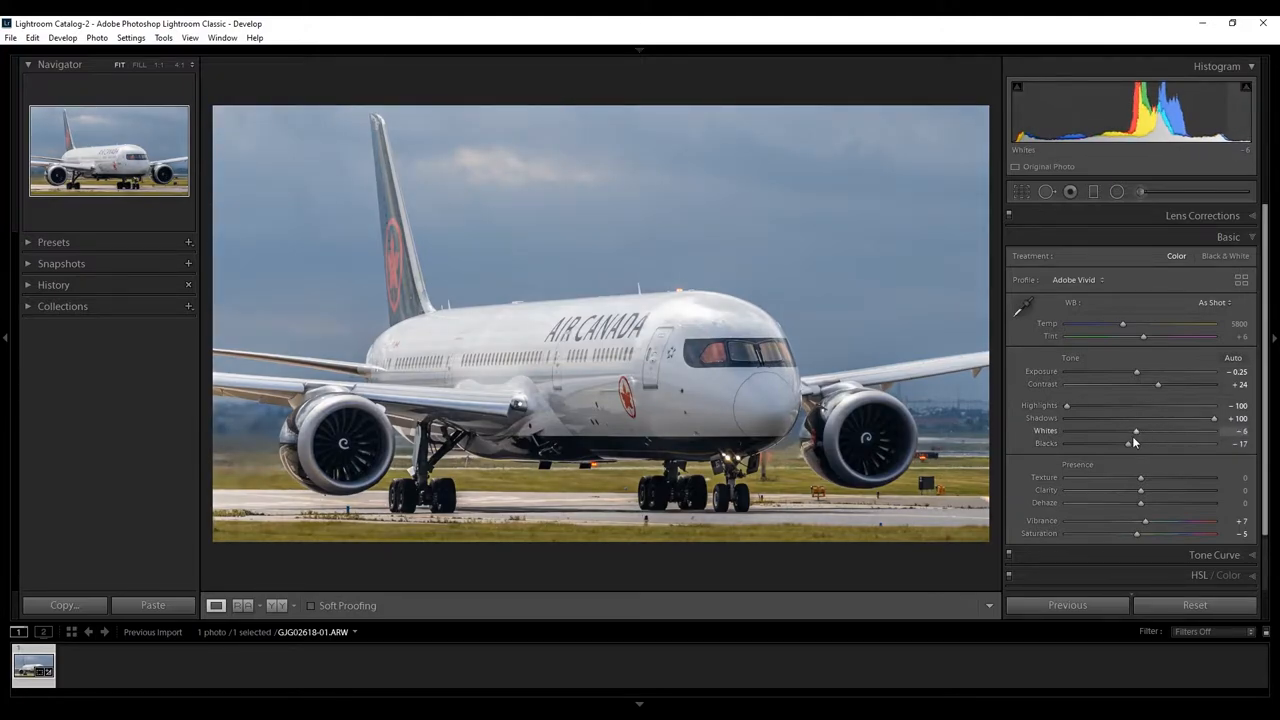
drag(1130, 443, 1127, 443)
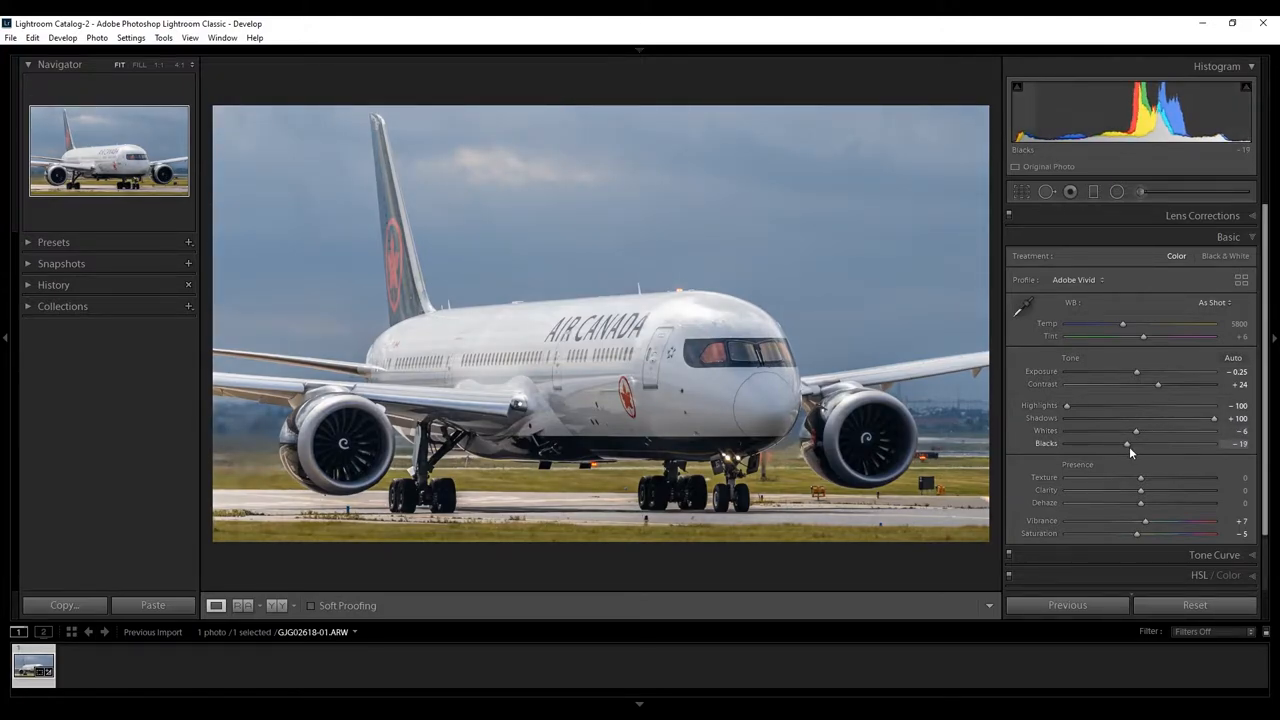
drag(1127, 443, 1142, 443)
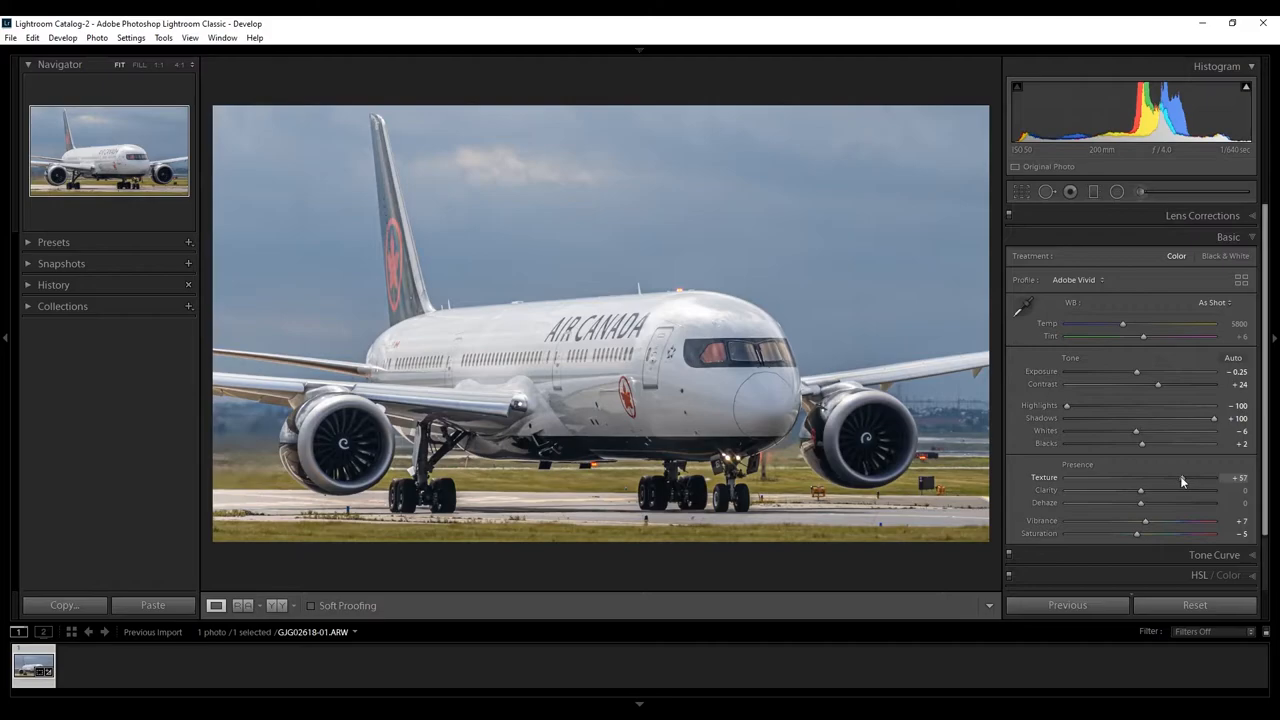
drag(1183, 477, 1180, 477)
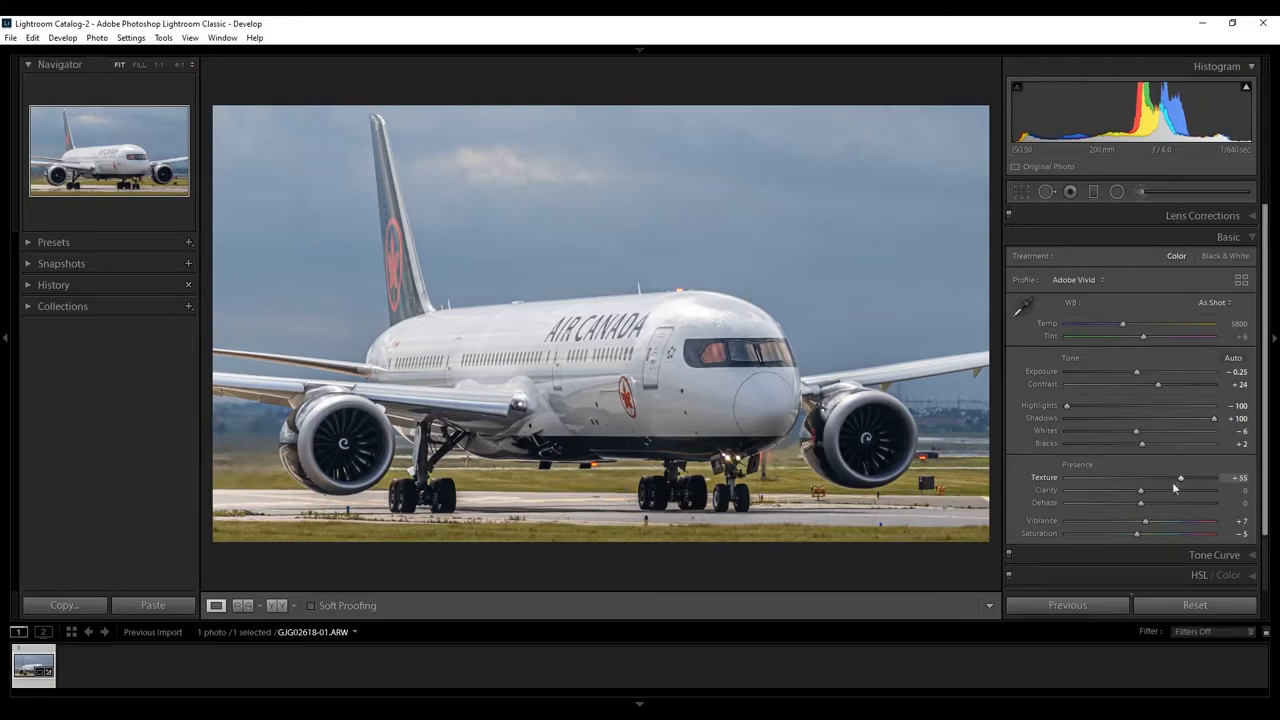
drag(1139, 490, 1160, 490)
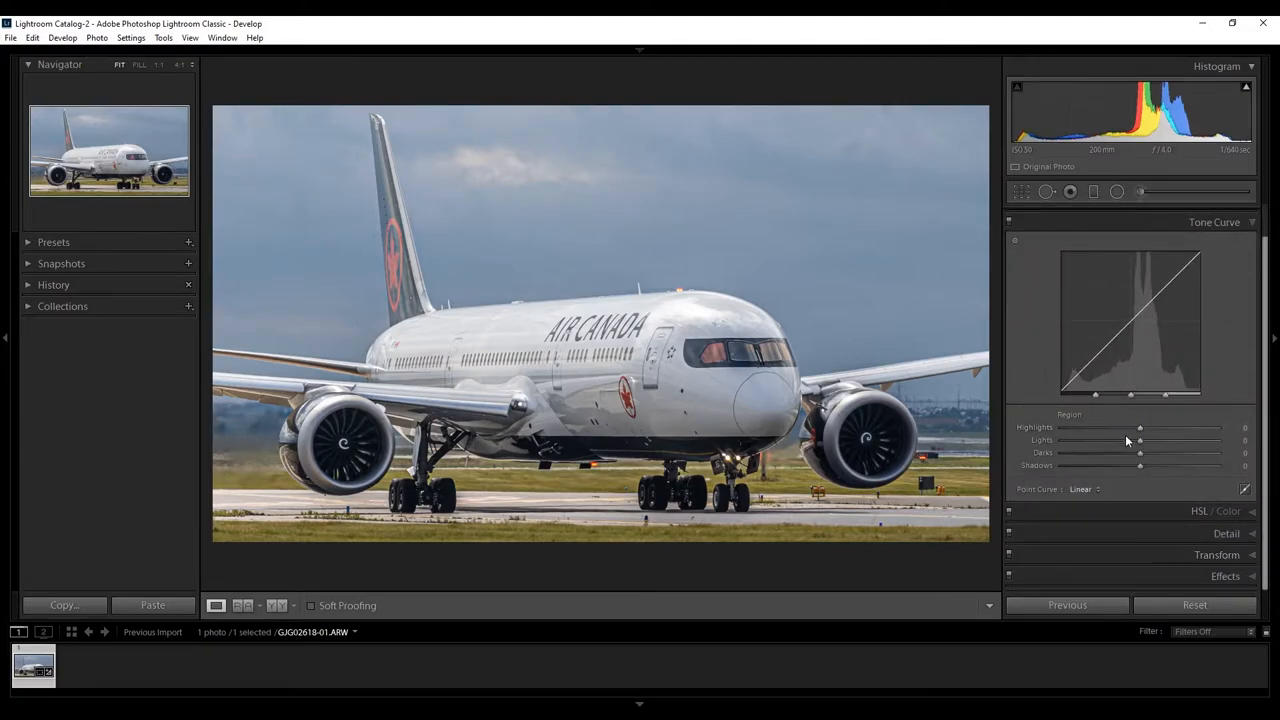
- Set the tone curve to Highlights -32, Lights -25, Darks +12 and Shadows +27
drag(1140, 427, 1115, 427)
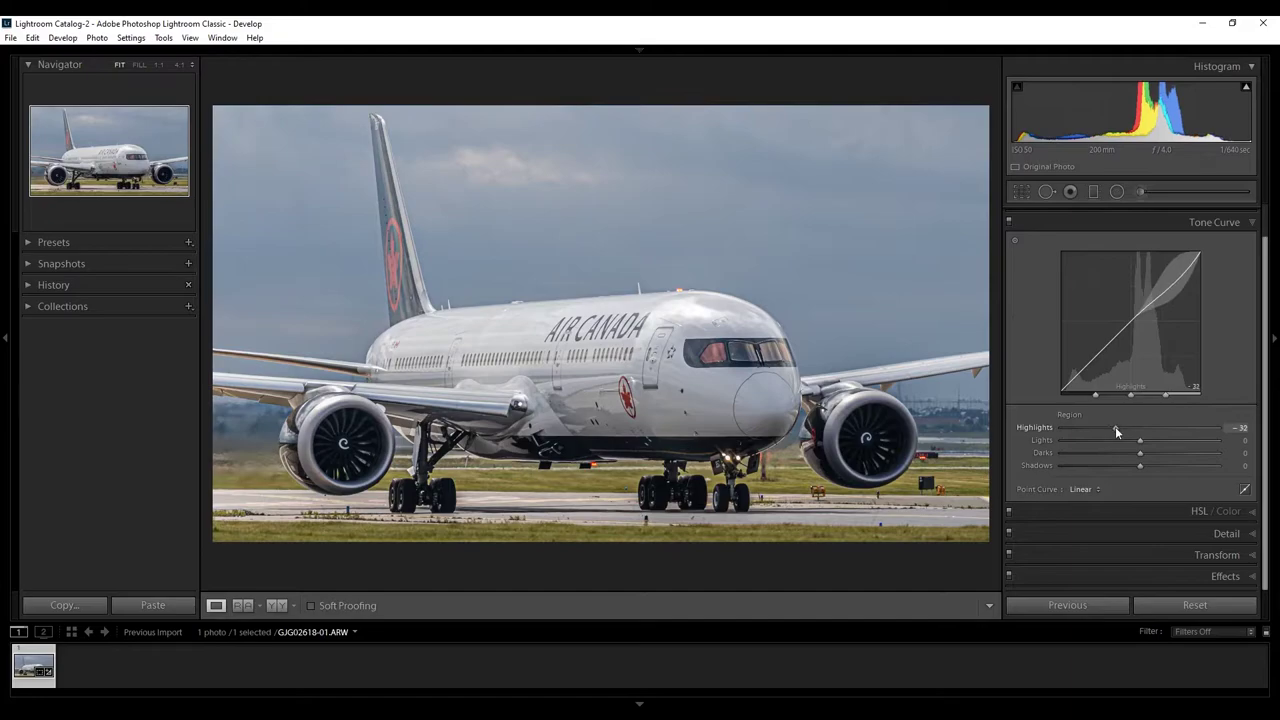
drag(1140, 440, 1120, 445)
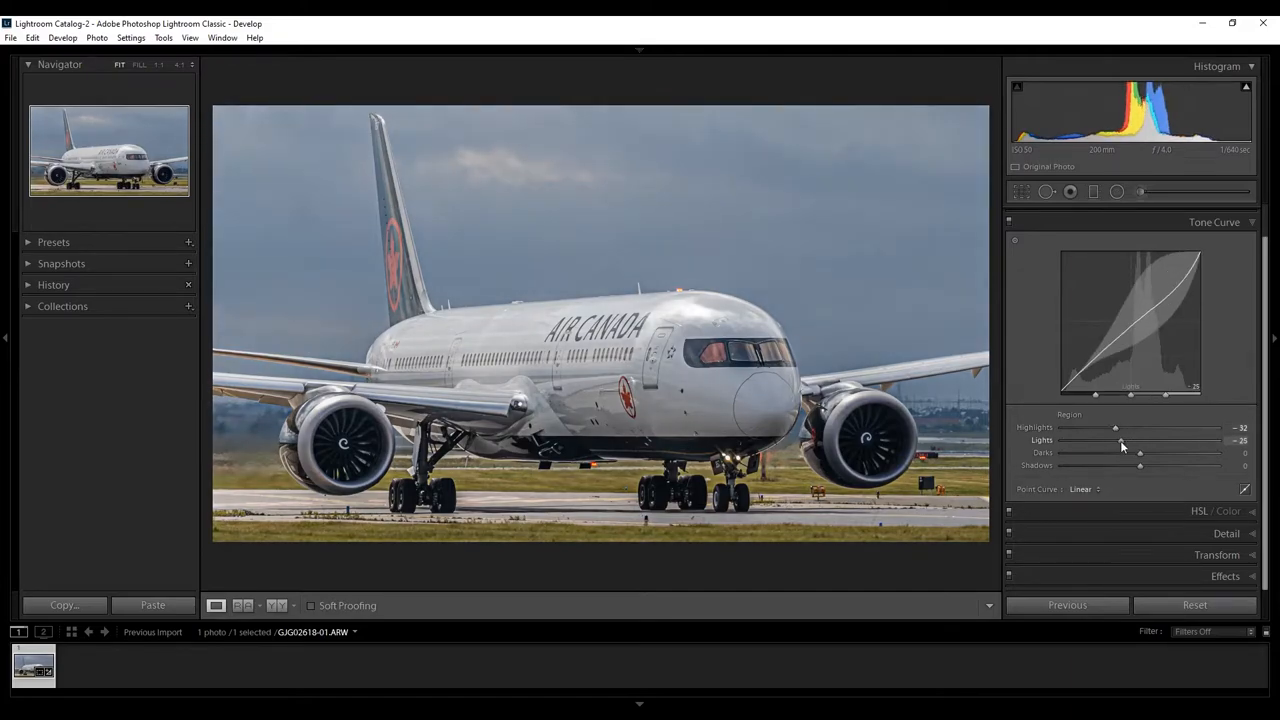
drag(1140, 452, 1140, 452)
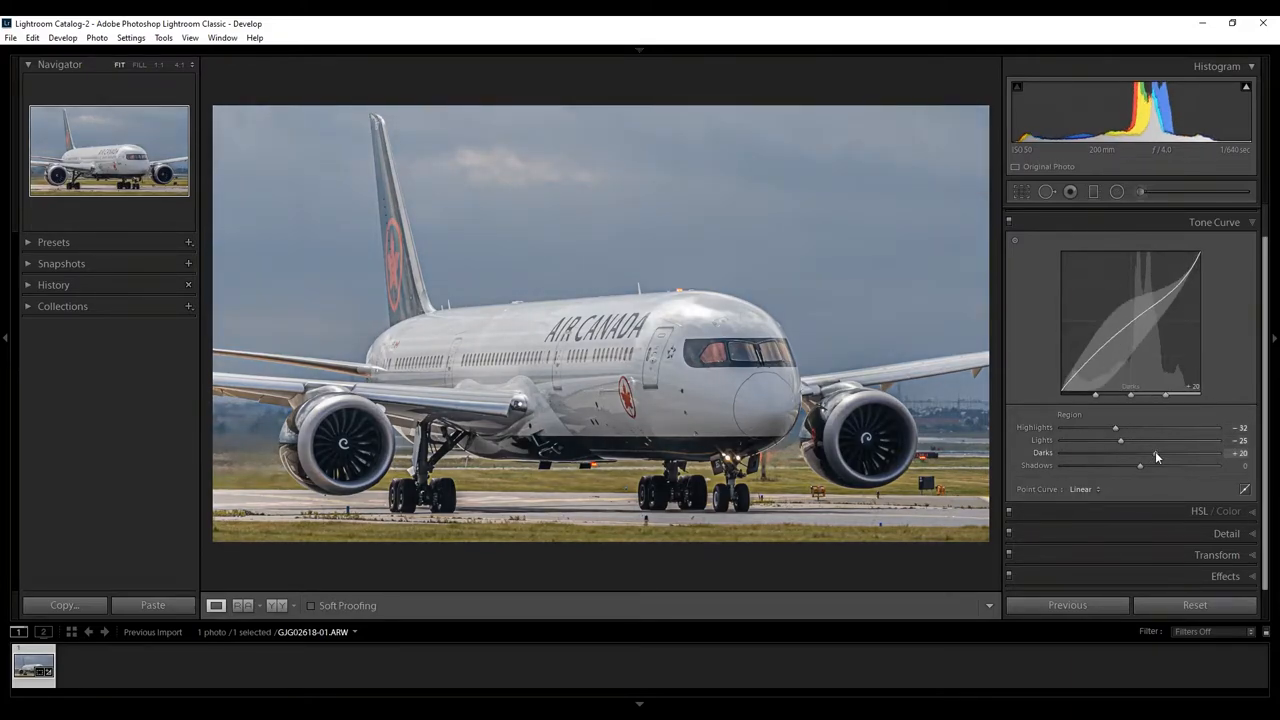
drag(1169, 465, 1141, 465)
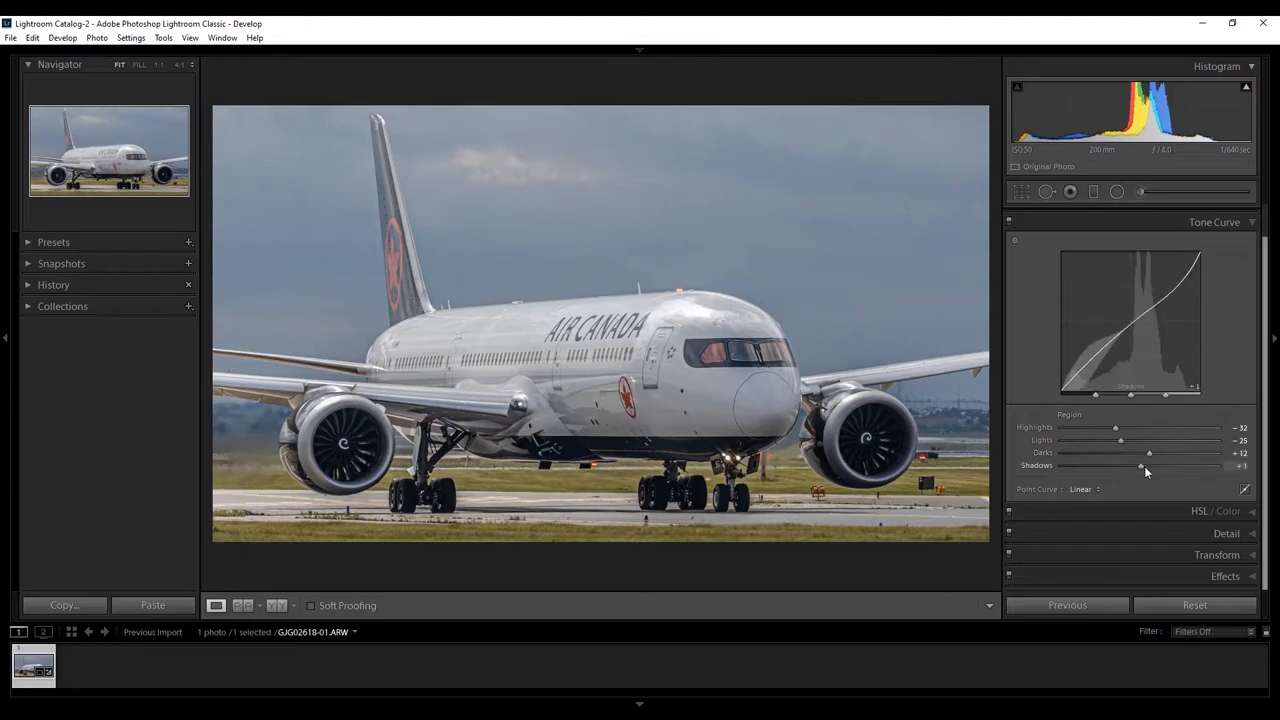
drag(1140, 466, 1190, 466)
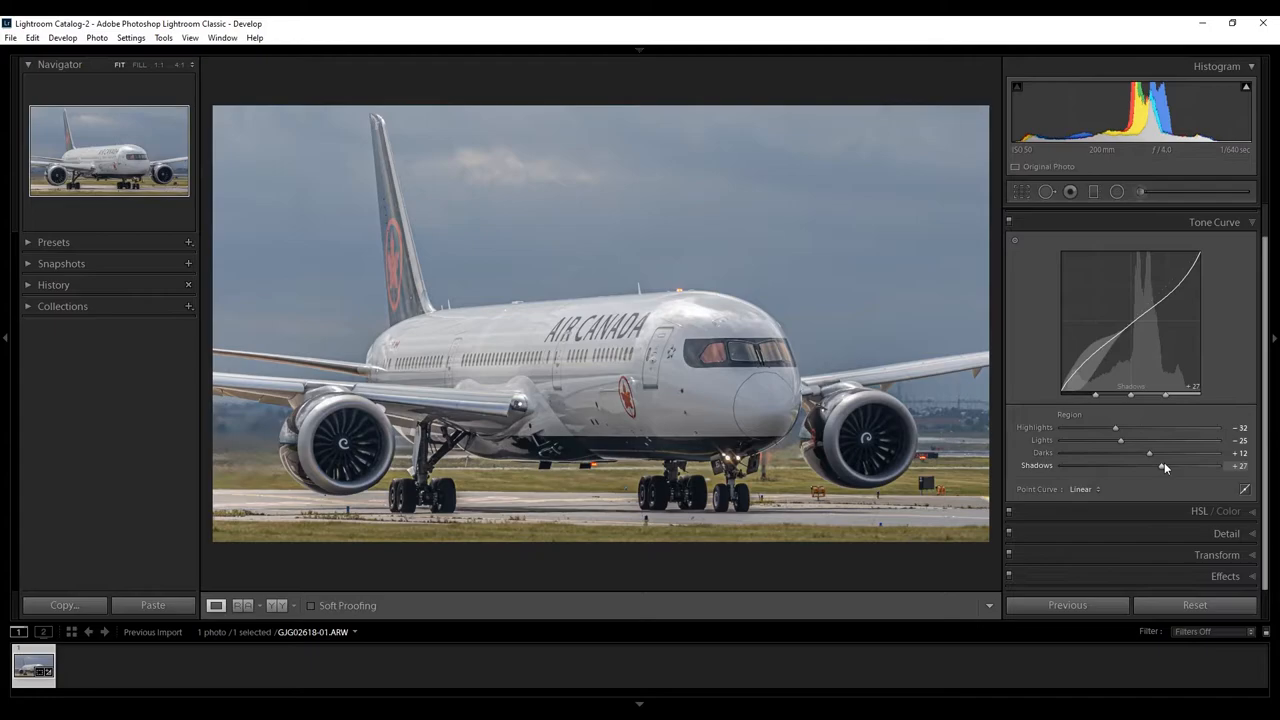
- Set HSL saturation to Red +54, Orange +39, Yellow +31 and Green +60
click(1212, 511)
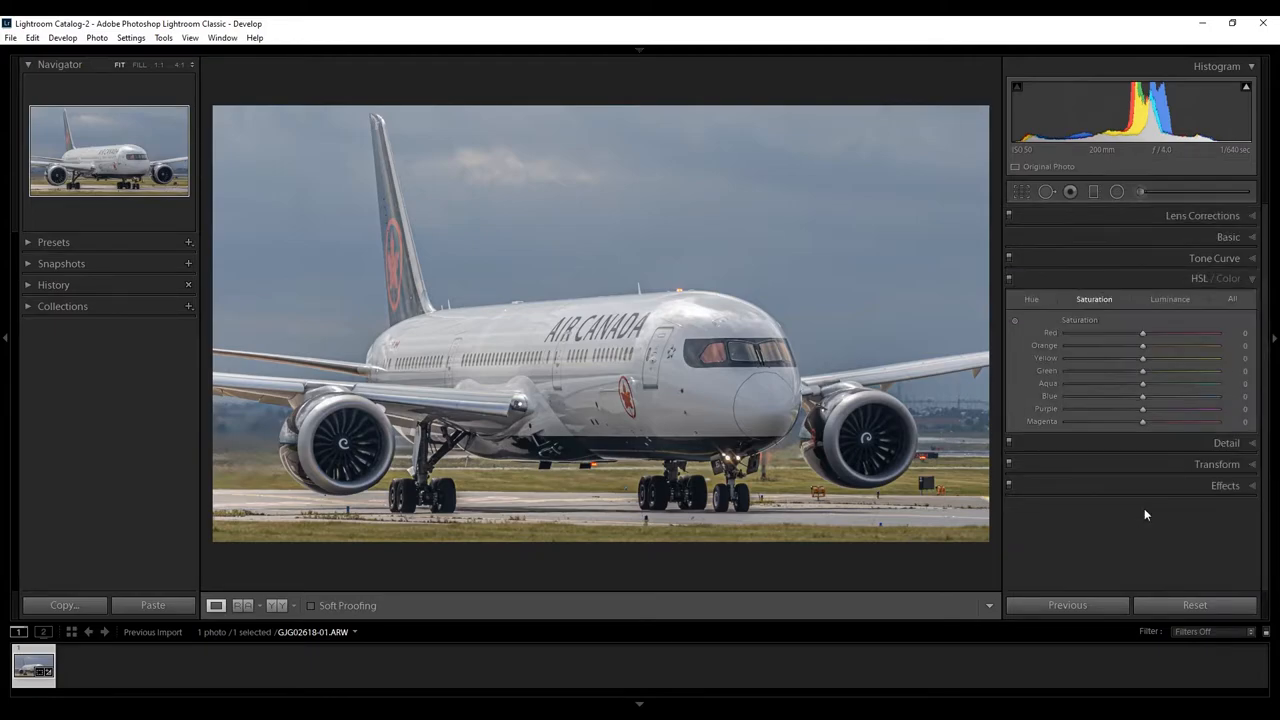
mouse_move(1097, 323)
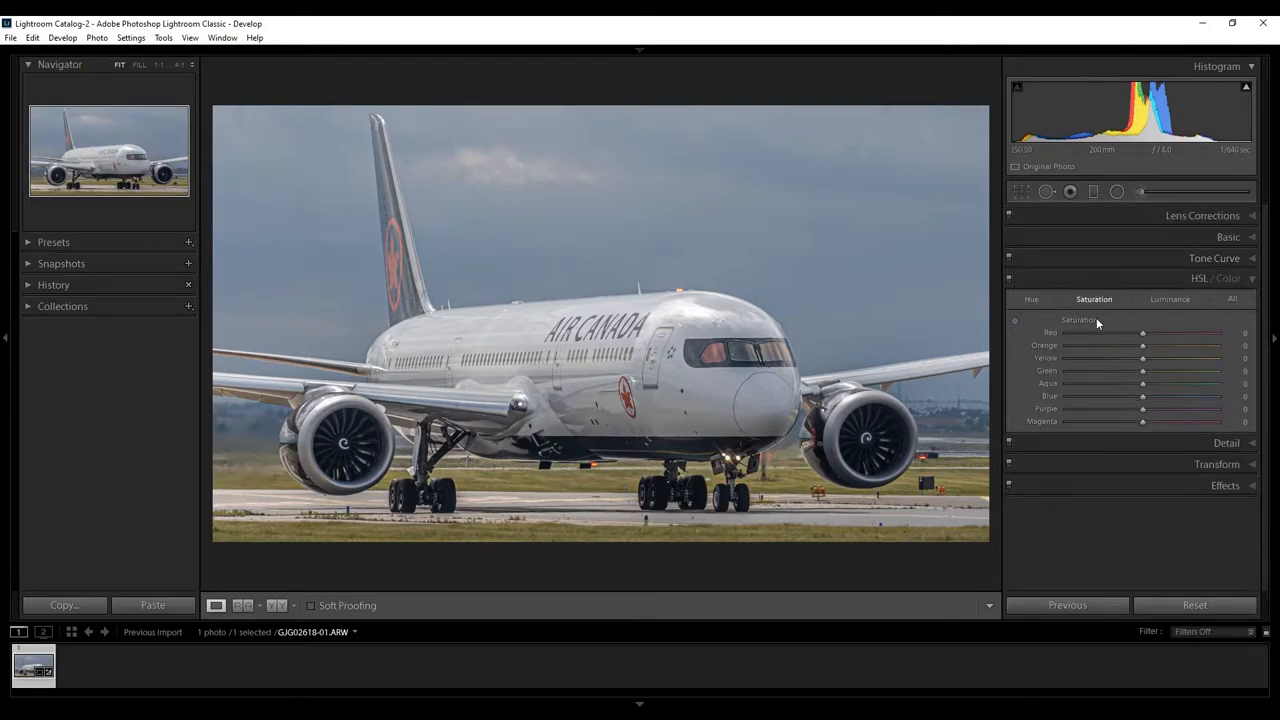
mouse_move(1163, 328)
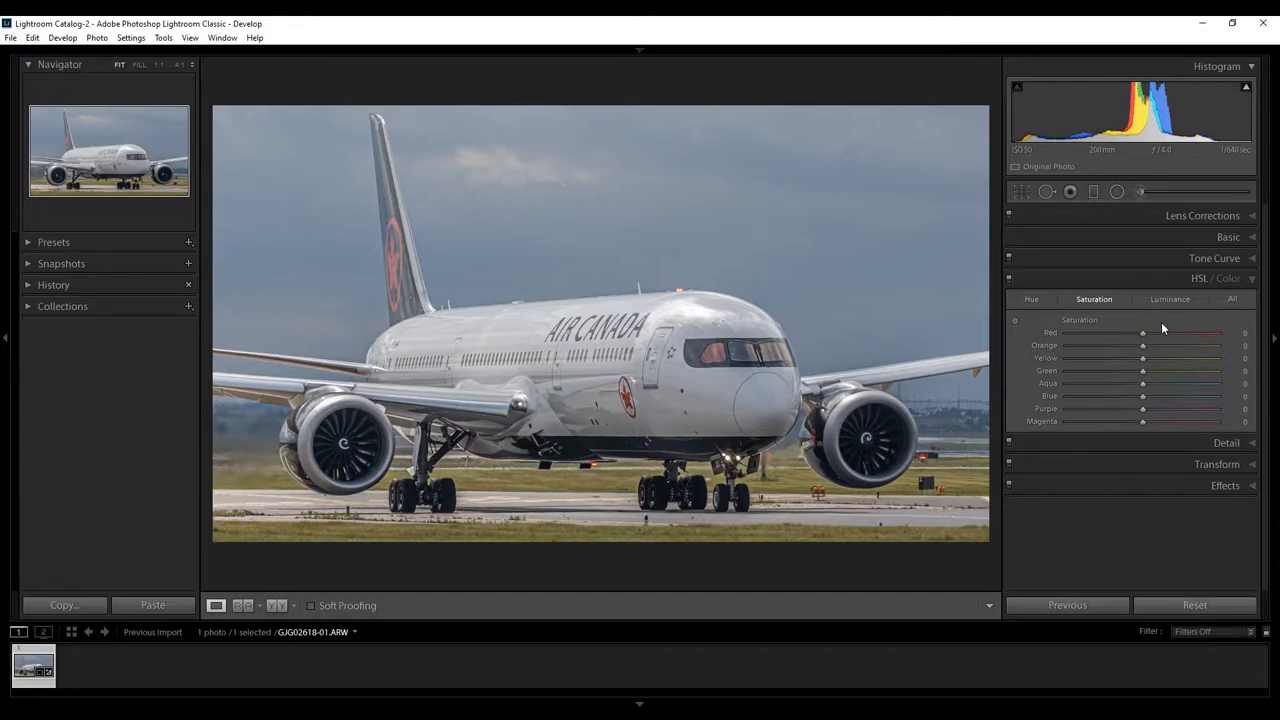
drag(1142, 332, 1158, 332)
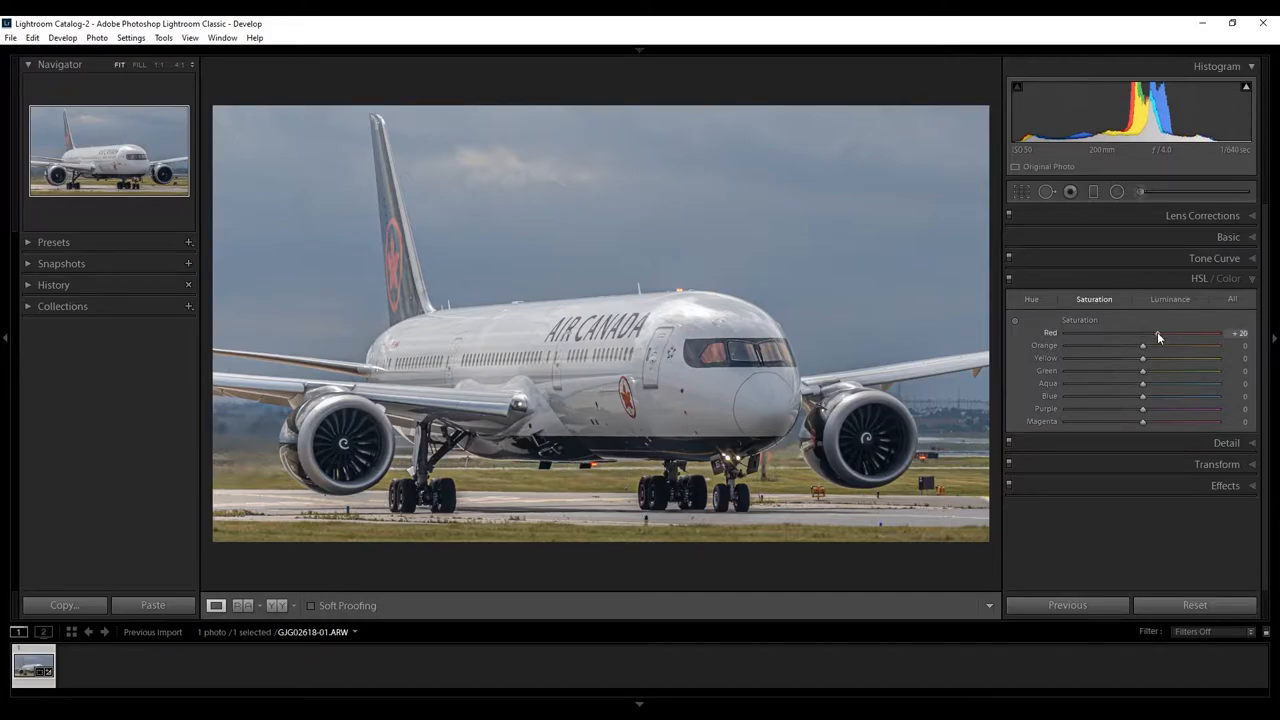
drag(1158, 333, 1183, 333)
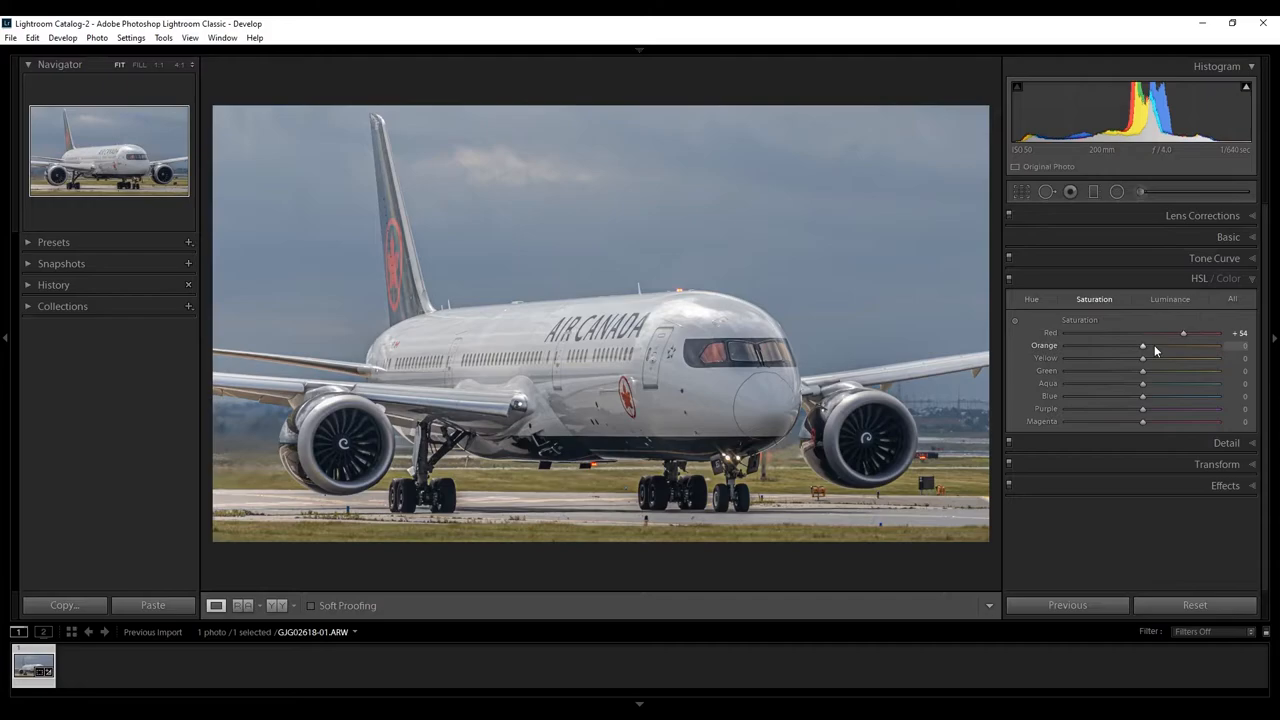
drag(1142, 345, 1171, 345)
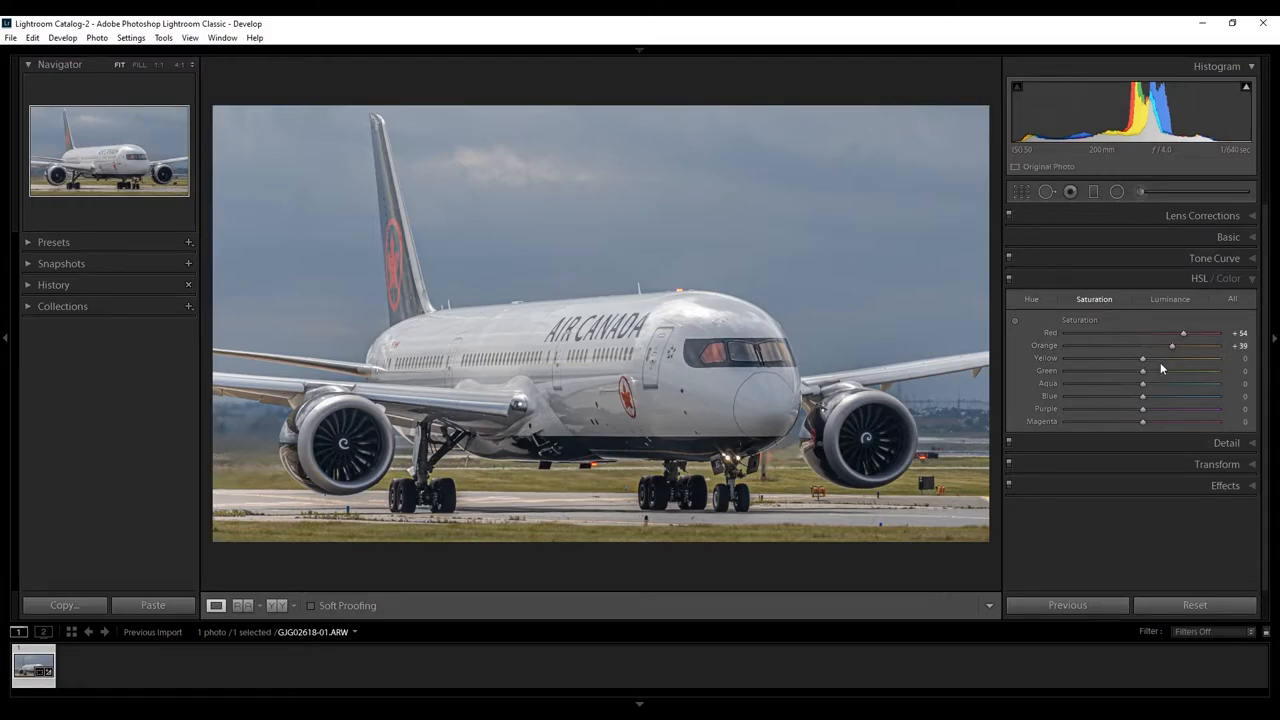
drag(1142, 358, 1166, 358)
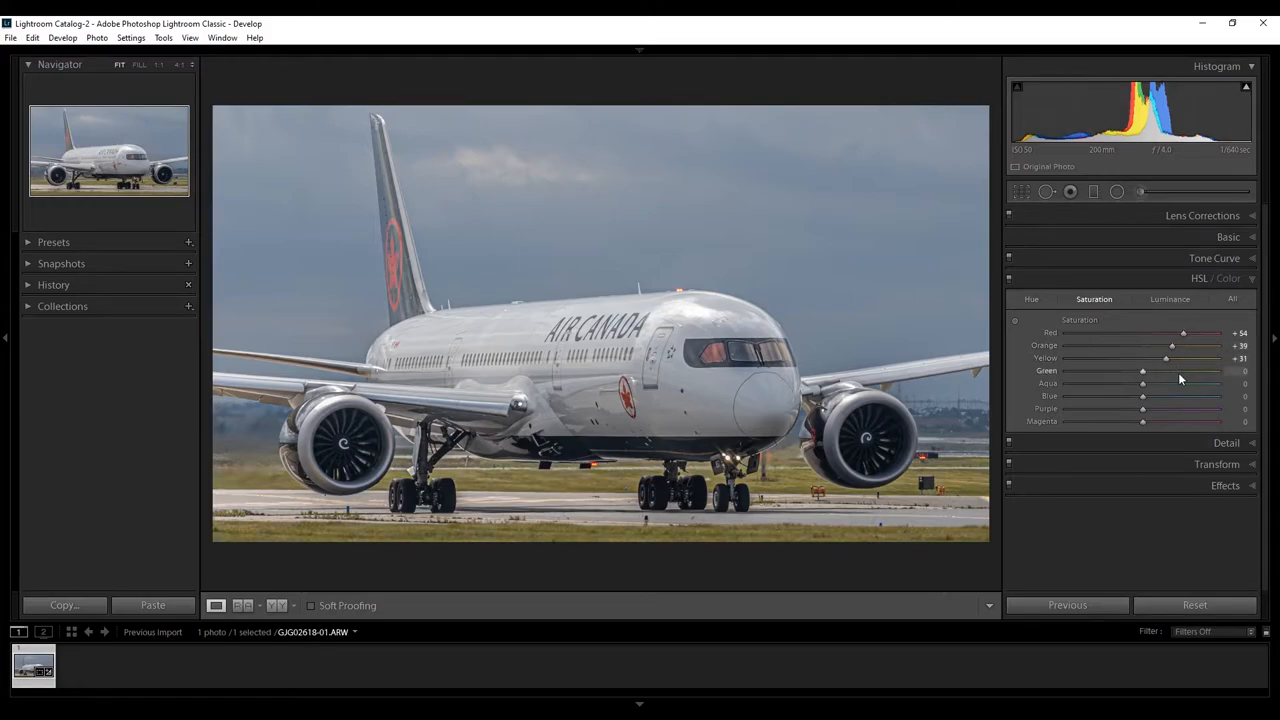
drag(1141, 371, 1188, 371)
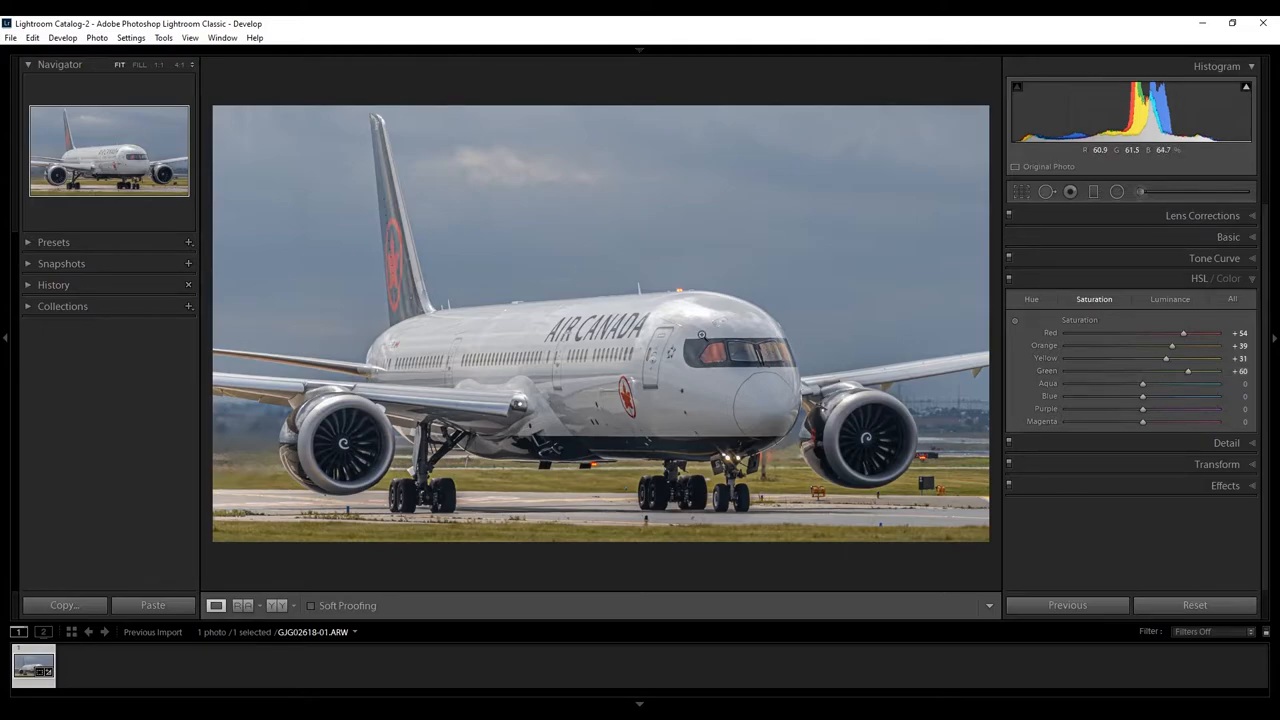
mouse_move(1189, 450)
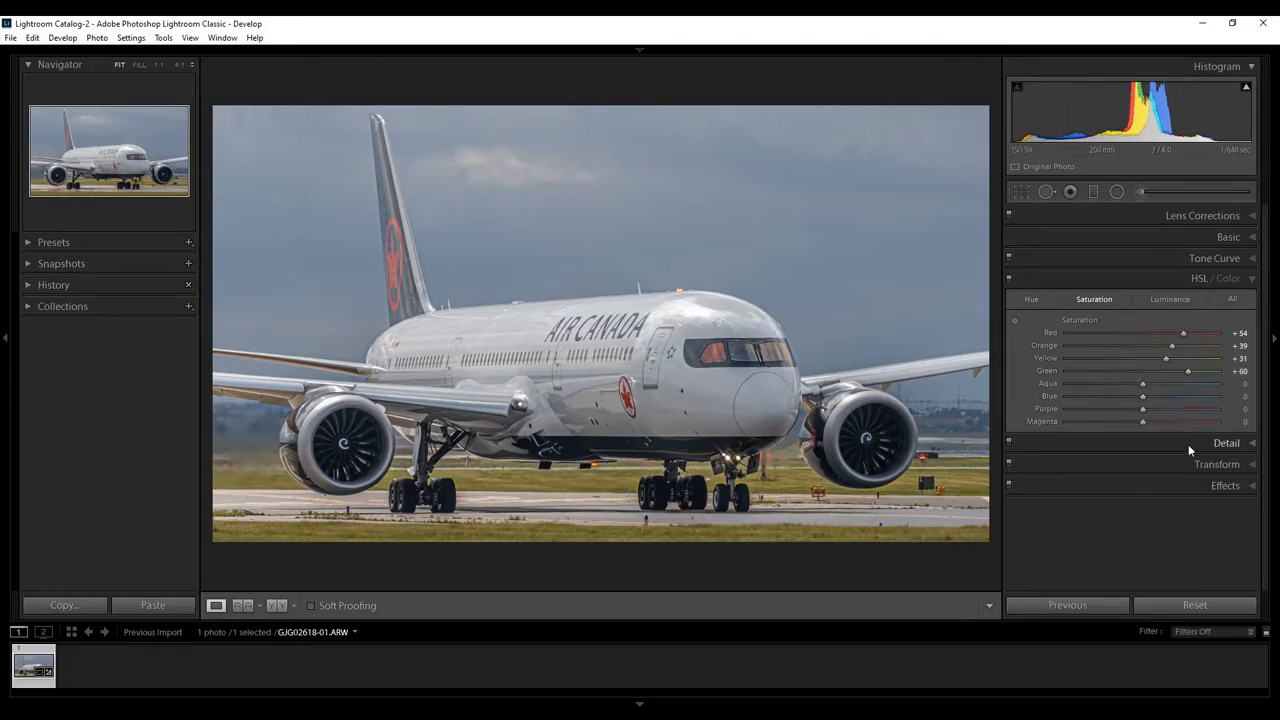
- Alt-drag the Detail panel's sharpening Masking slider up to about 90 using the edge preview
click(1226, 442)
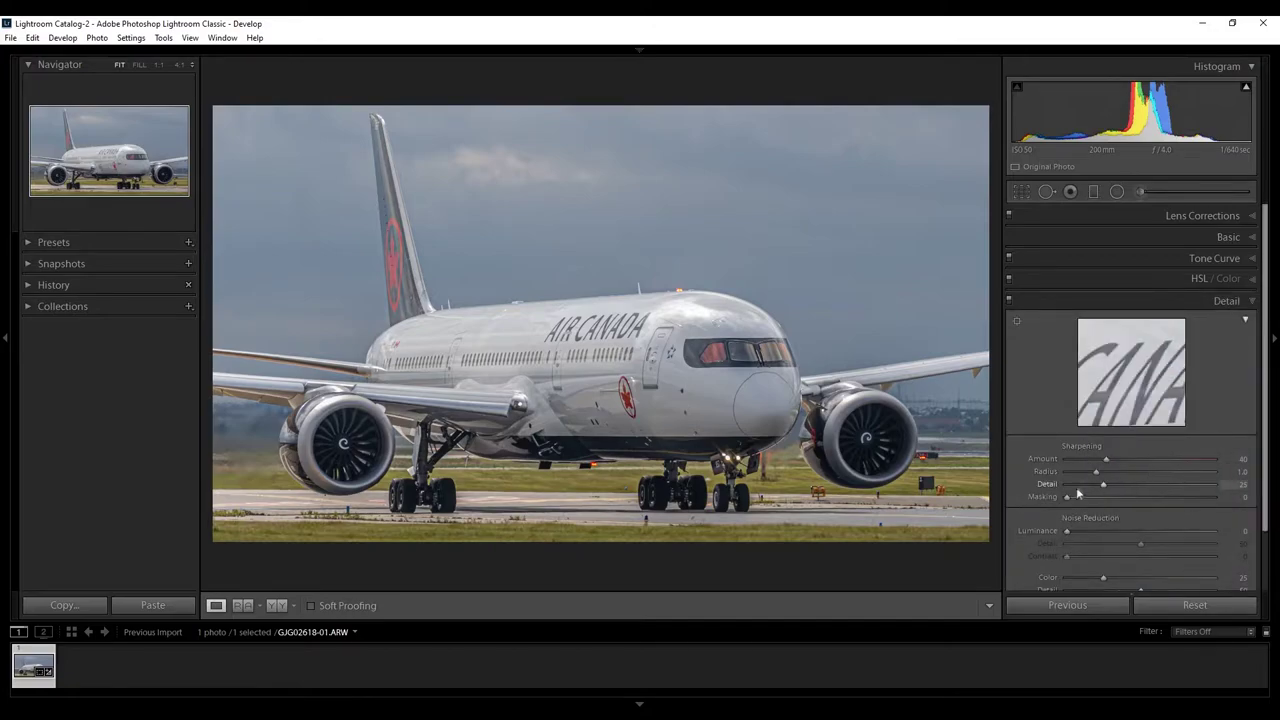
mouse_move(1047, 500)
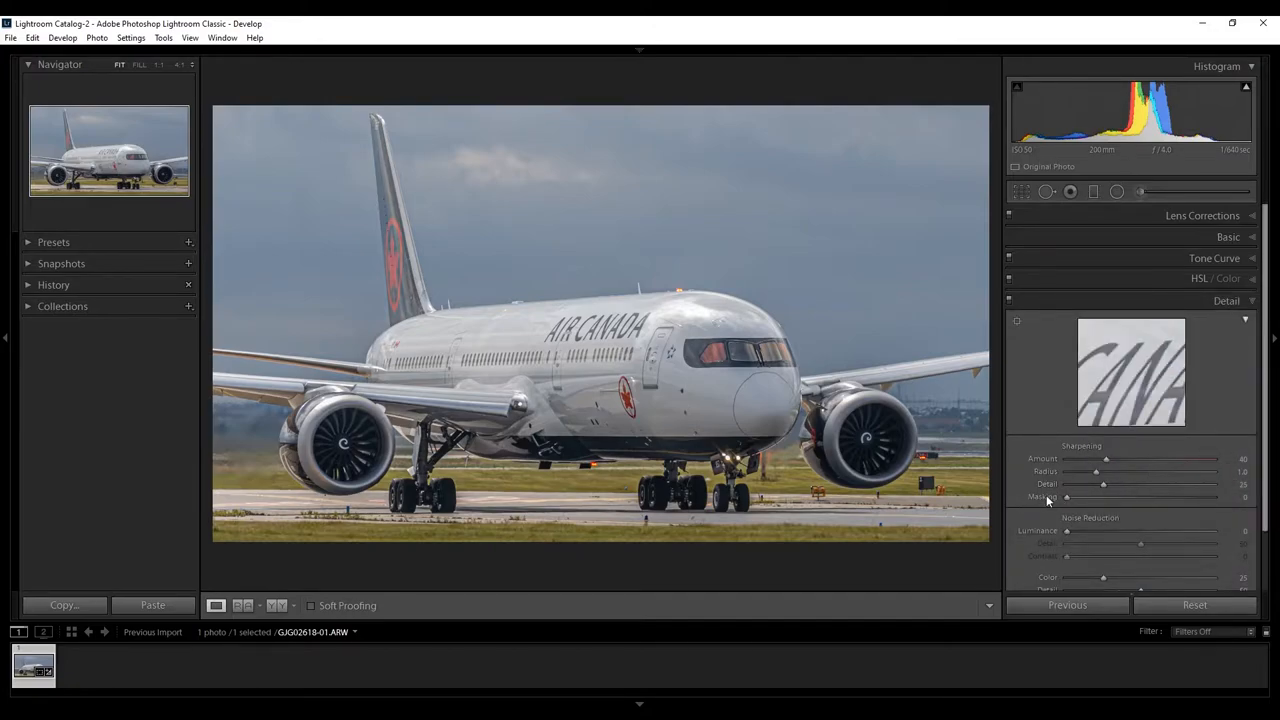
key(alt)
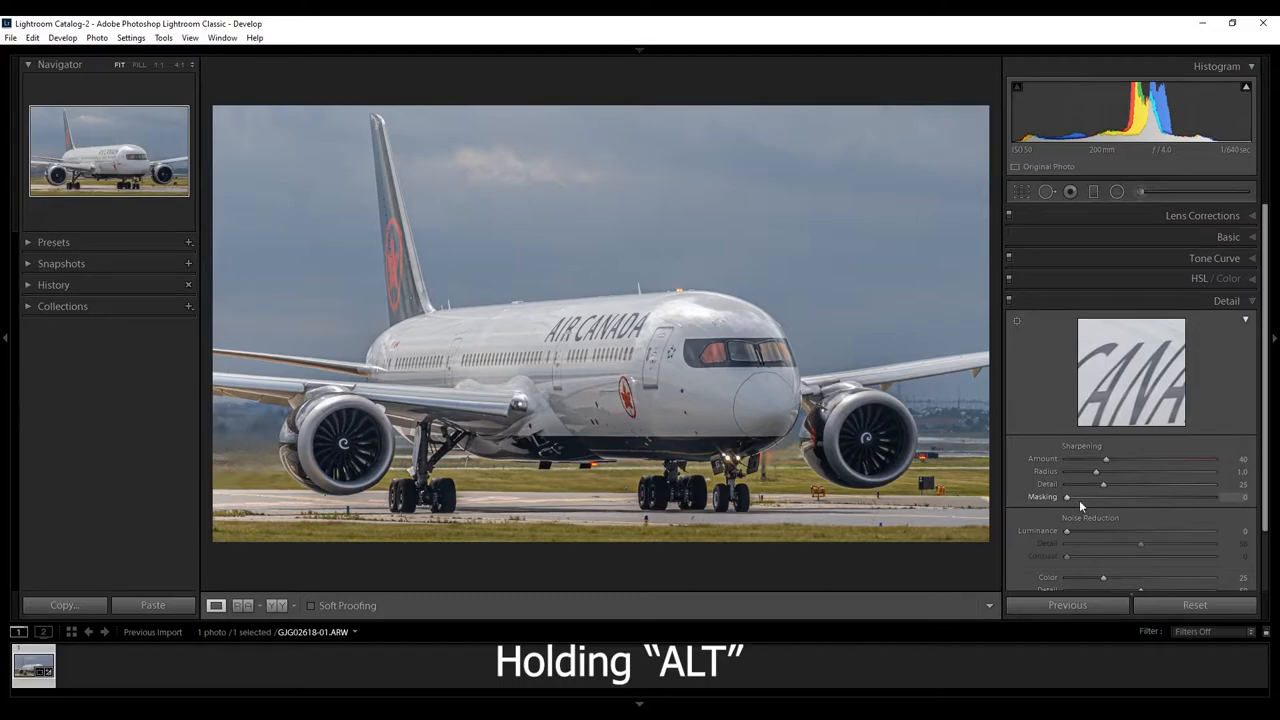
drag(1067, 497, 1080, 497)
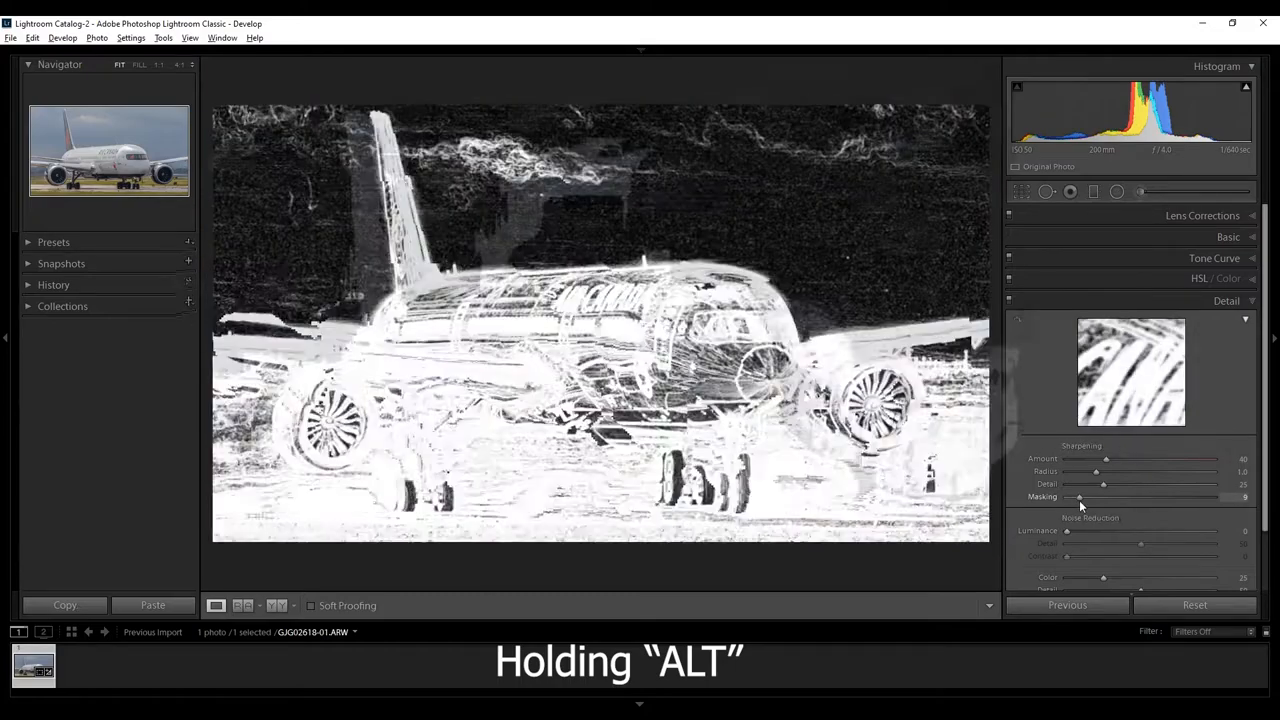
drag(1080, 497, 1140, 497)
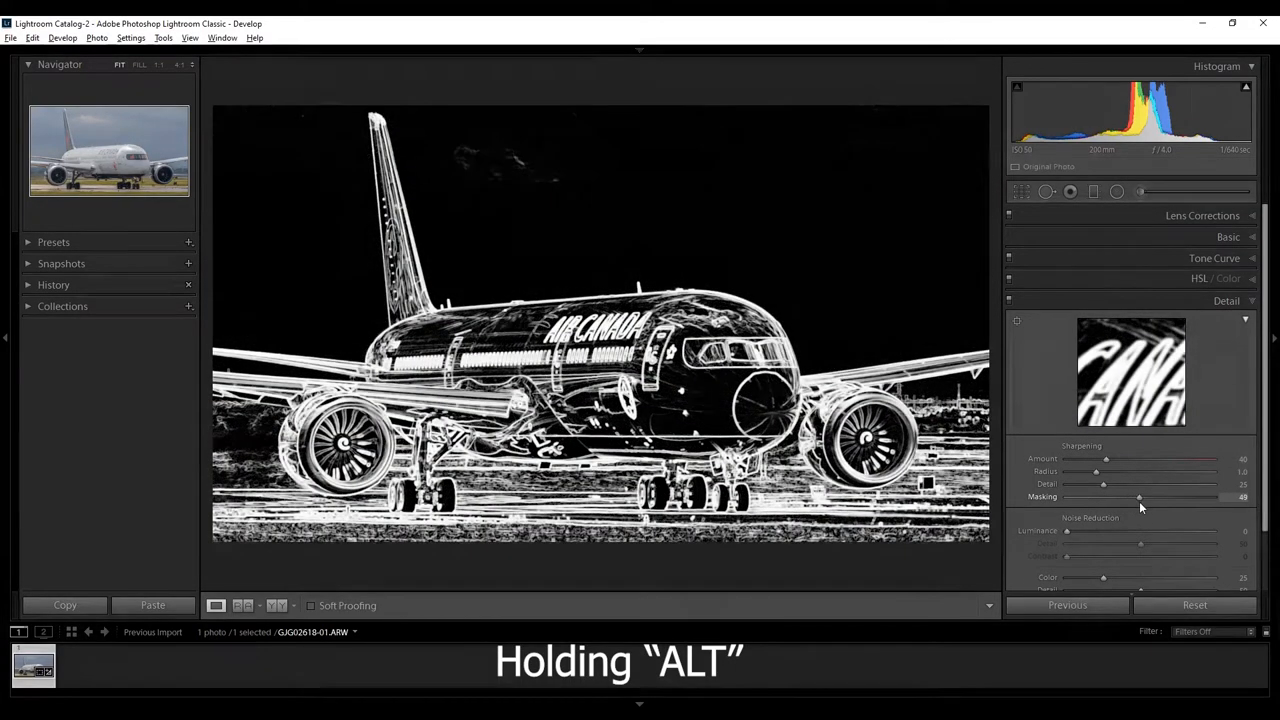
drag(1138, 497, 1184, 497)
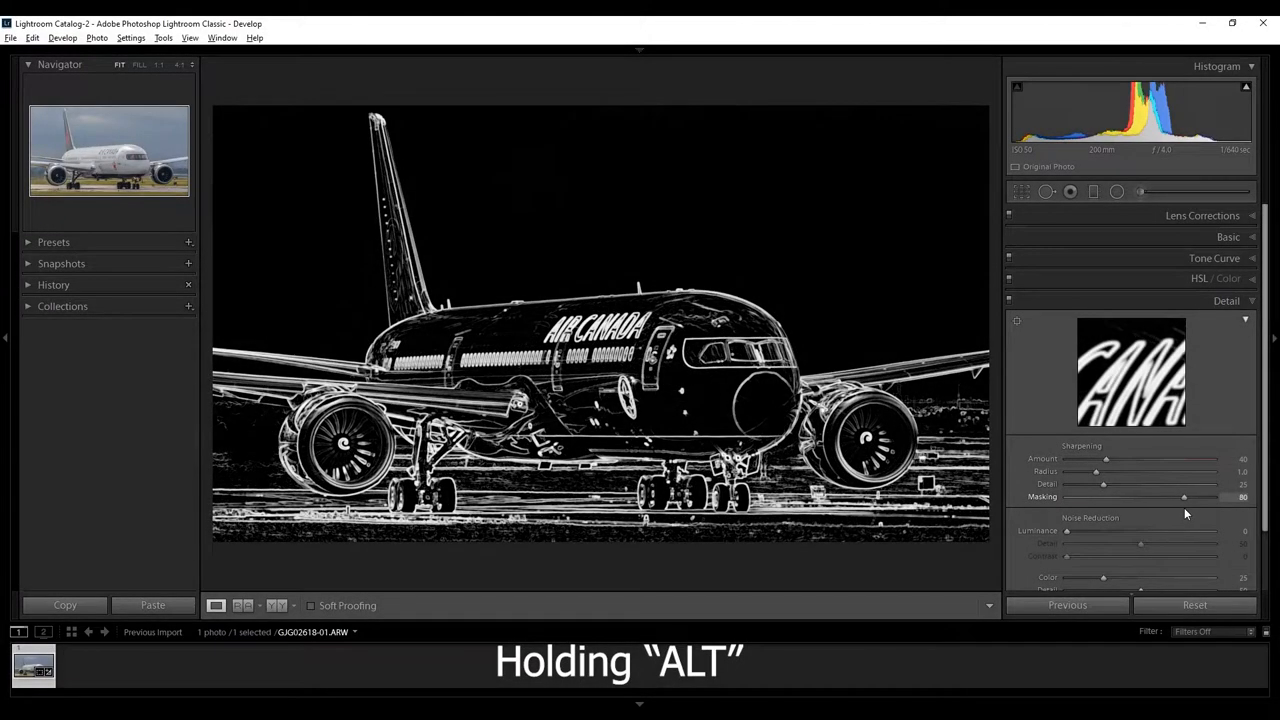
drag(1184, 497, 1204, 497)
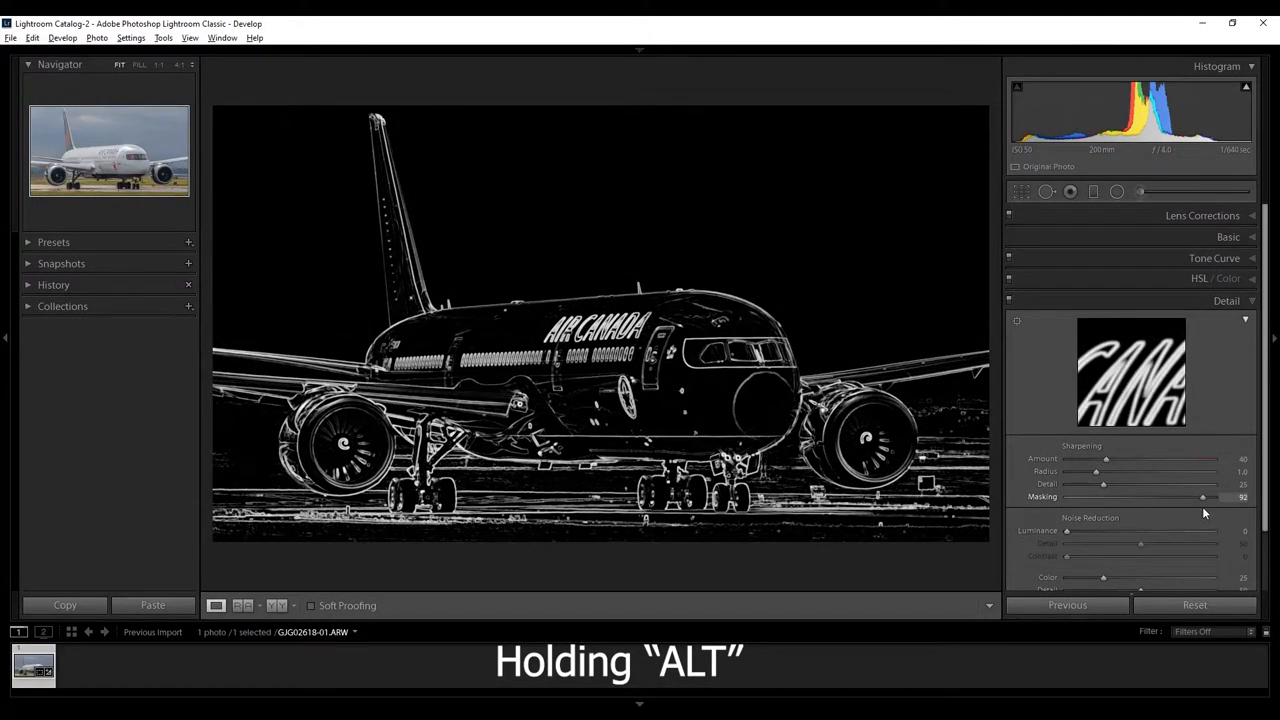
drag(1202, 497, 1198, 497)
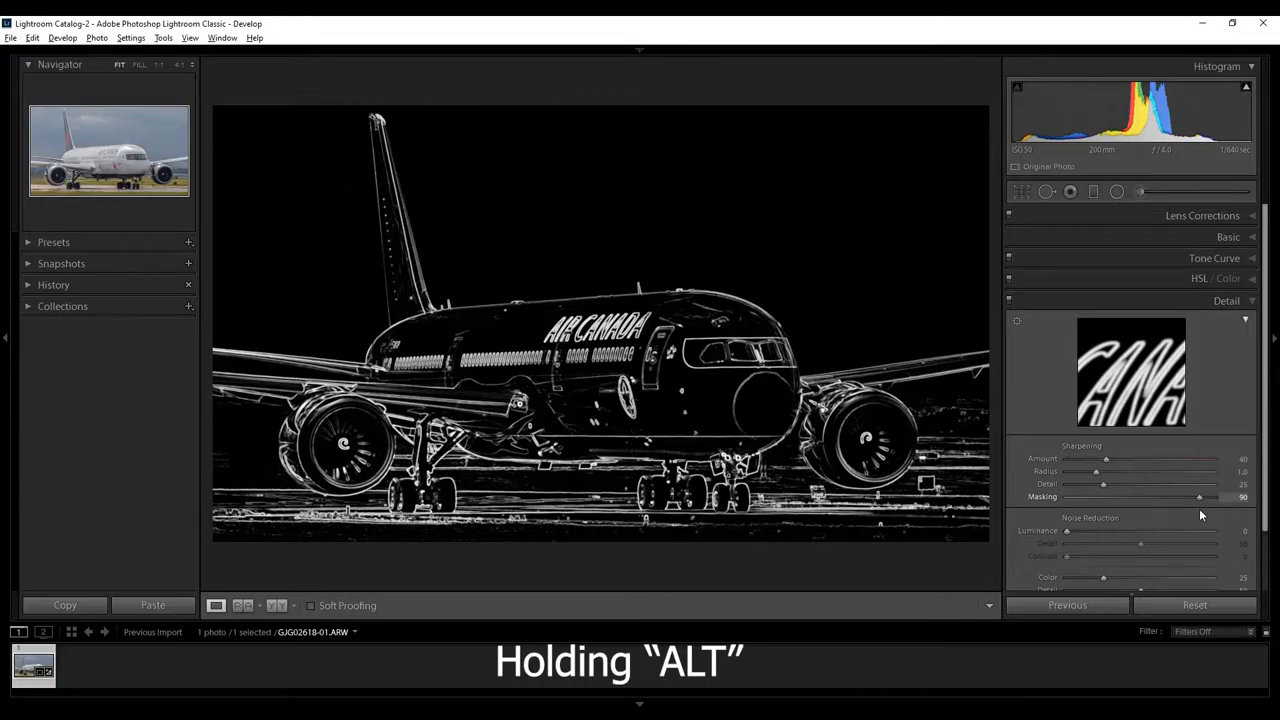
drag(1200, 497, 1193, 497)
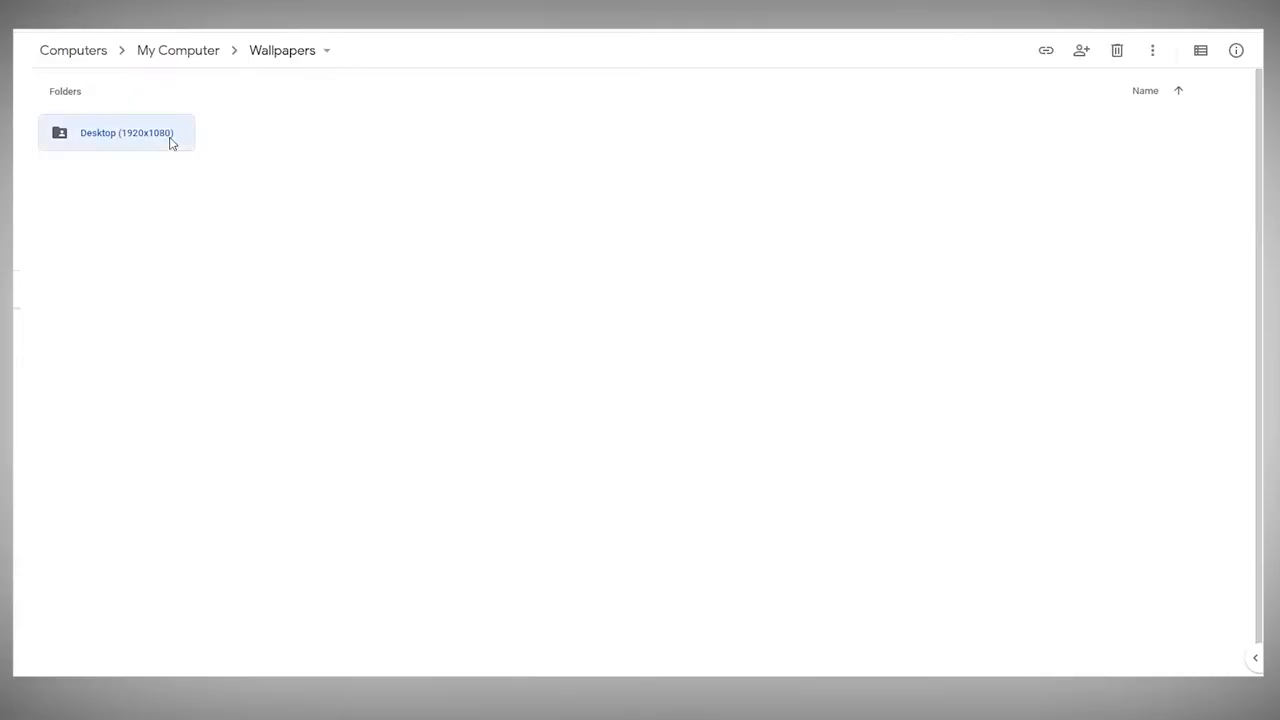
- Open the Desktop (1920x1080) folder and scroll through the airliner image thumbnails
double_click(126, 132)
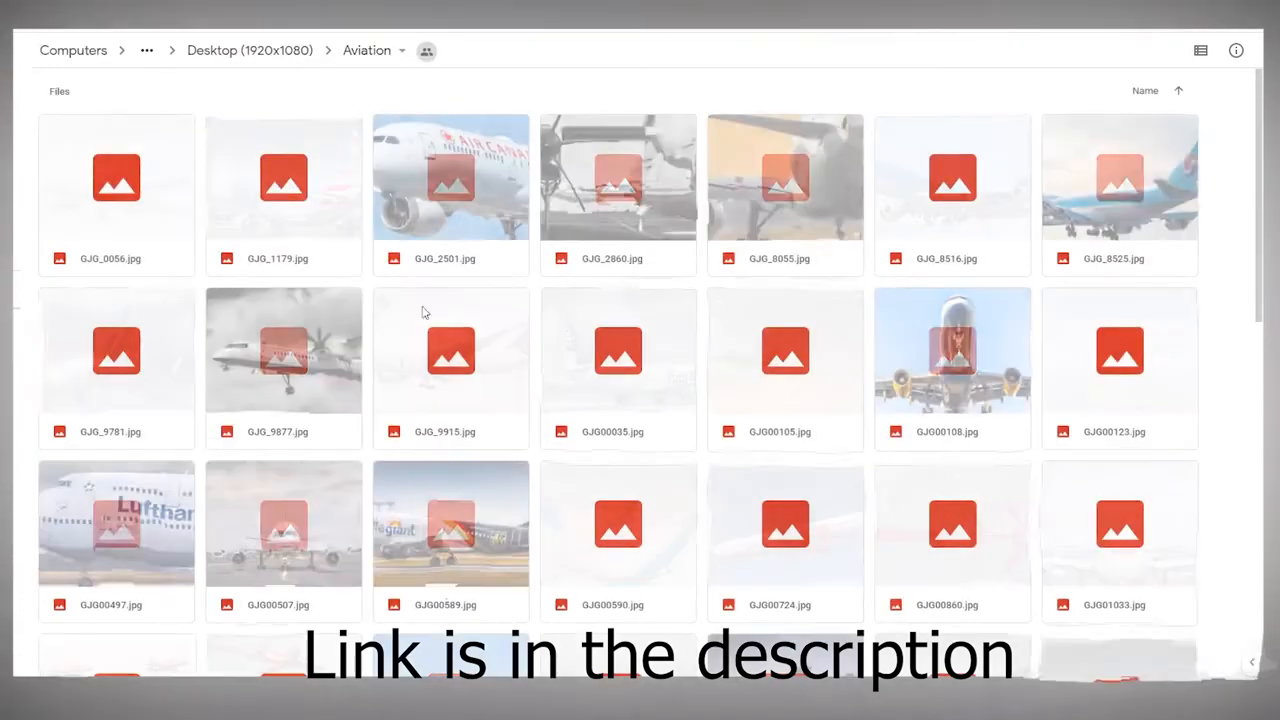
scroll(down, 3)
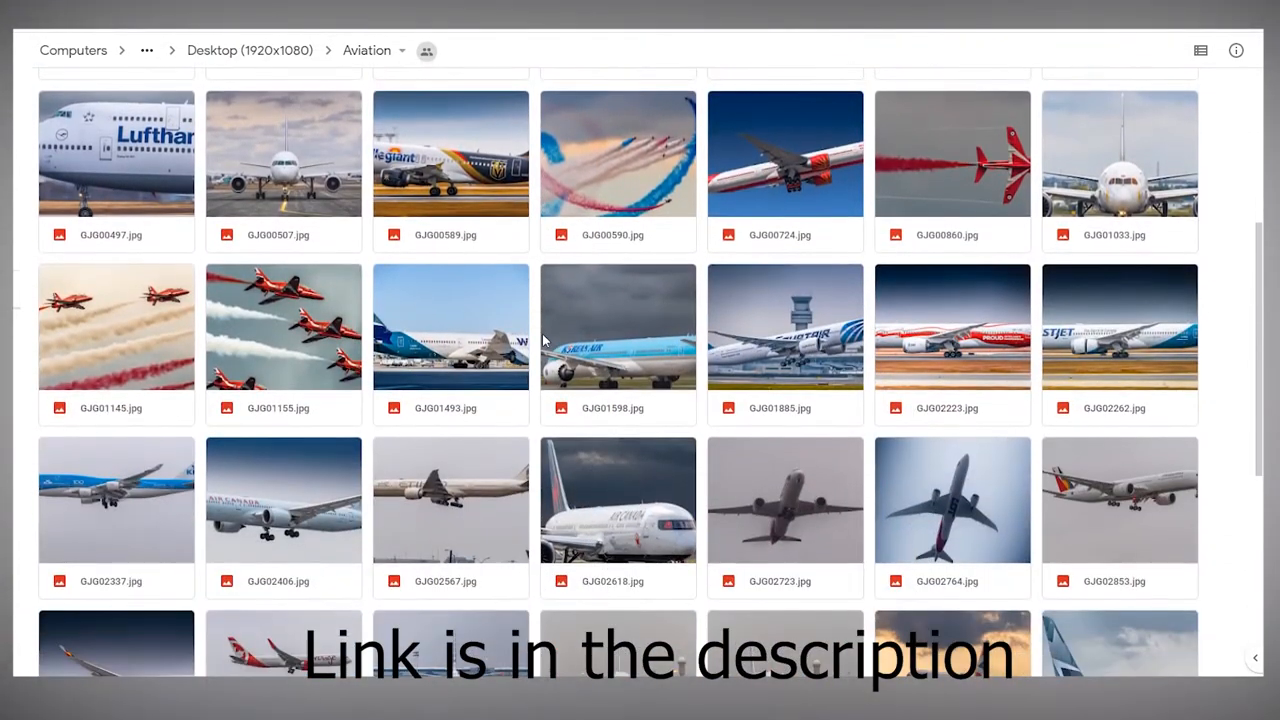
scroll(down, 3)
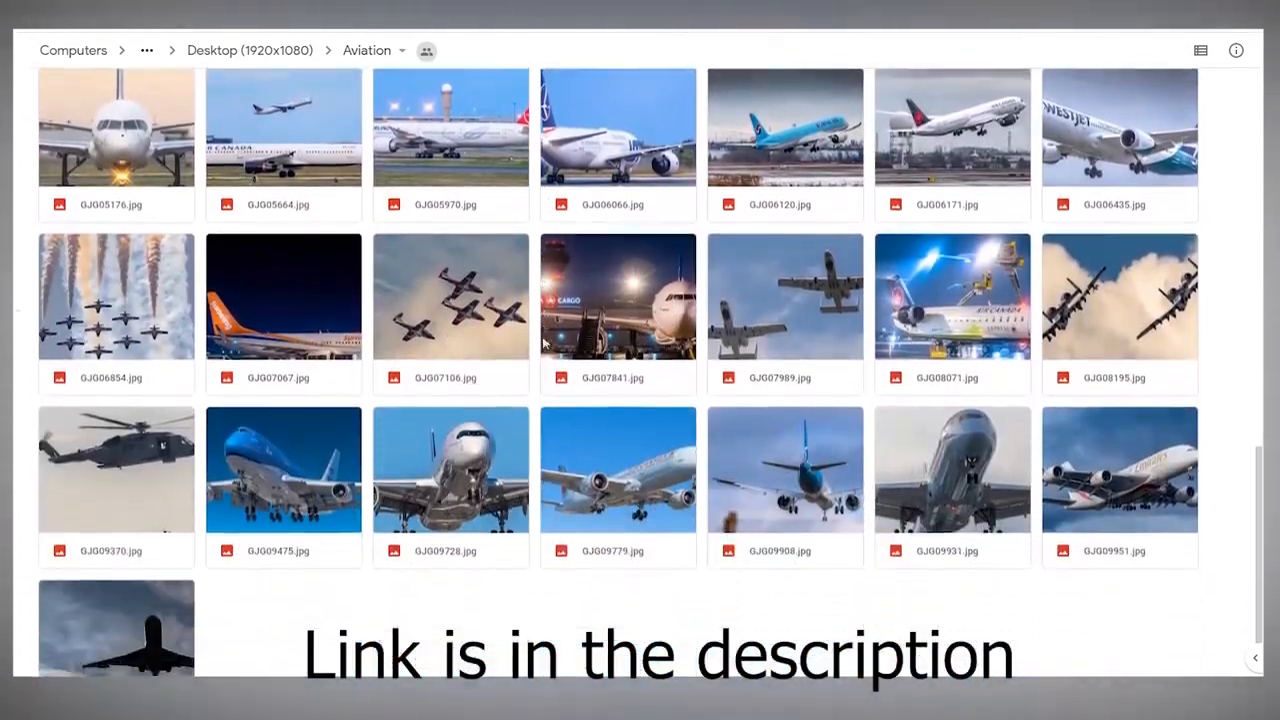
scroll(down, 3)
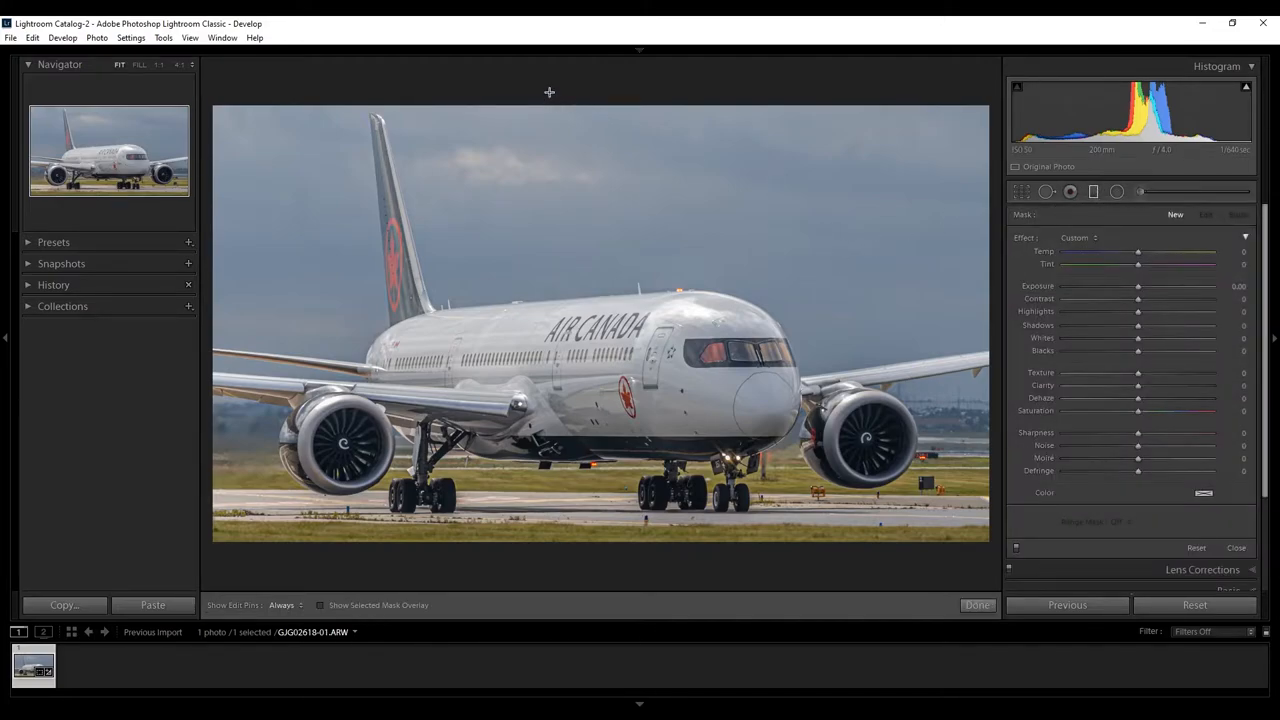
- Drag a graduated filter from the top of the photo down to the engine line
drag(544, 95, 990, 540)
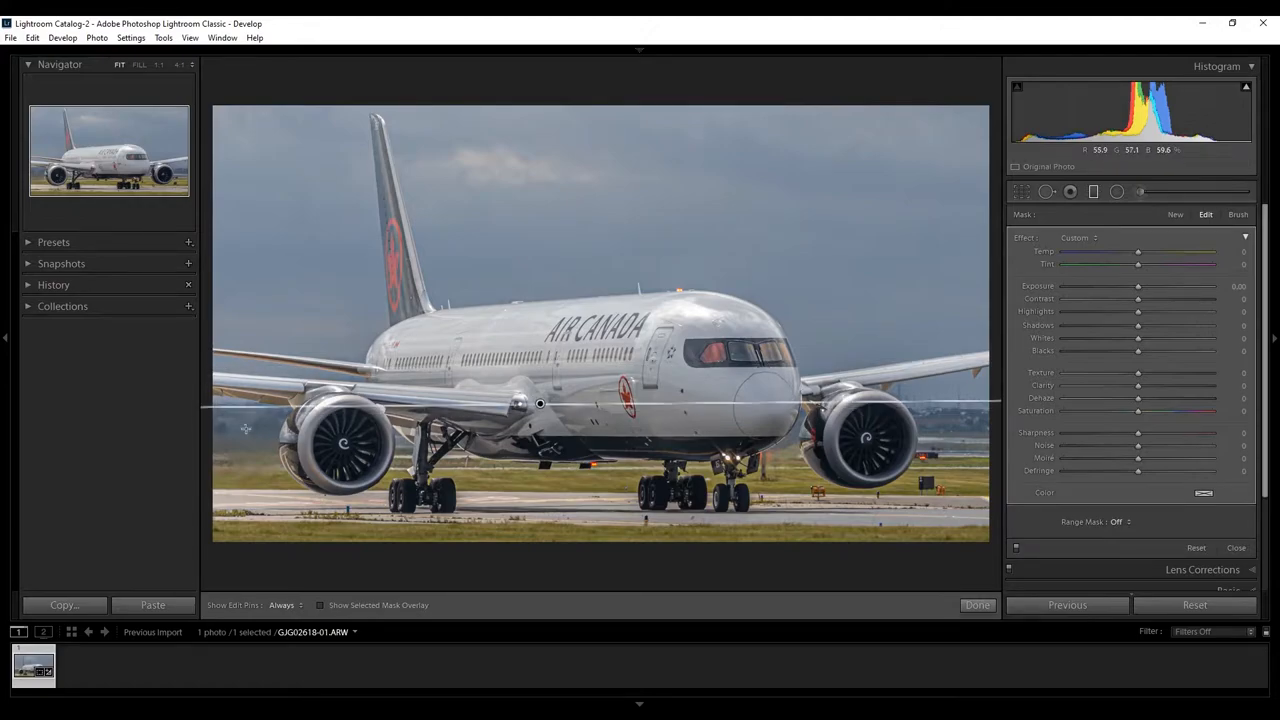
mouse_move(985, 409)
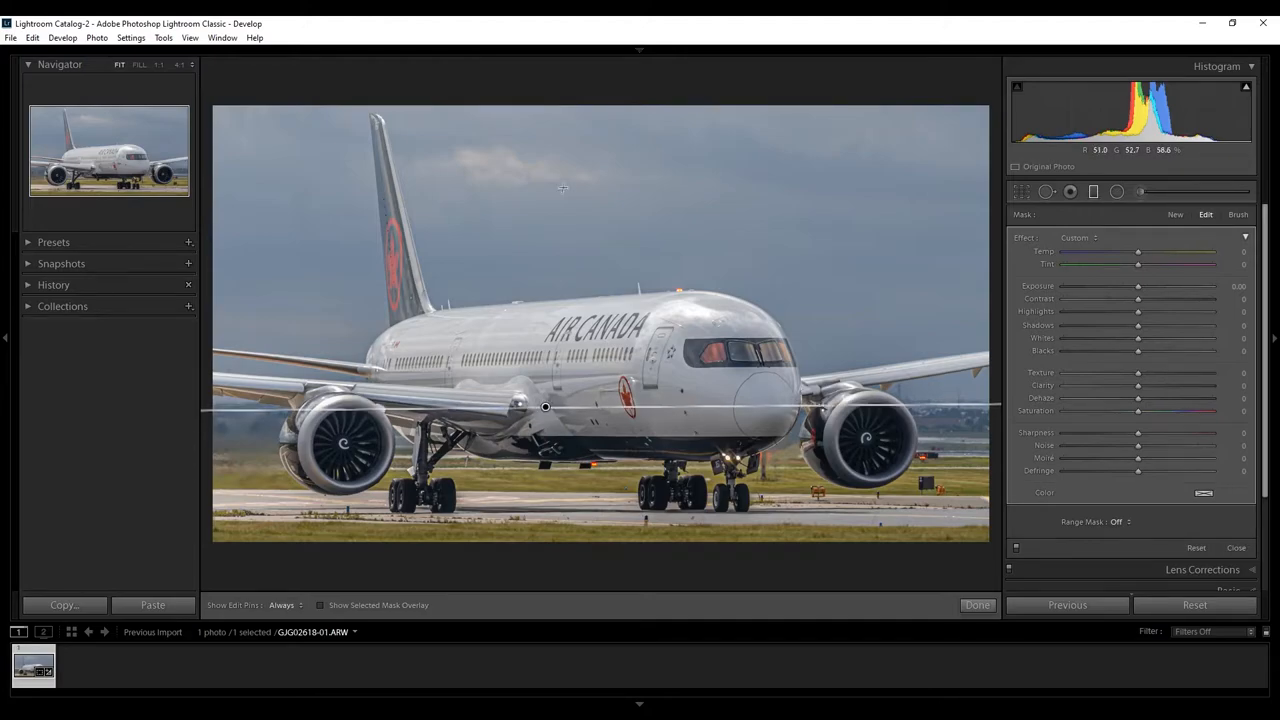
mouse_move(920, 246)
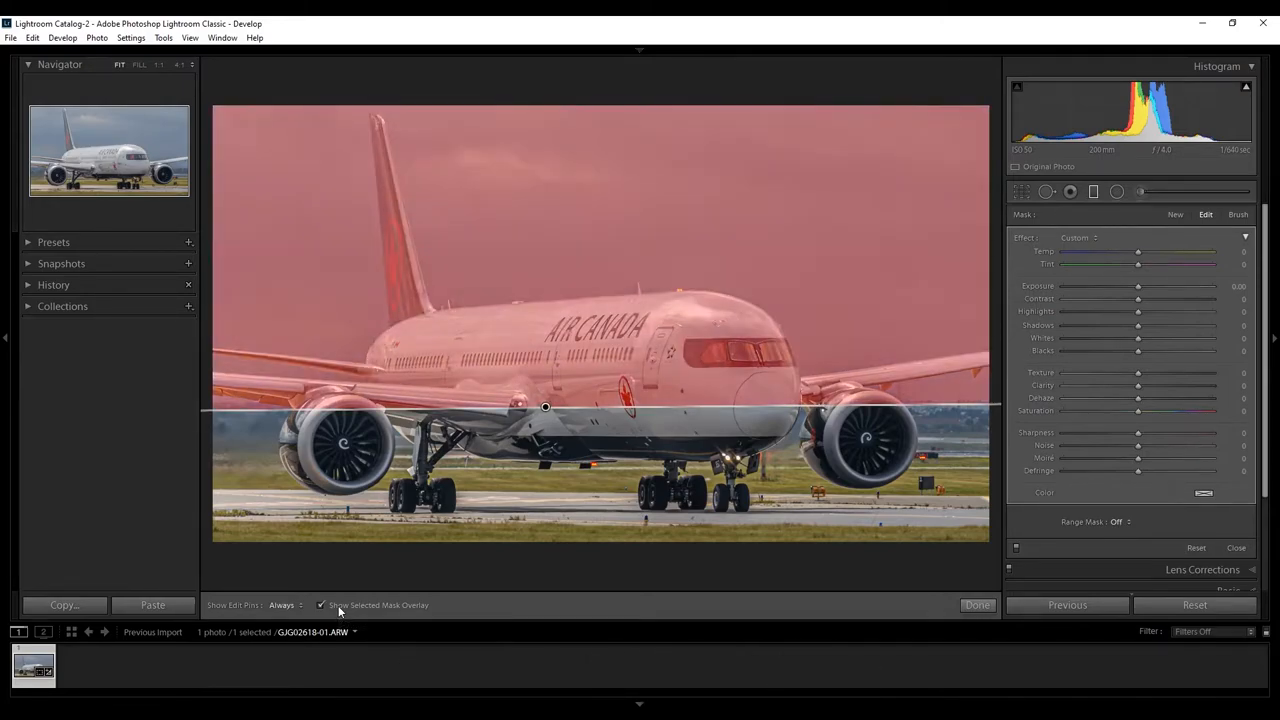
mouse_move(425, 193)
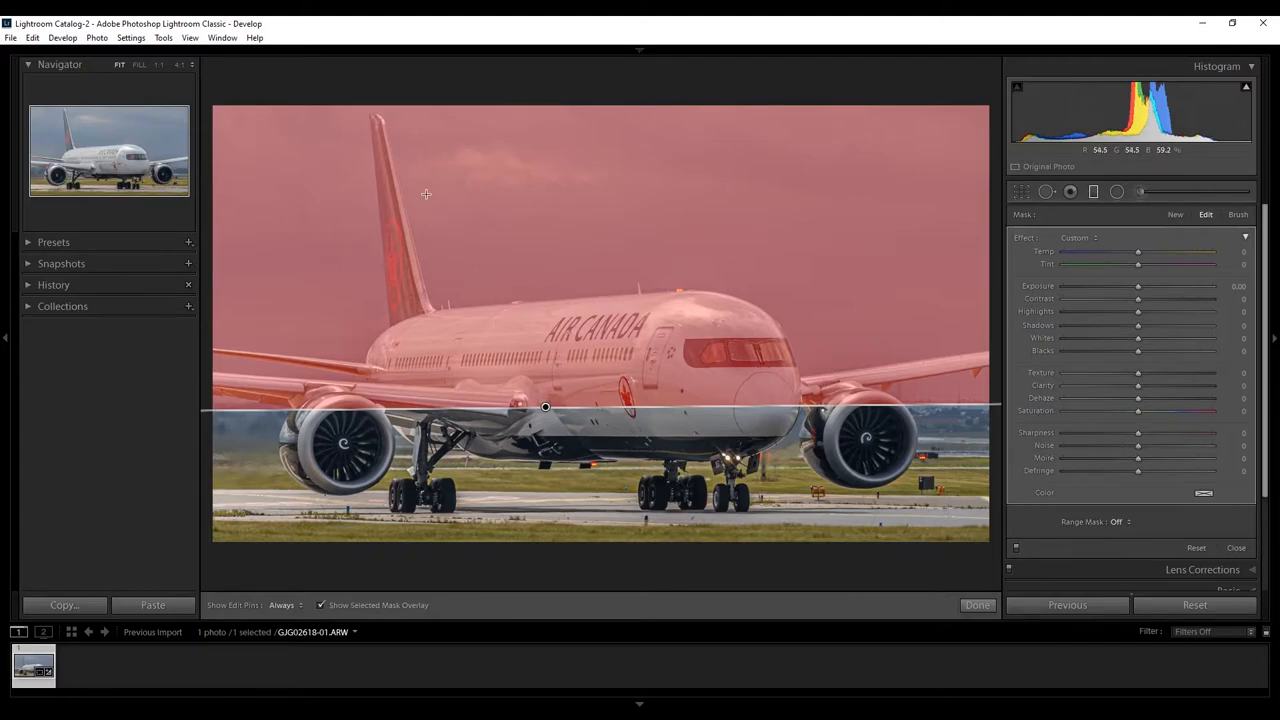
mouse_move(754, 323)
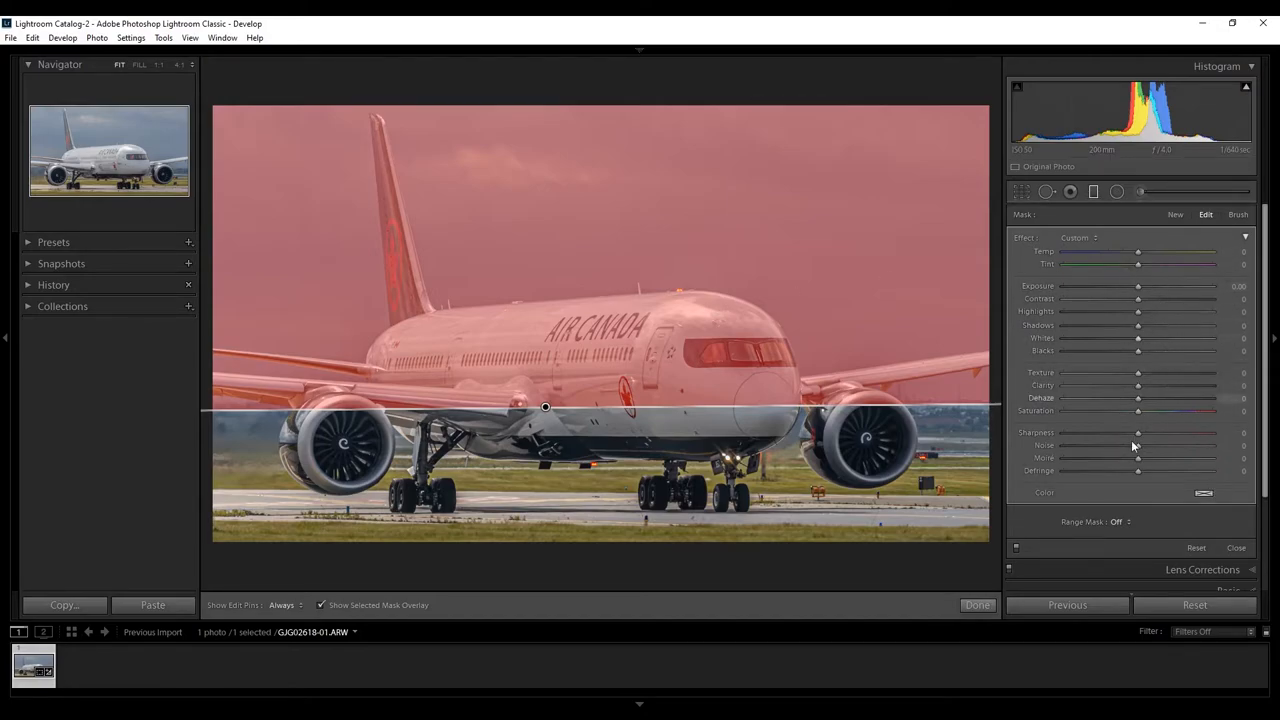
- Switch the graduated filter's mask to brush refinement mode
click(1238, 214)
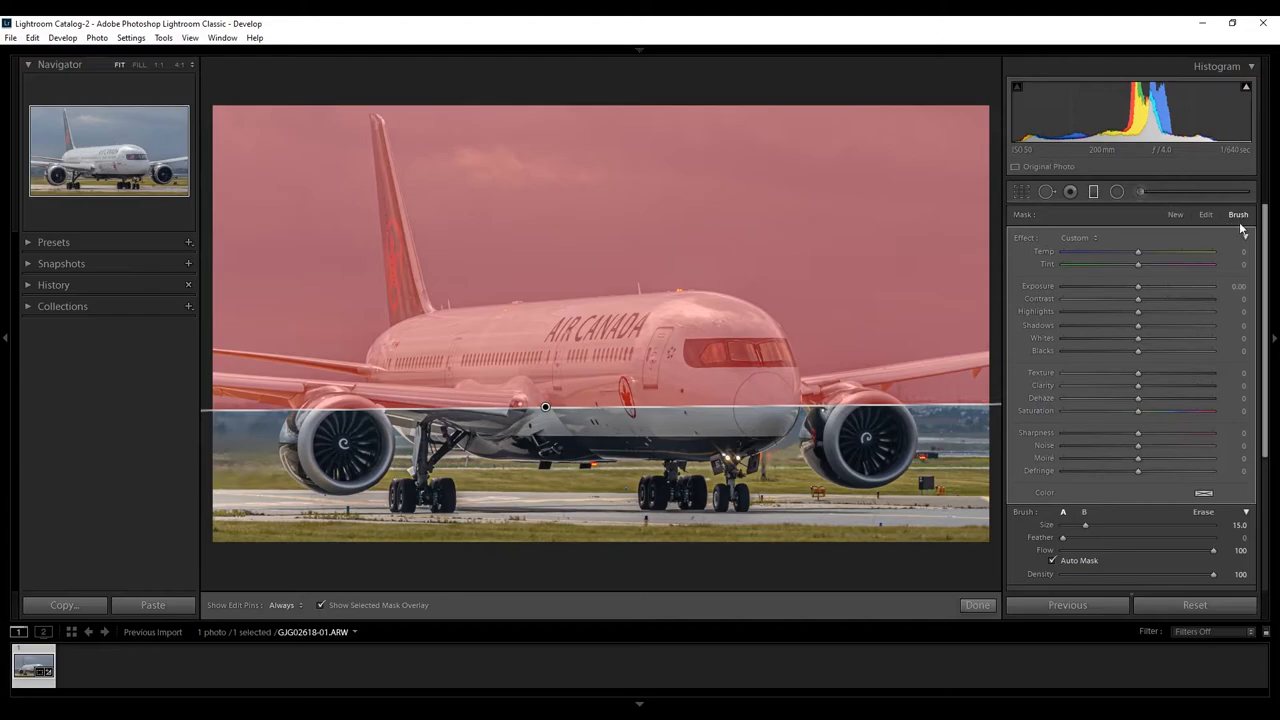
mouse_move(1200, 512)
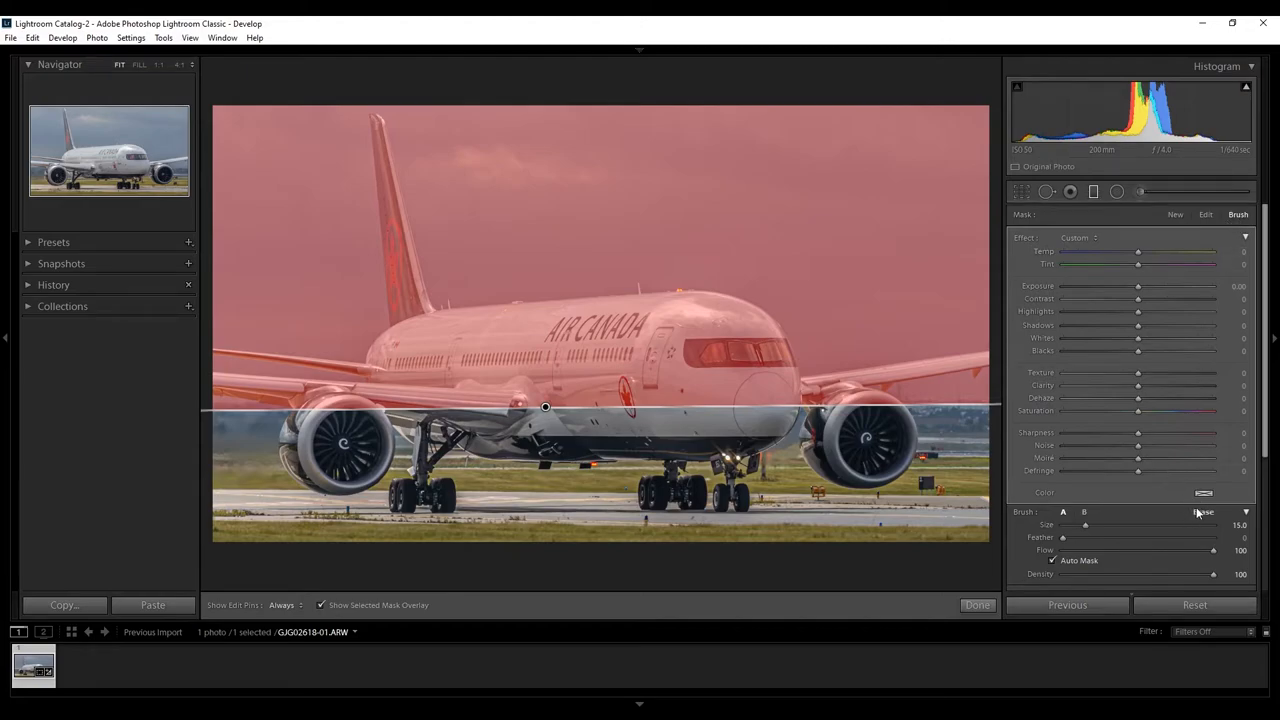
- Erase the sky mask from the airliner's fuselage at close zoom, undoing two bad strokes
click(1204, 511)
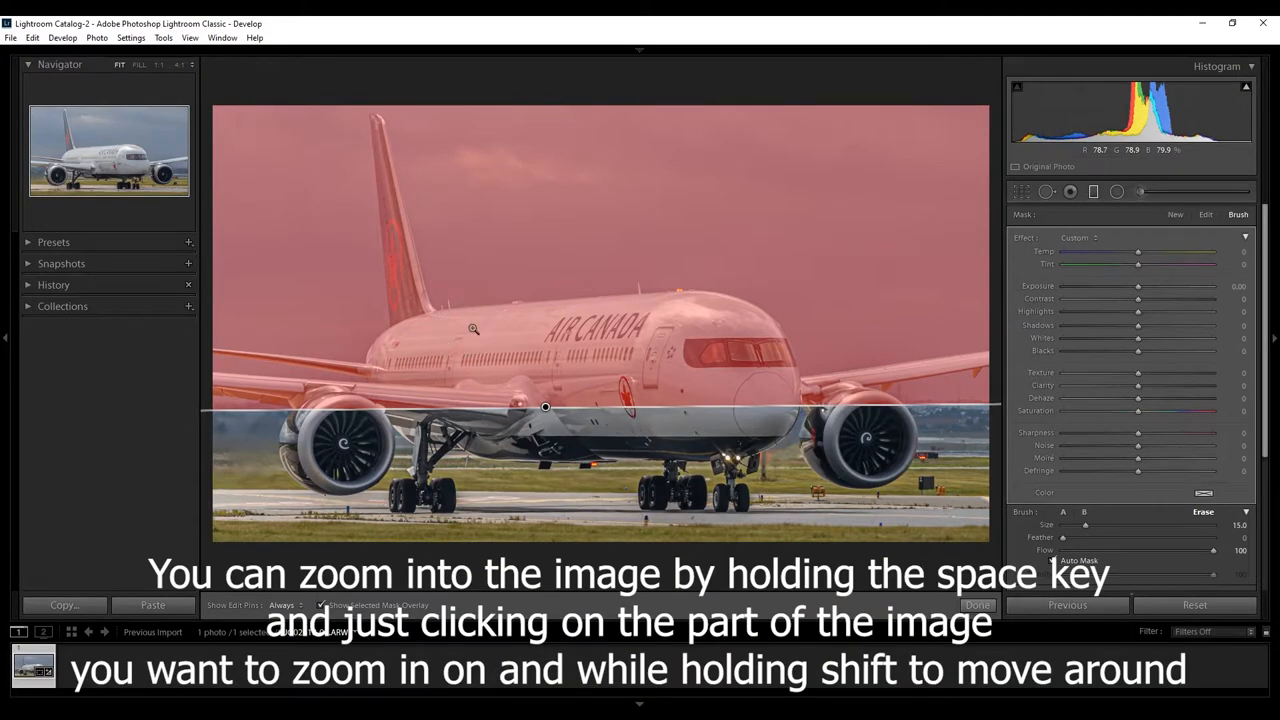
click(474, 328)
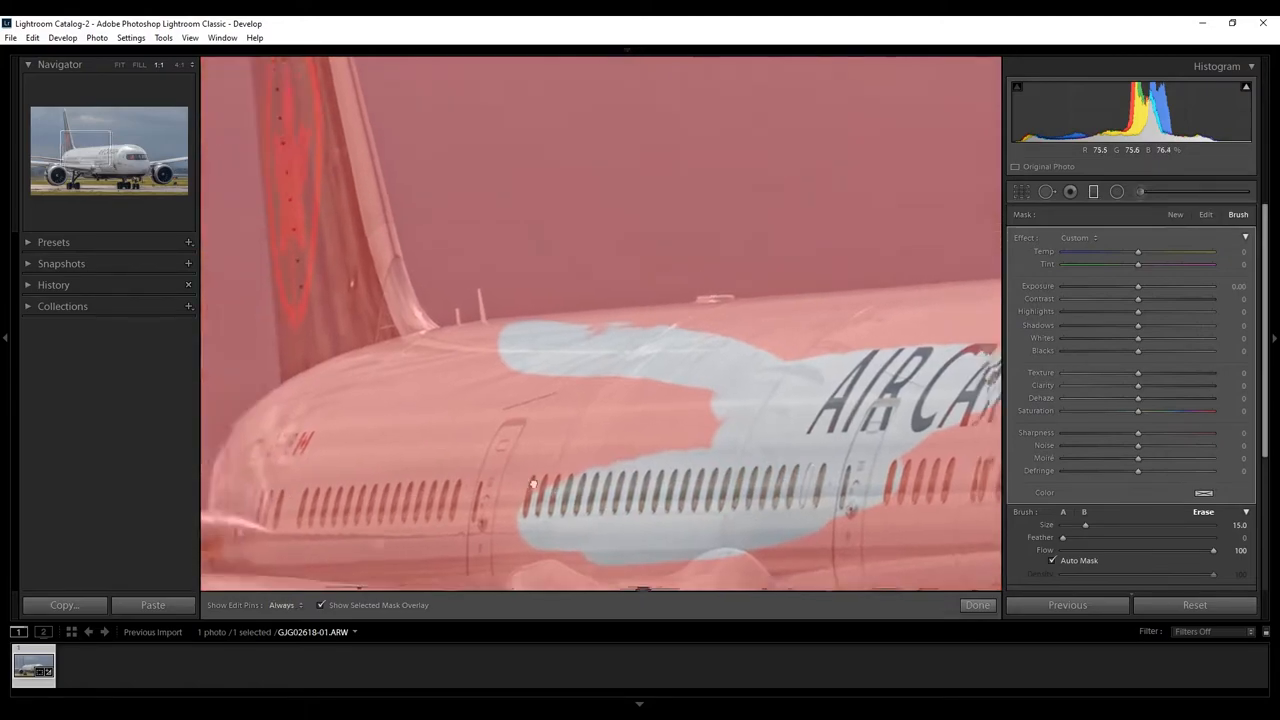
click(118, 64)
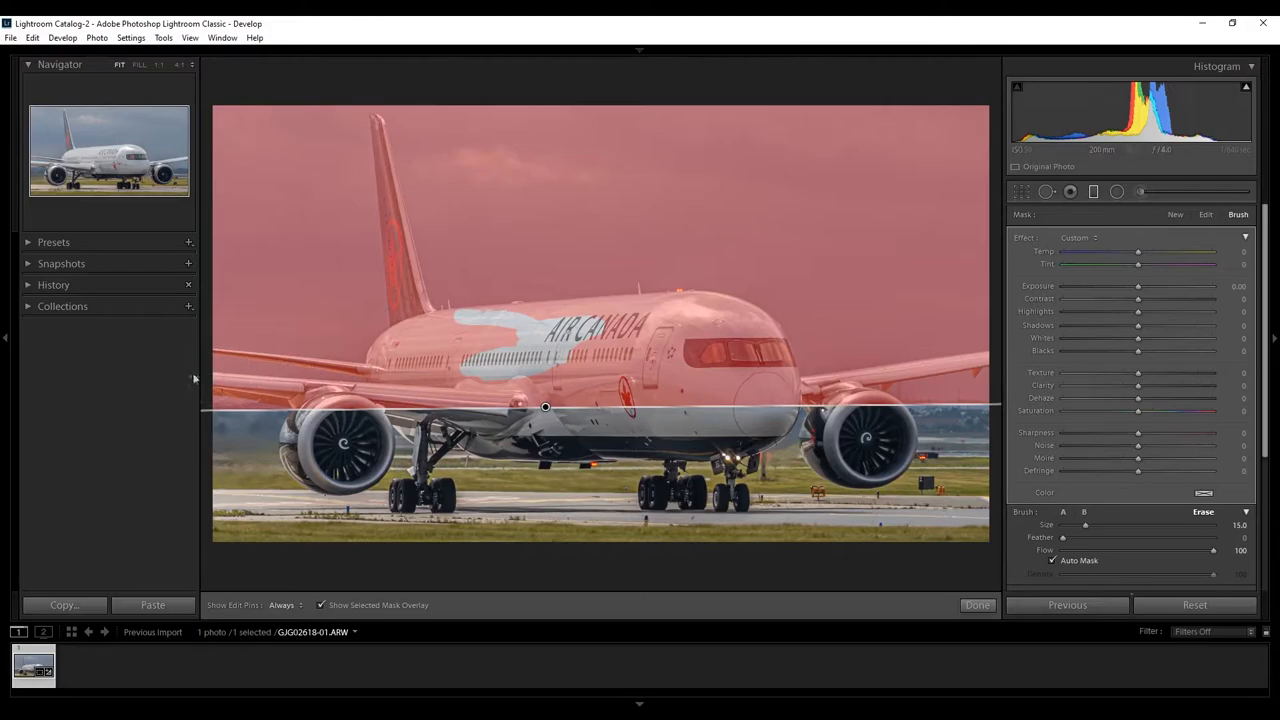
mouse_move(834, 390)
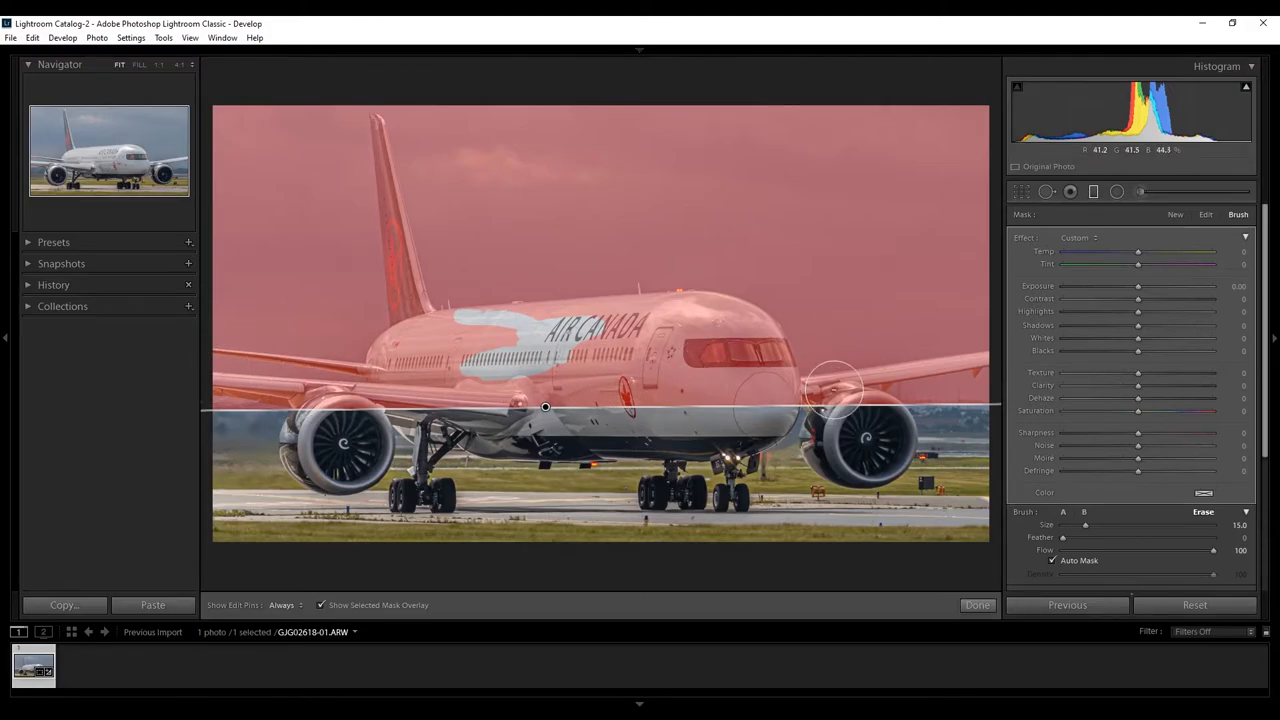
mouse_move(690, 372)
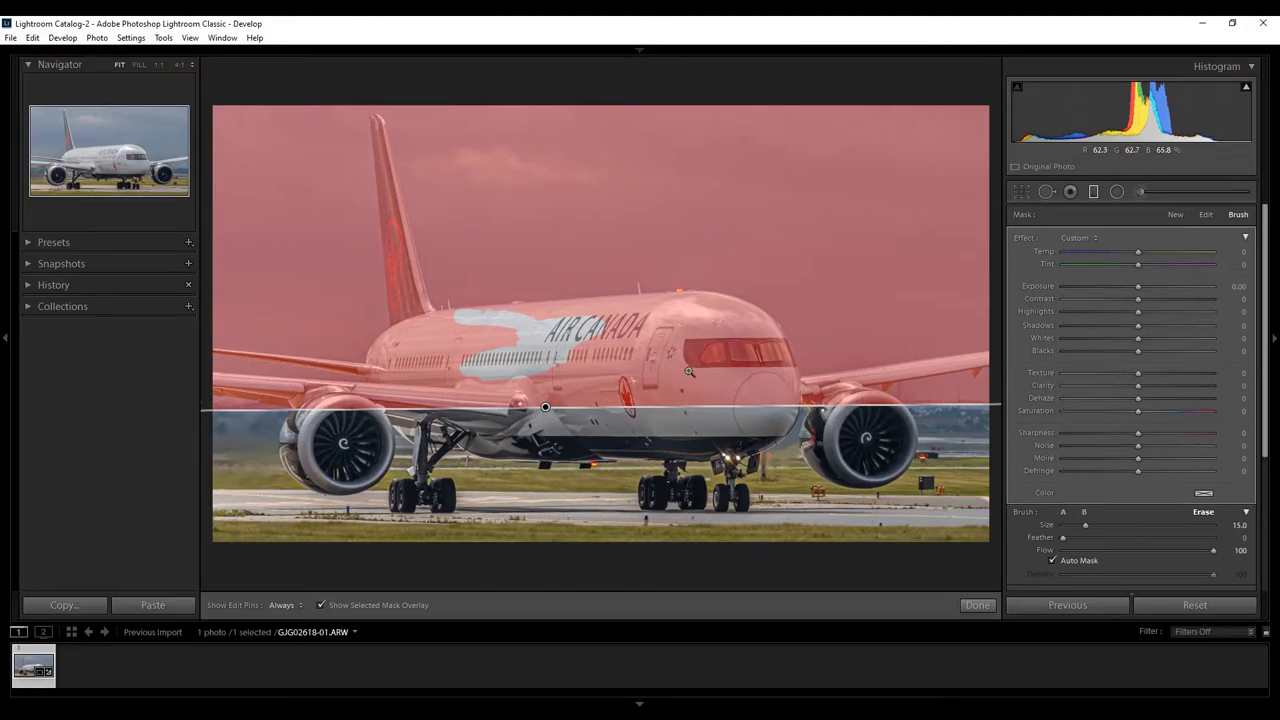
mouse_move(676, 324)
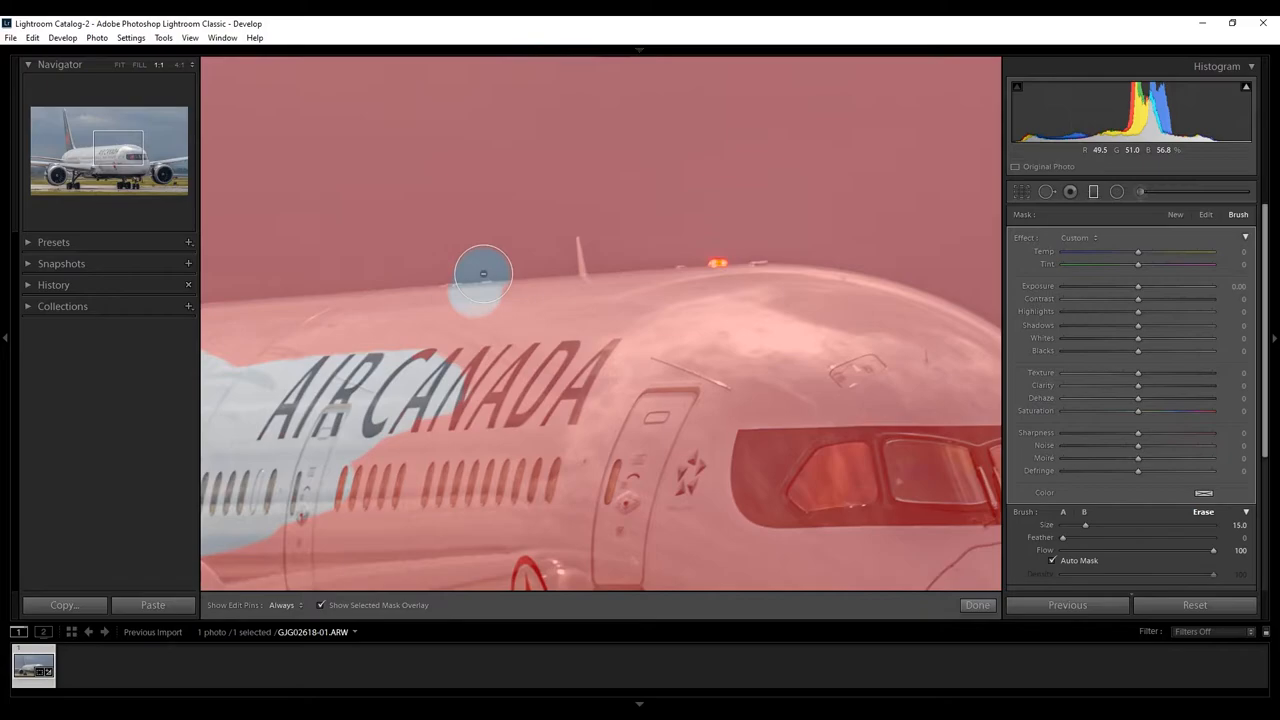
mouse_move(435, 255)
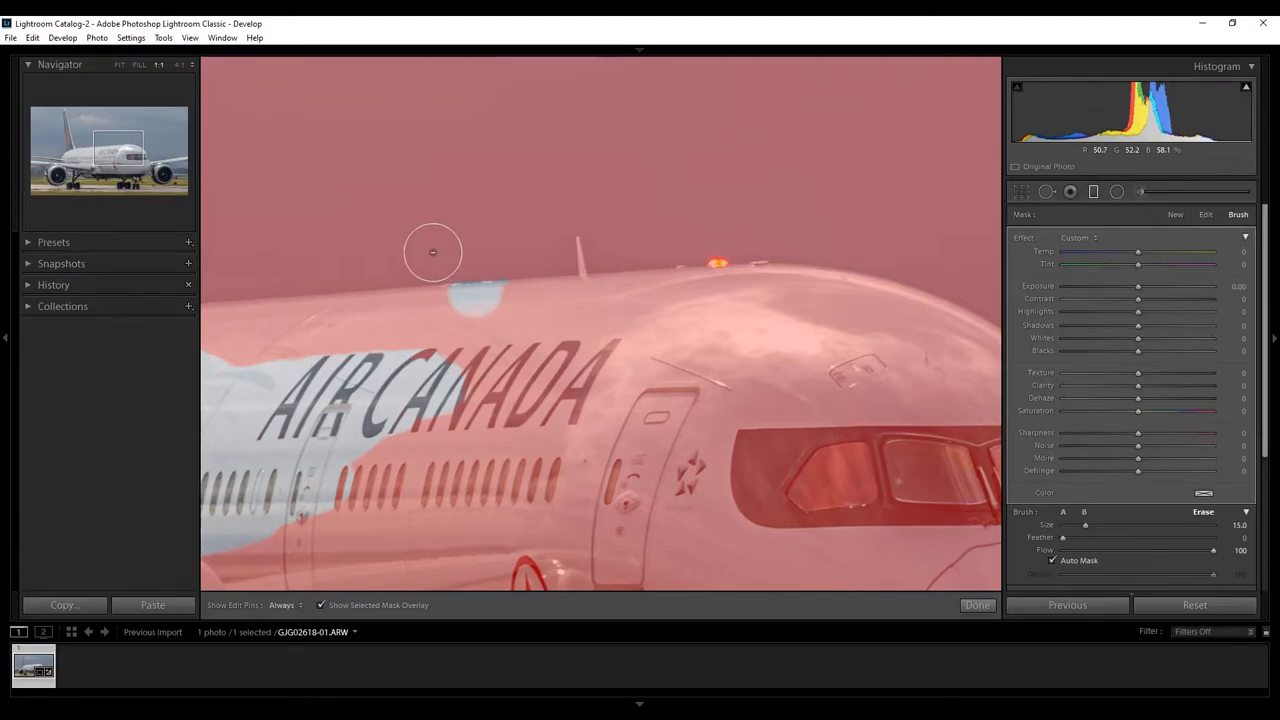
key(ctrl+z)
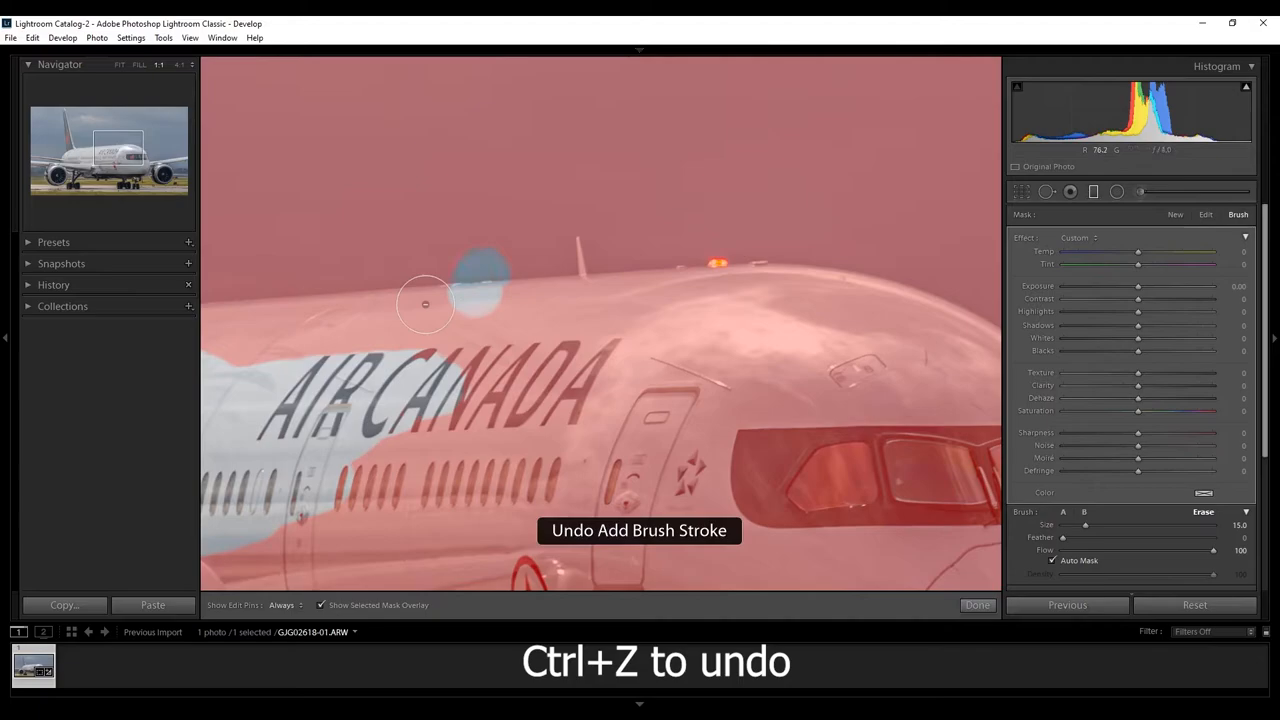
key(ctrl+z)
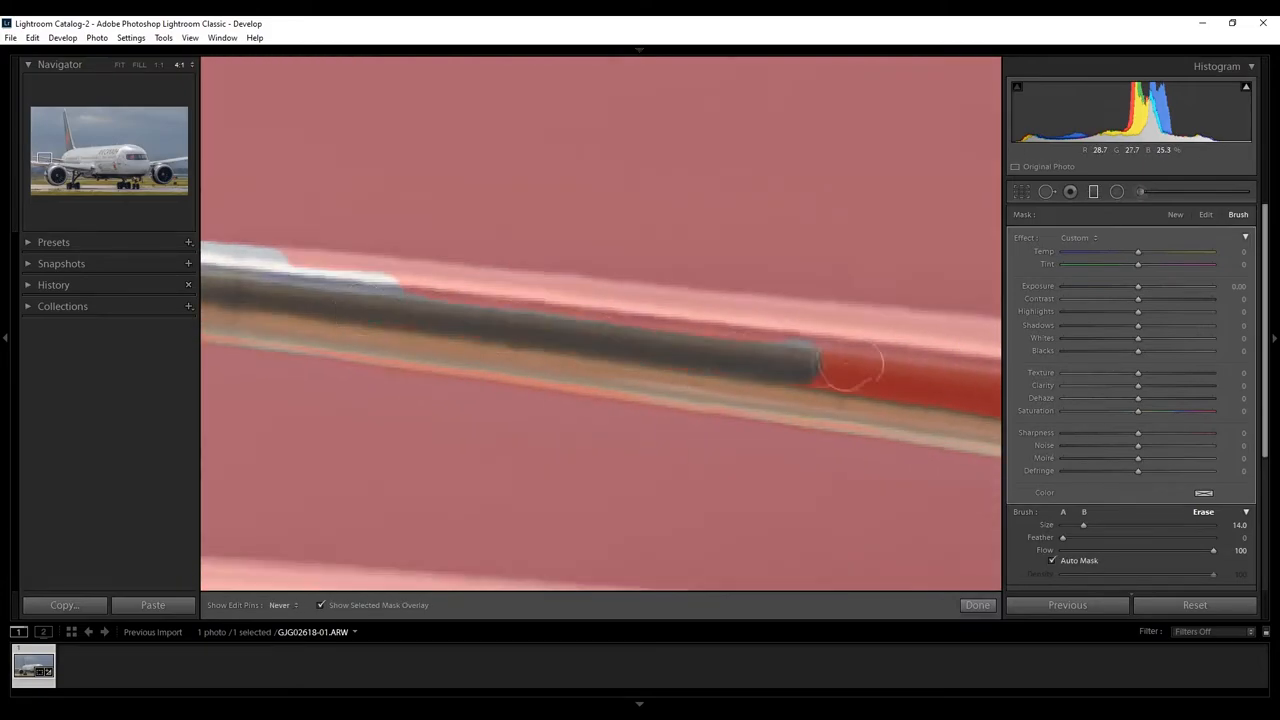
- Return to Fit view, hide the red mask overlay, and switch the brush panel to Edit
click(119, 64)
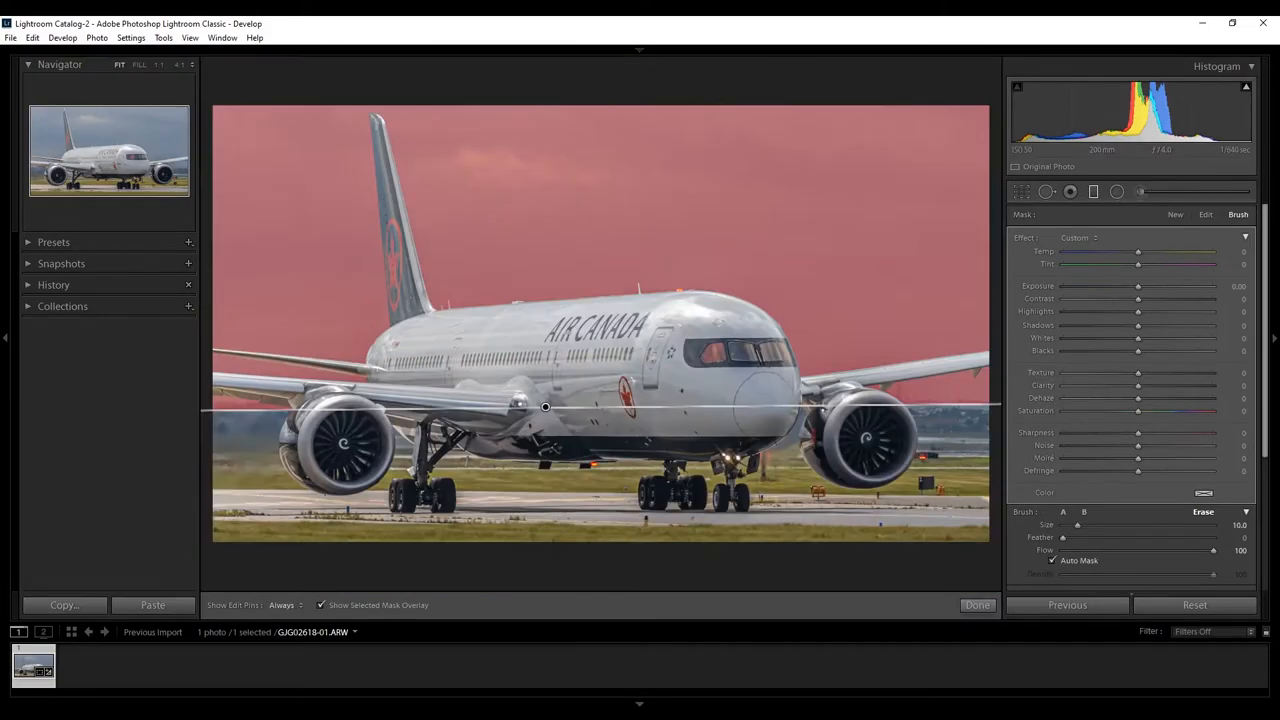
mouse_move(462, 550)
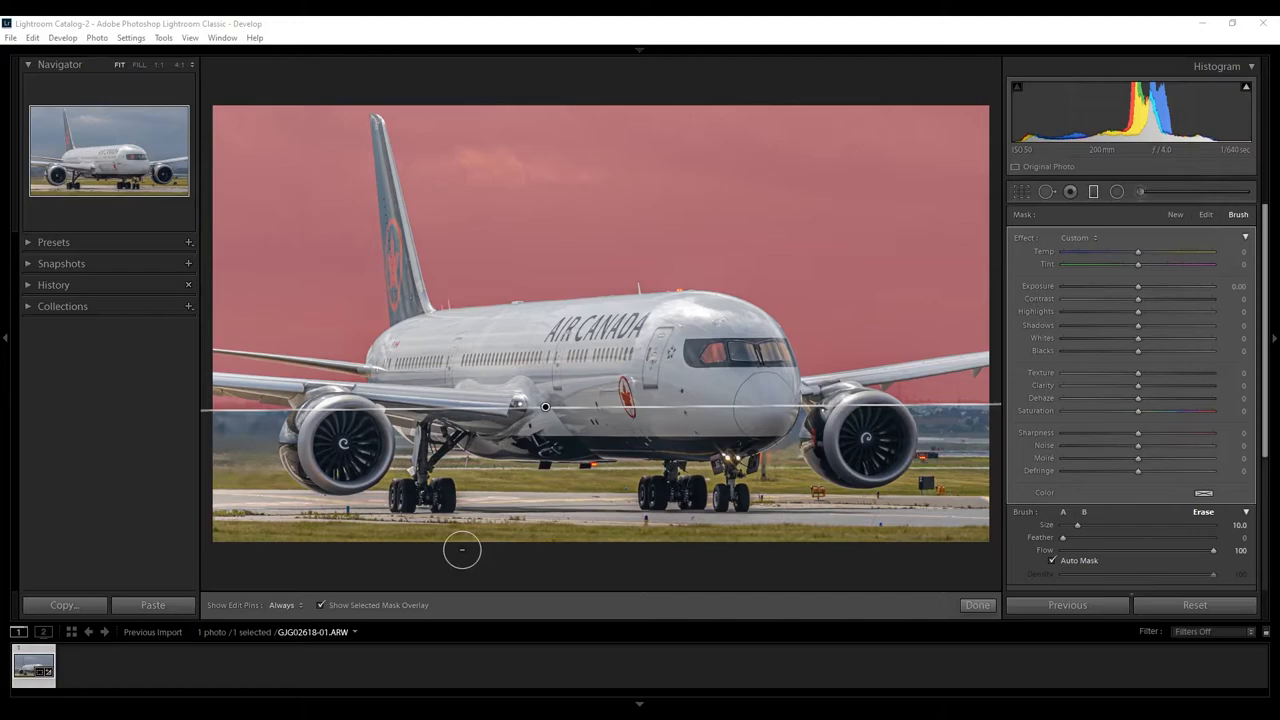
mouse_move(495, 407)
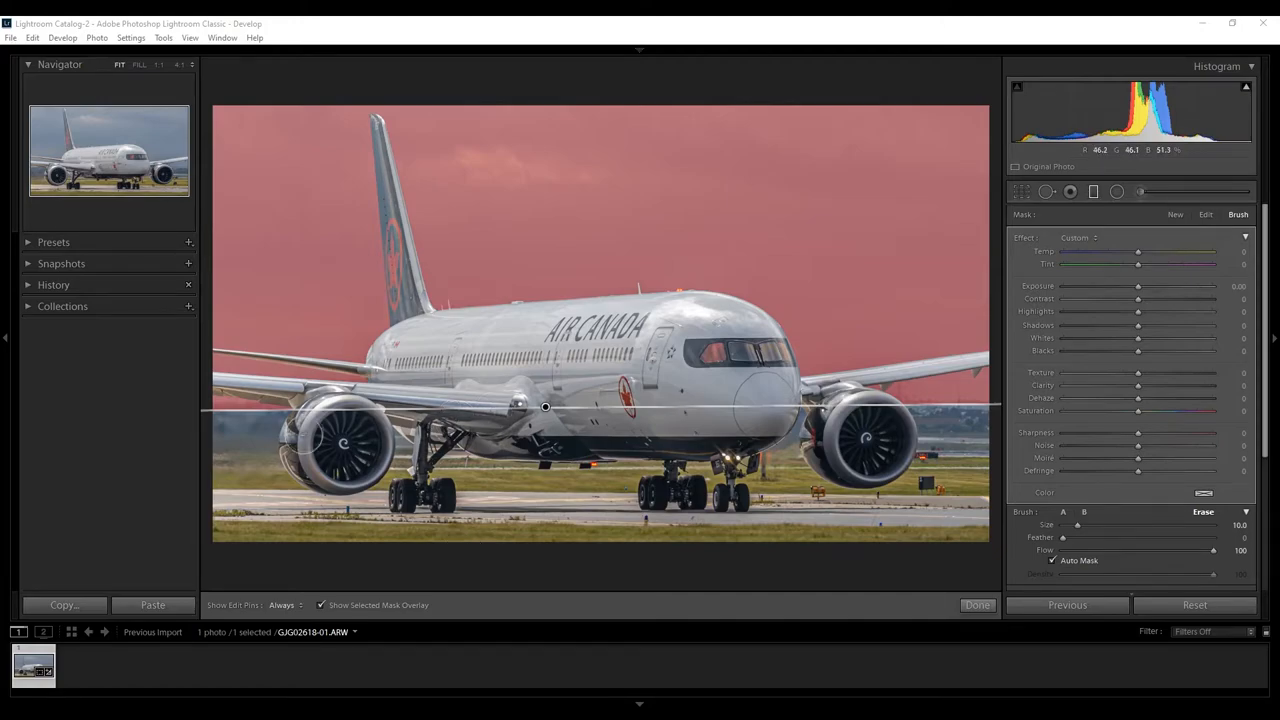
key(o)
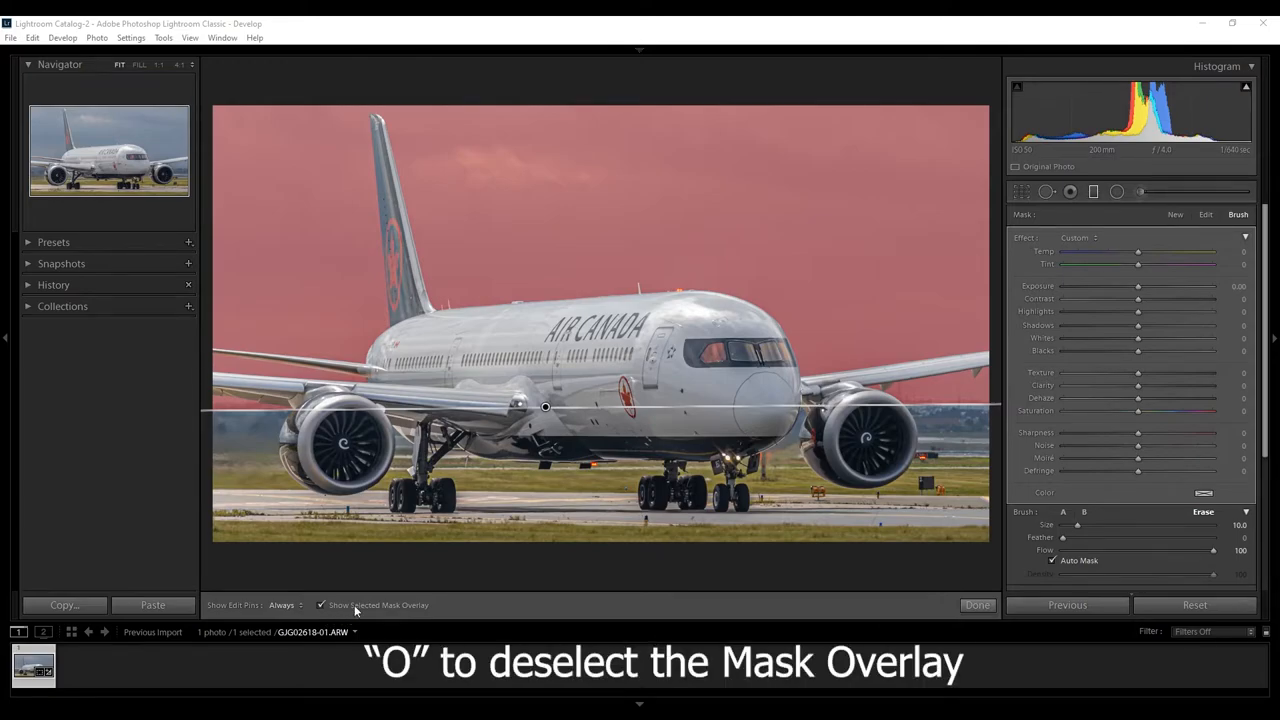
key(o)
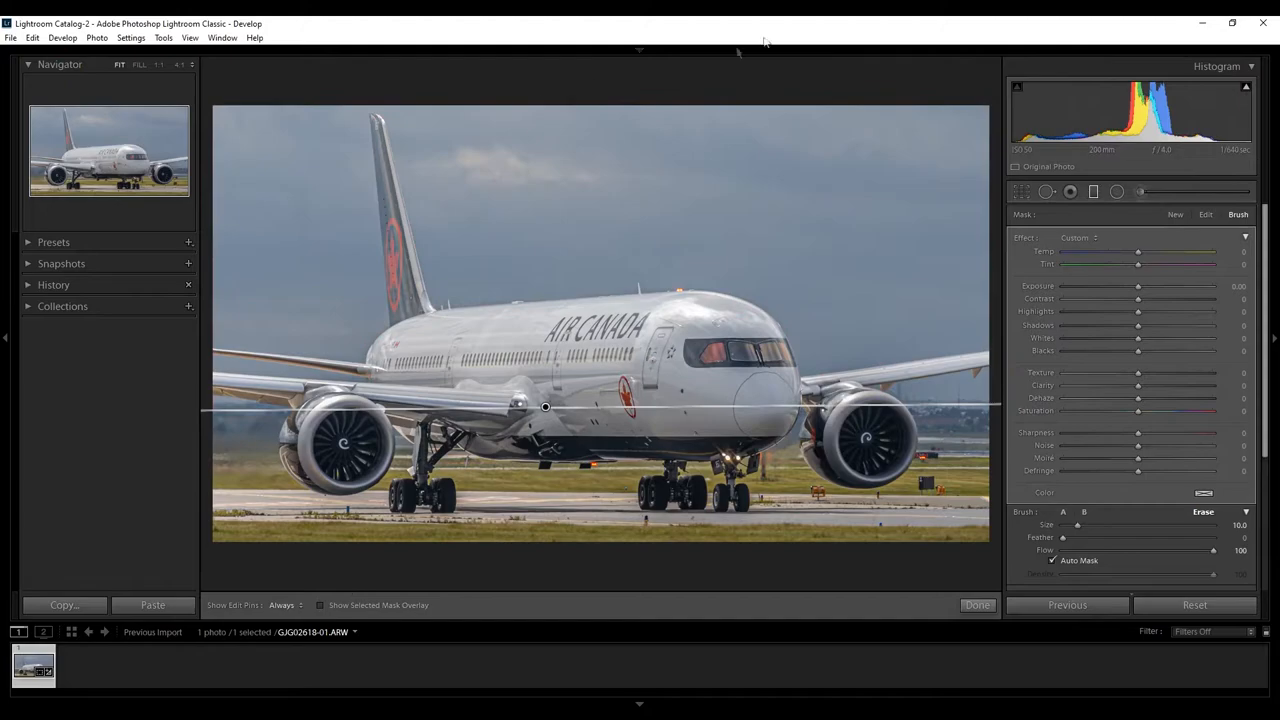
mouse_move(748, 85)
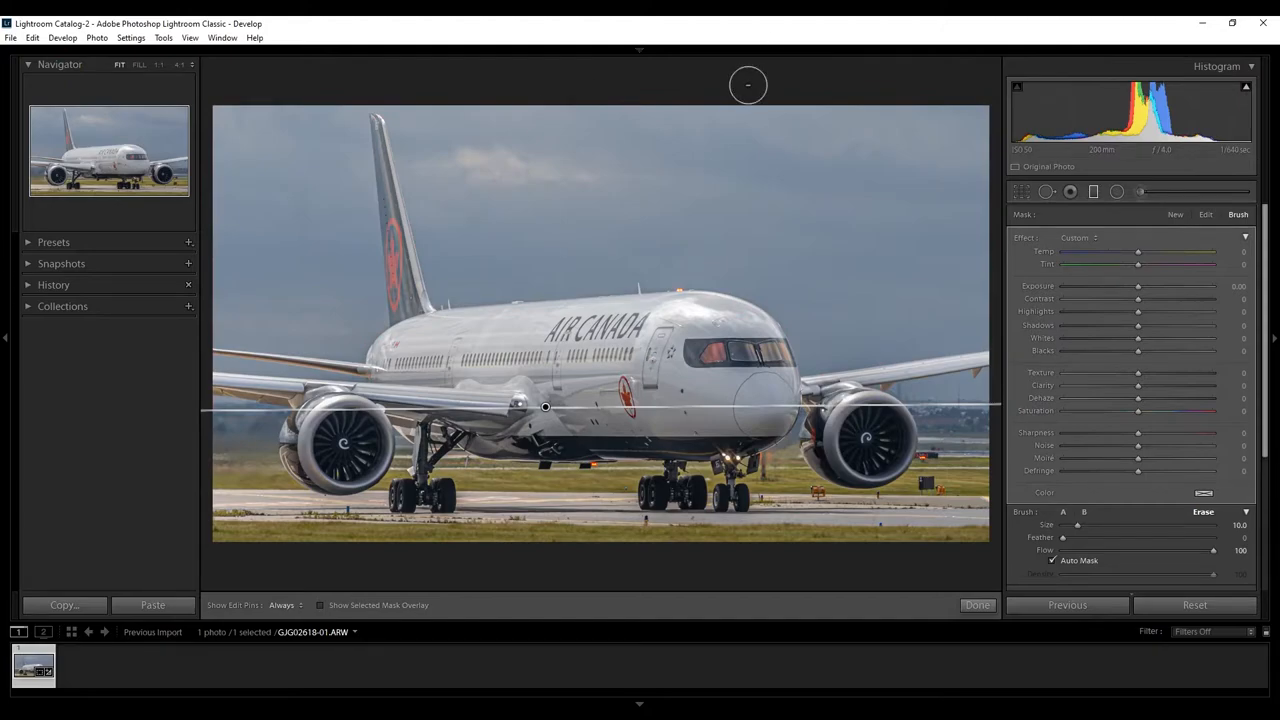
mouse_move(951, 164)
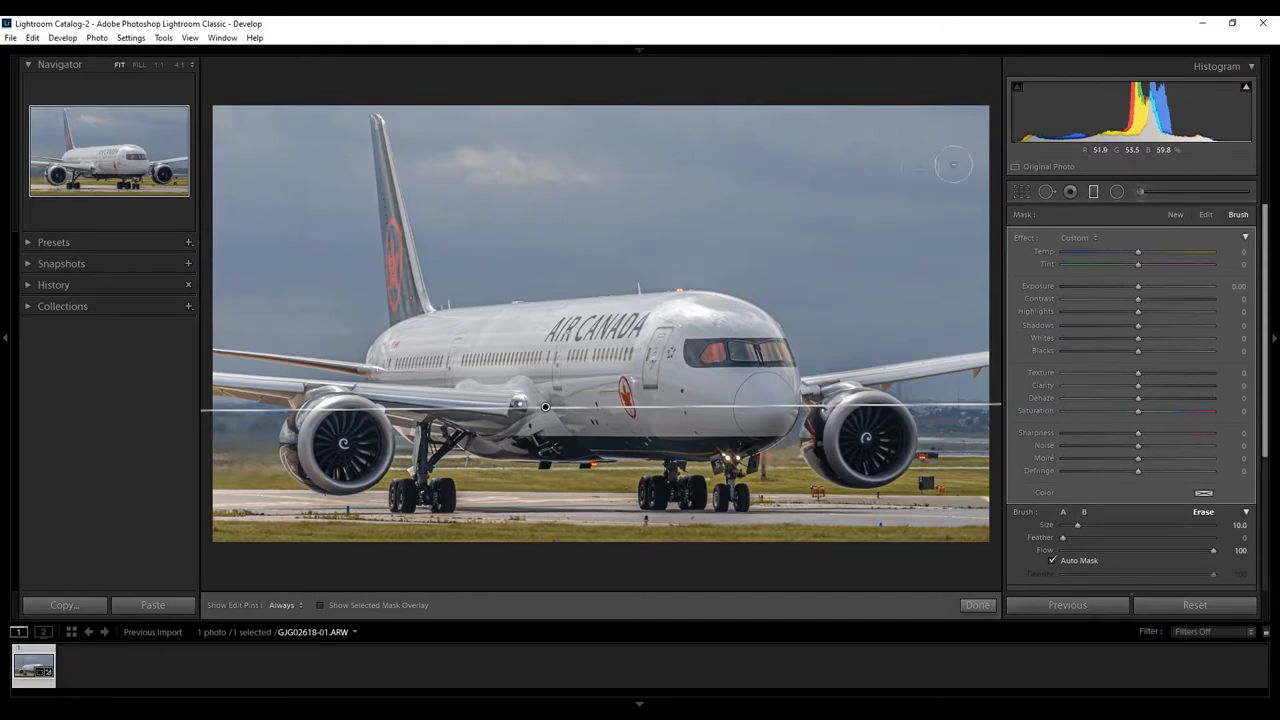
click(1205, 214)
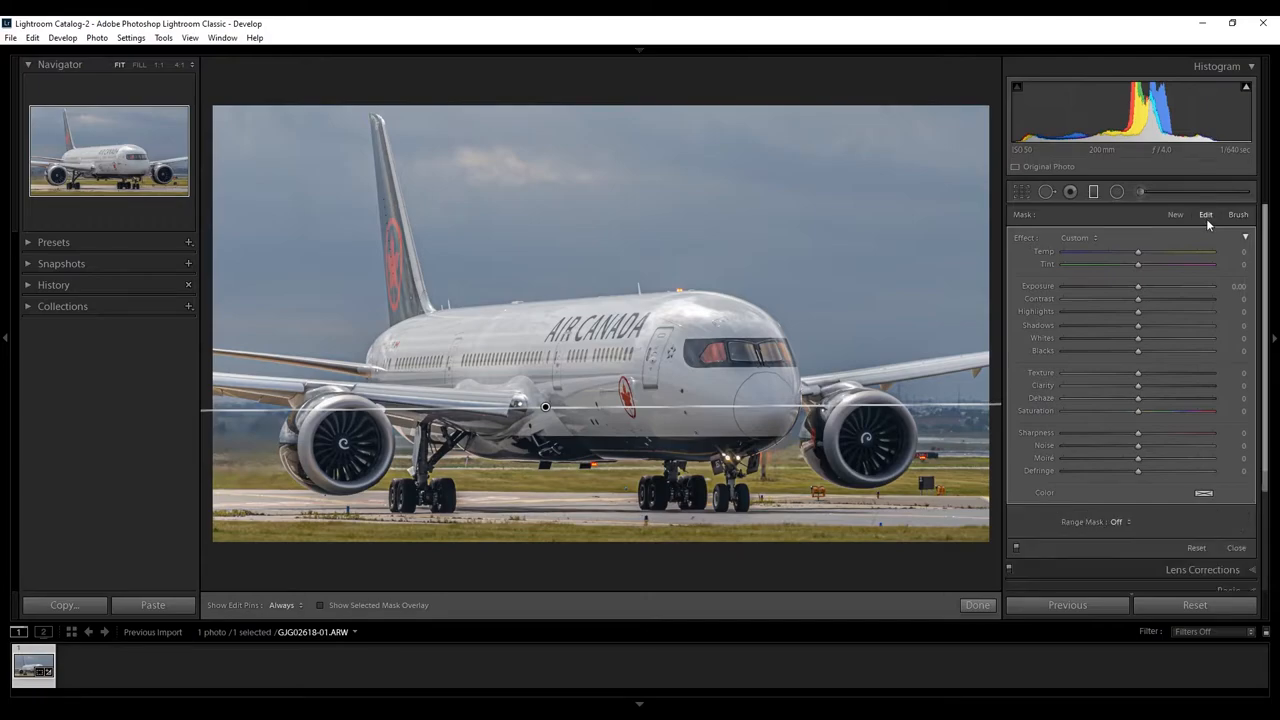
mouse_move(1123, 430)
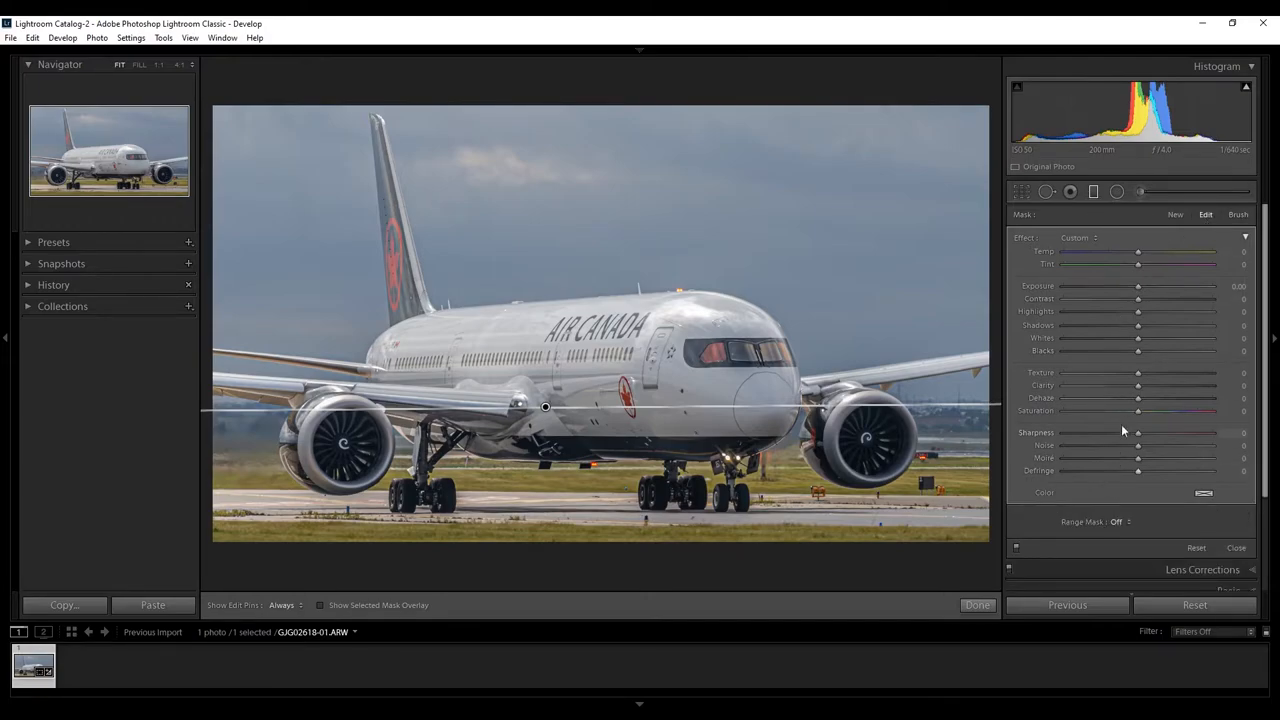
- Give the sky mask Dehaze 51, Saturation −32 and Exposure −0.50, then finish the adjustment
drag(1138, 398, 1163, 398)
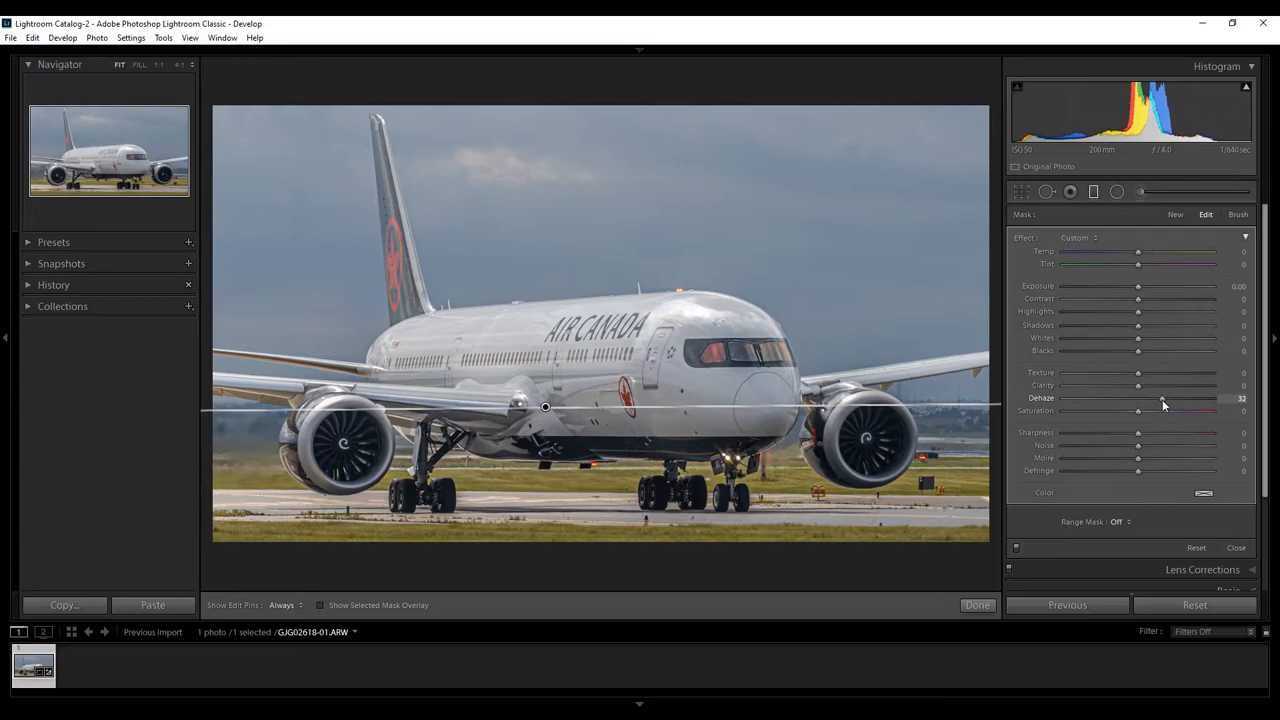
drag(1137, 398, 1155, 398)
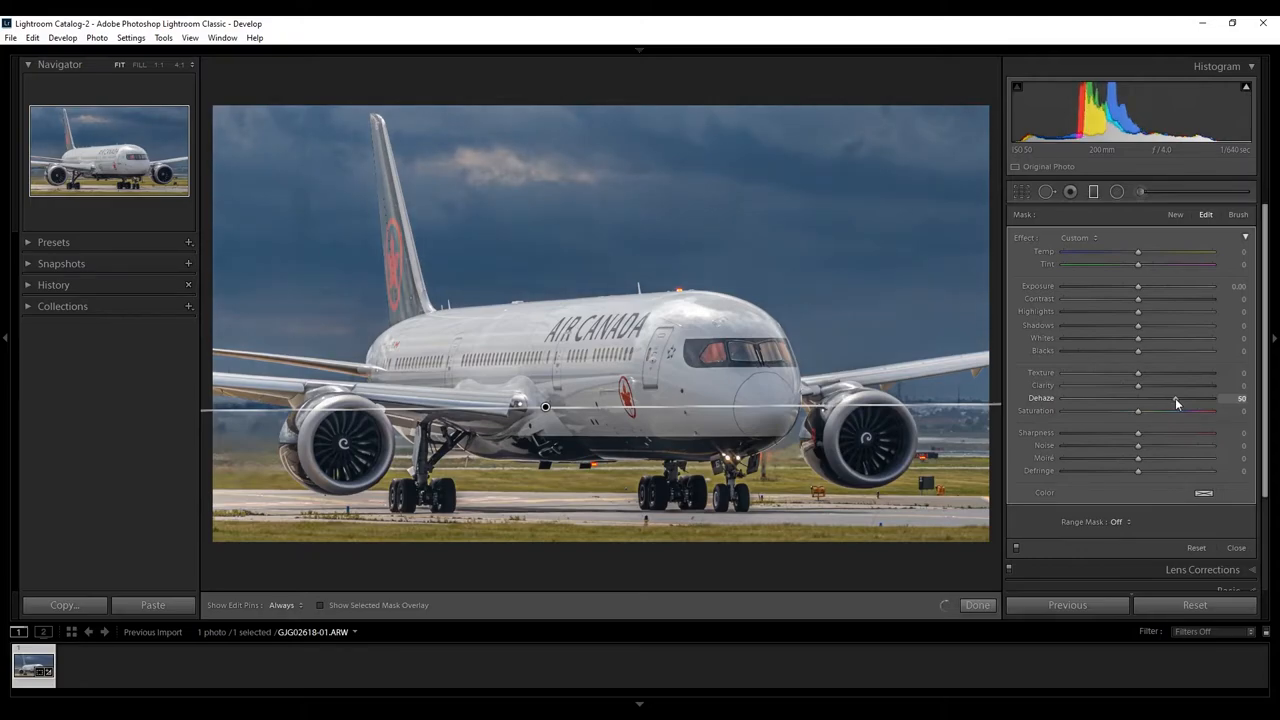
drag(1138, 411, 1120, 411)
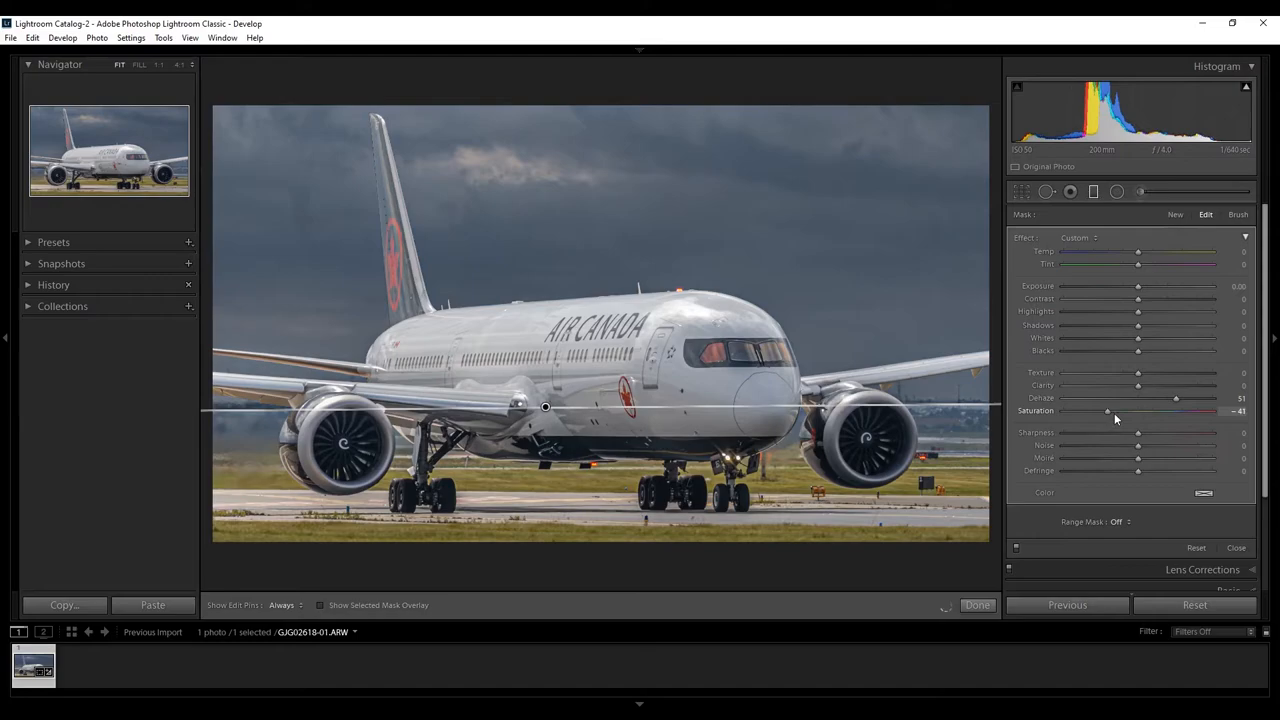
drag(1107, 411, 1115, 411)
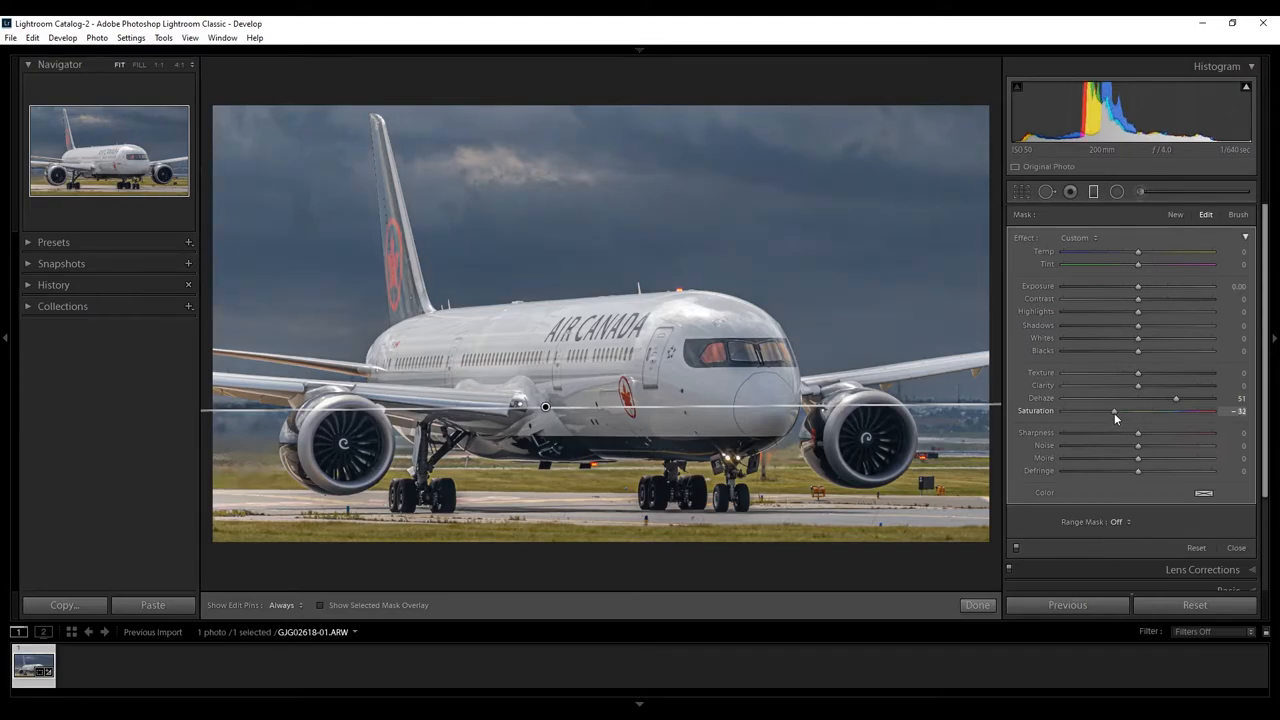
mouse_move(1123, 289)
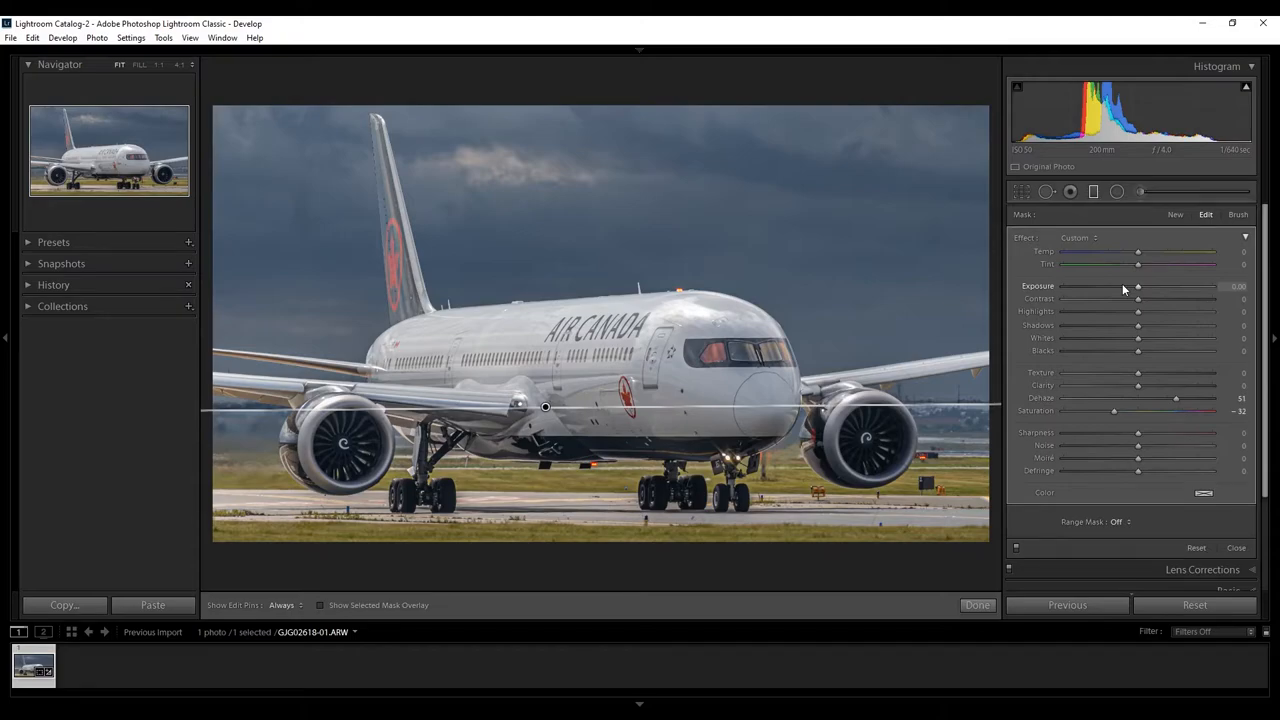
drag(1138, 286, 1128, 286)
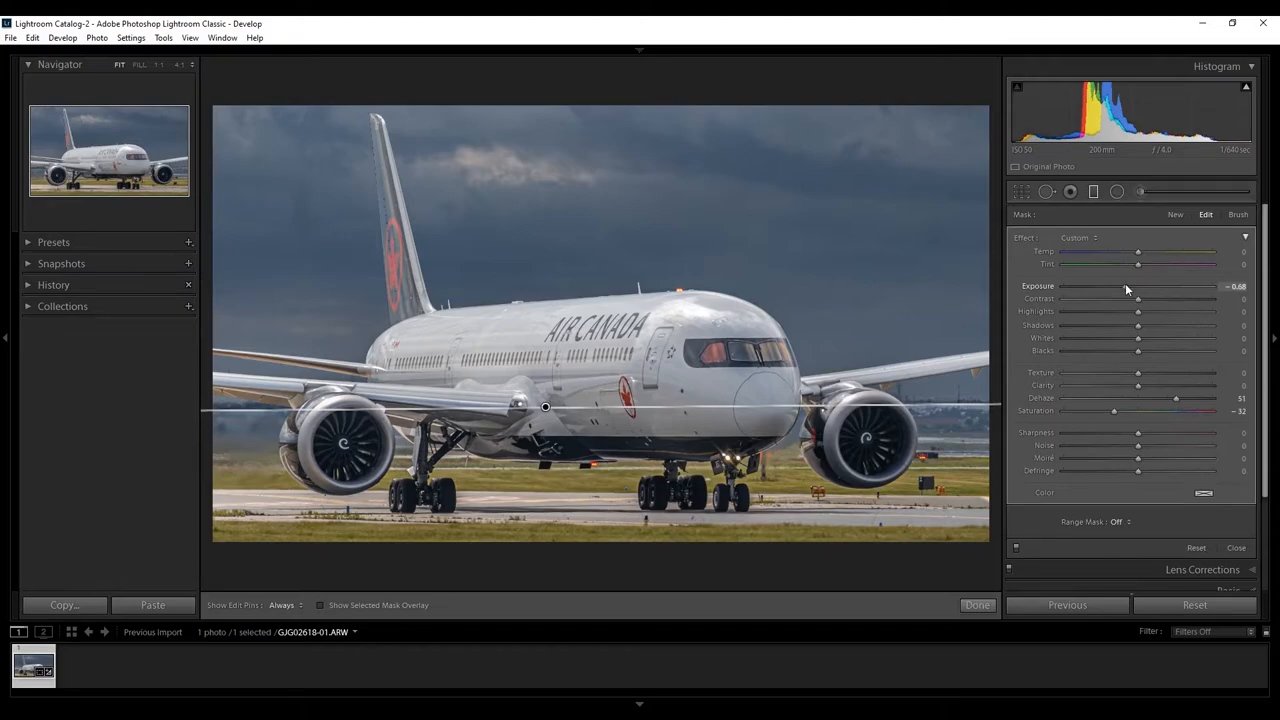
drag(1130, 286, 1138, 286)
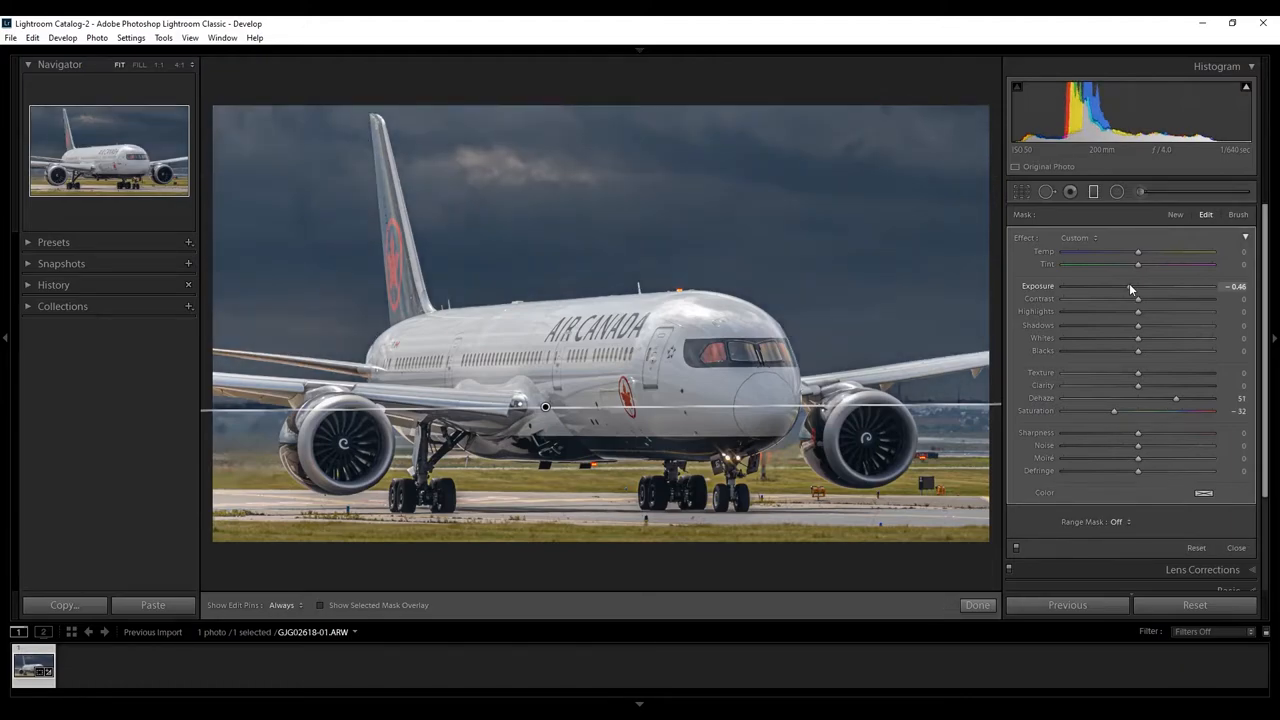
drag(1137, 287, 1130, 287)
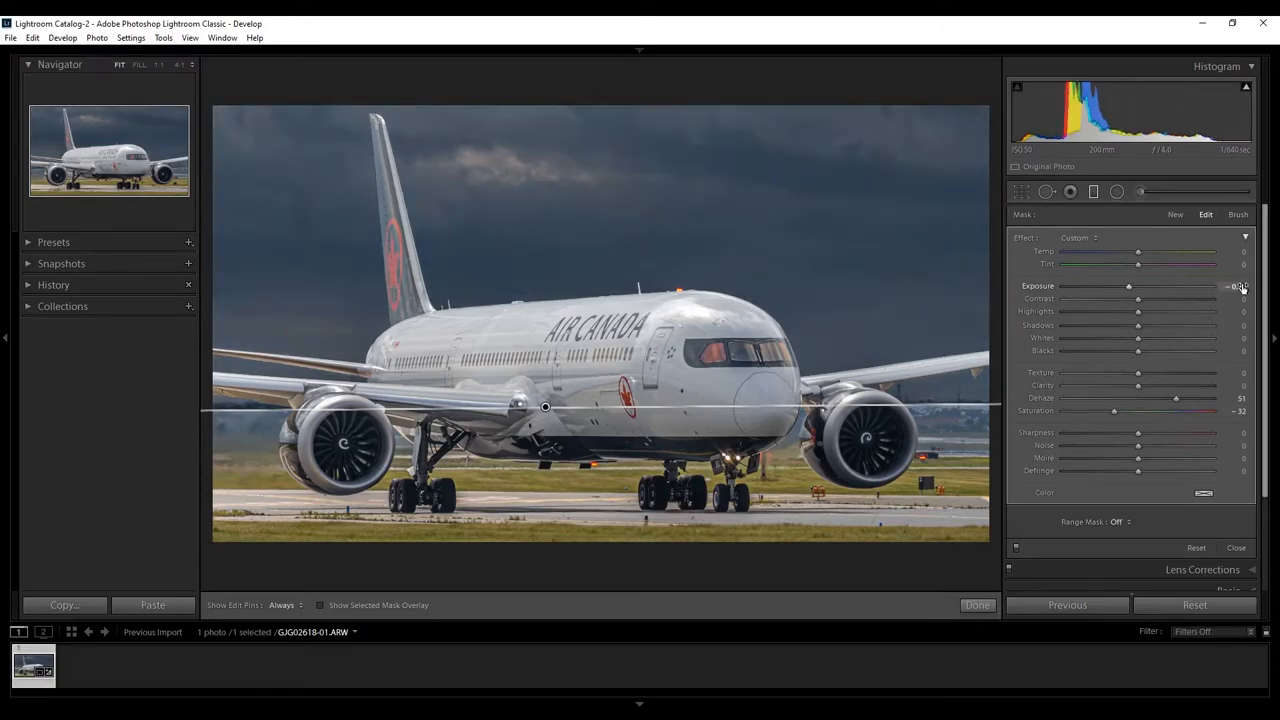
drag(1145, 286, 1128, 286)
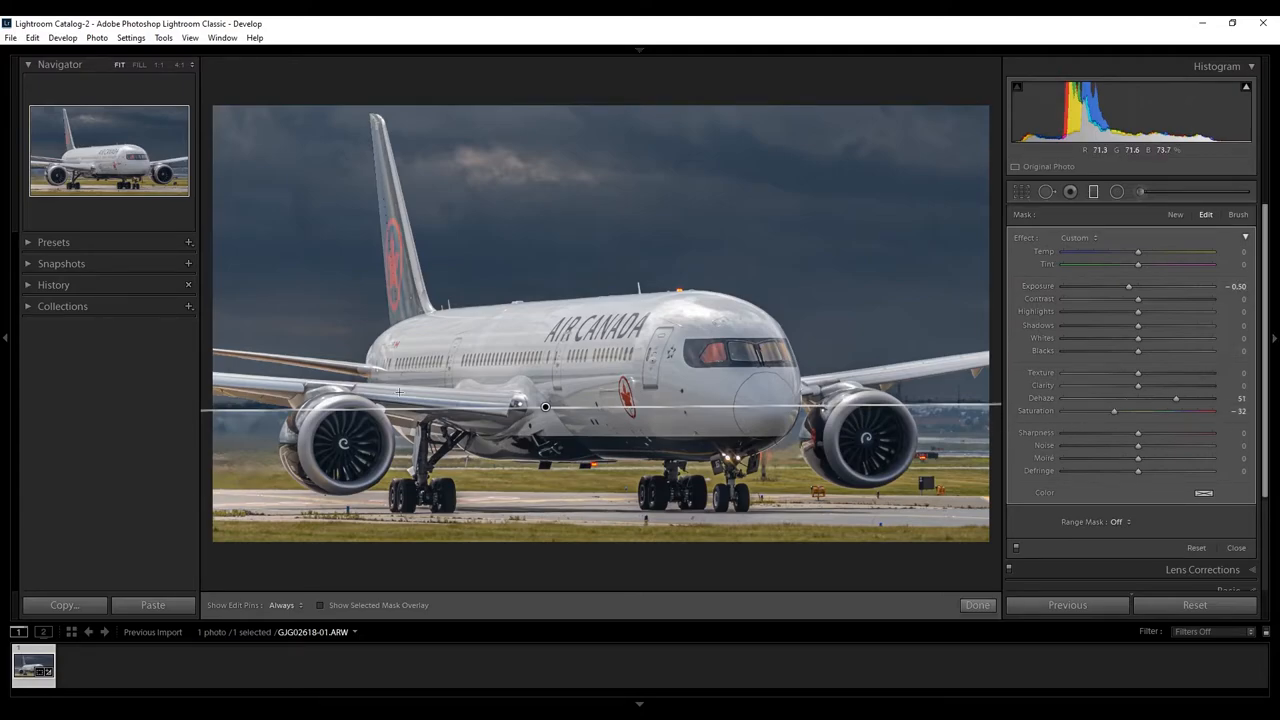
click(977, 604)
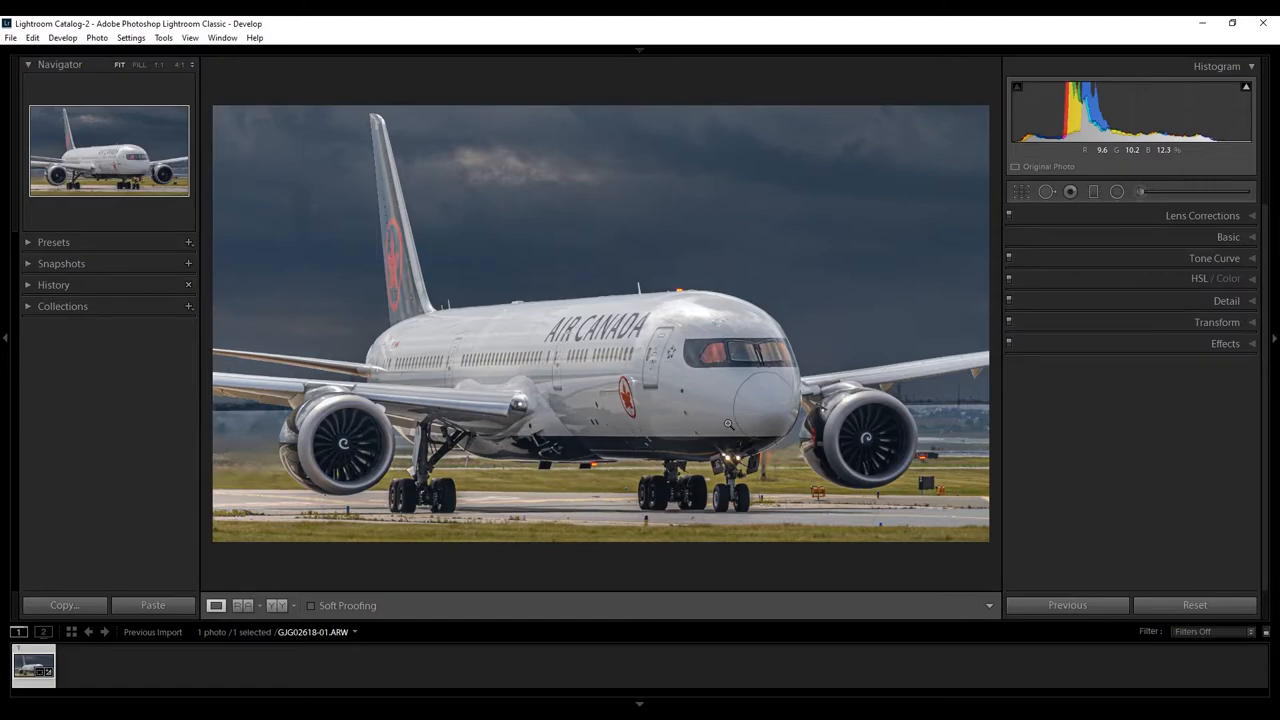
mouse_move(789, 253)
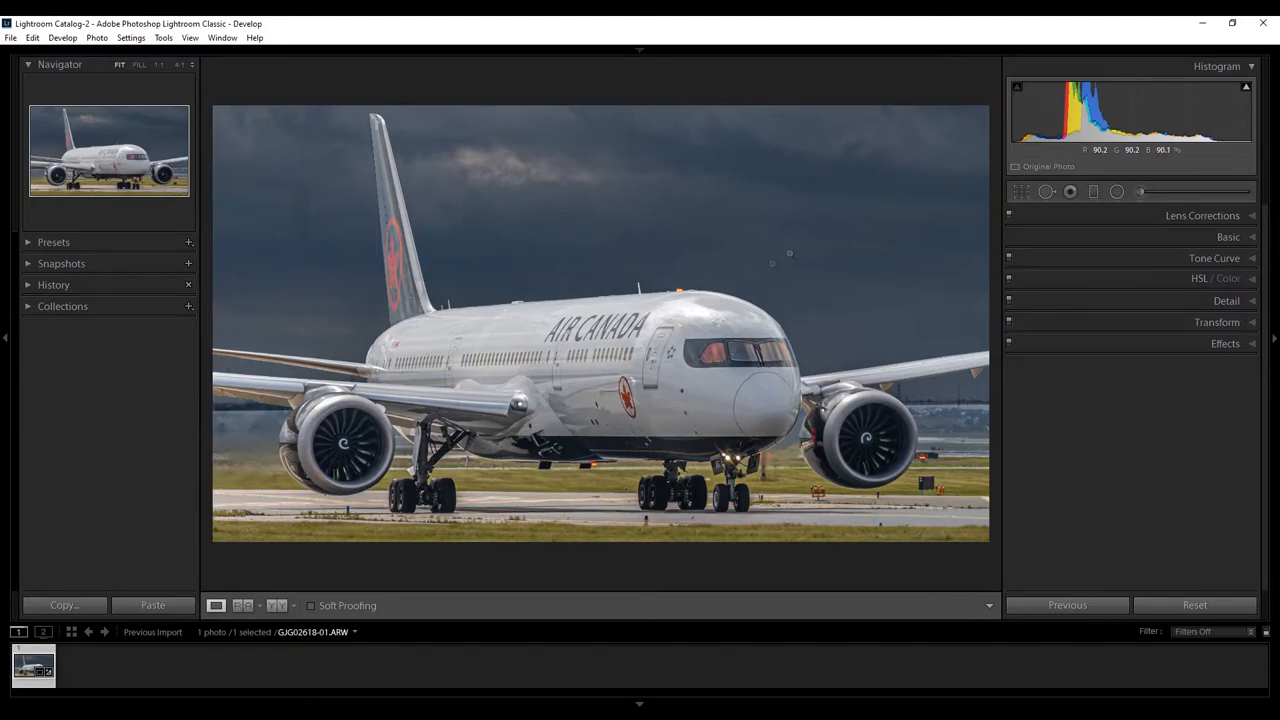
mouse_move(1153, 192)
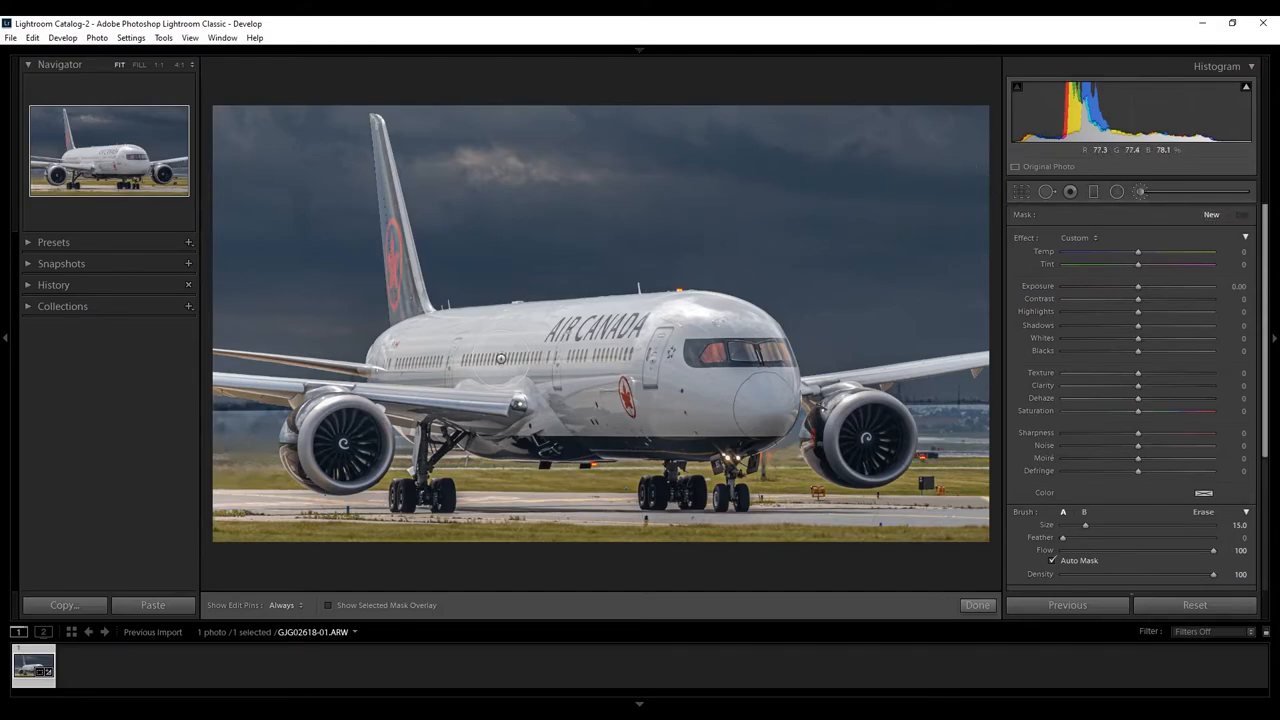
mouse_move(498, 350)
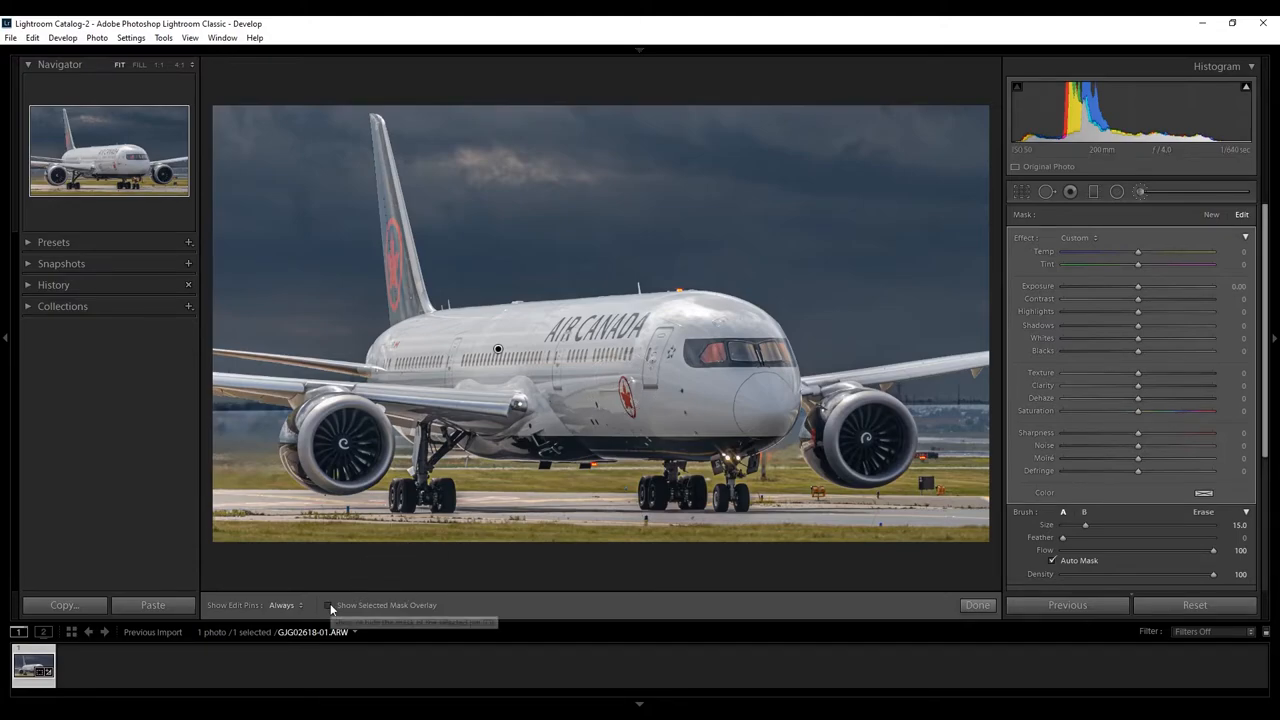
mouse_move(330, 605)
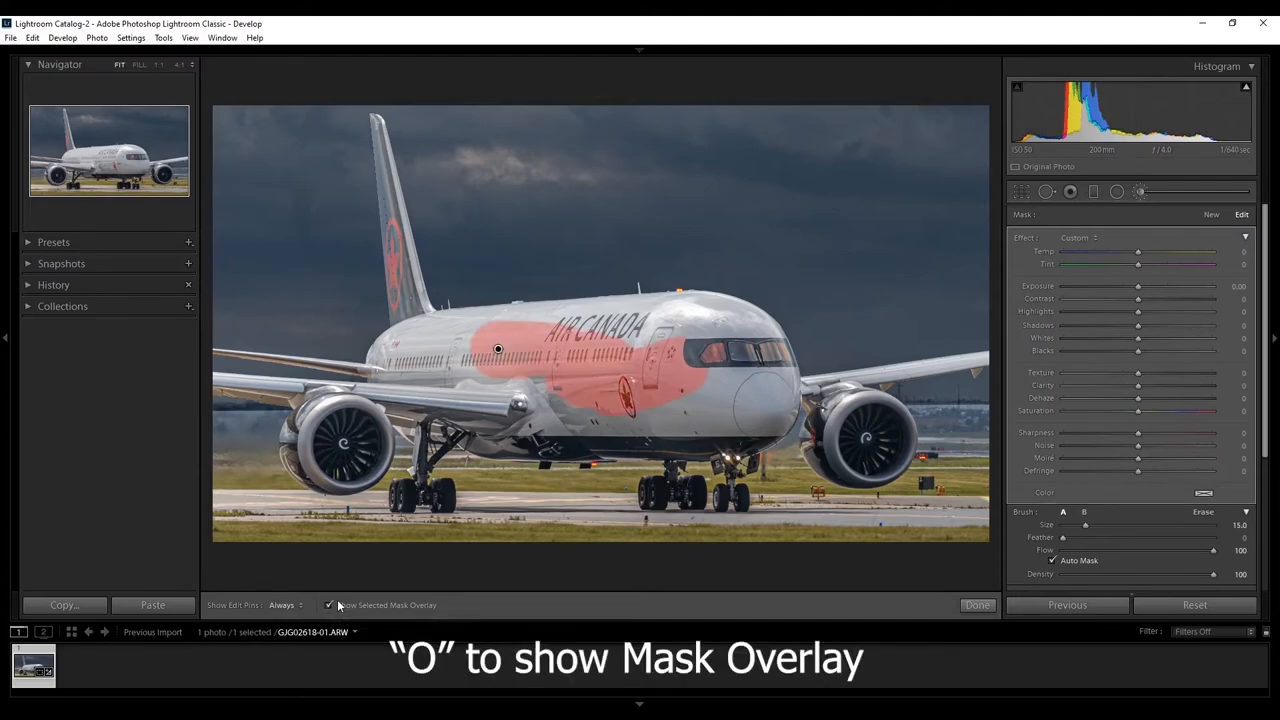
- Show the mask overlay and paint the new mask over the fuselage top and below the tail
key(o)
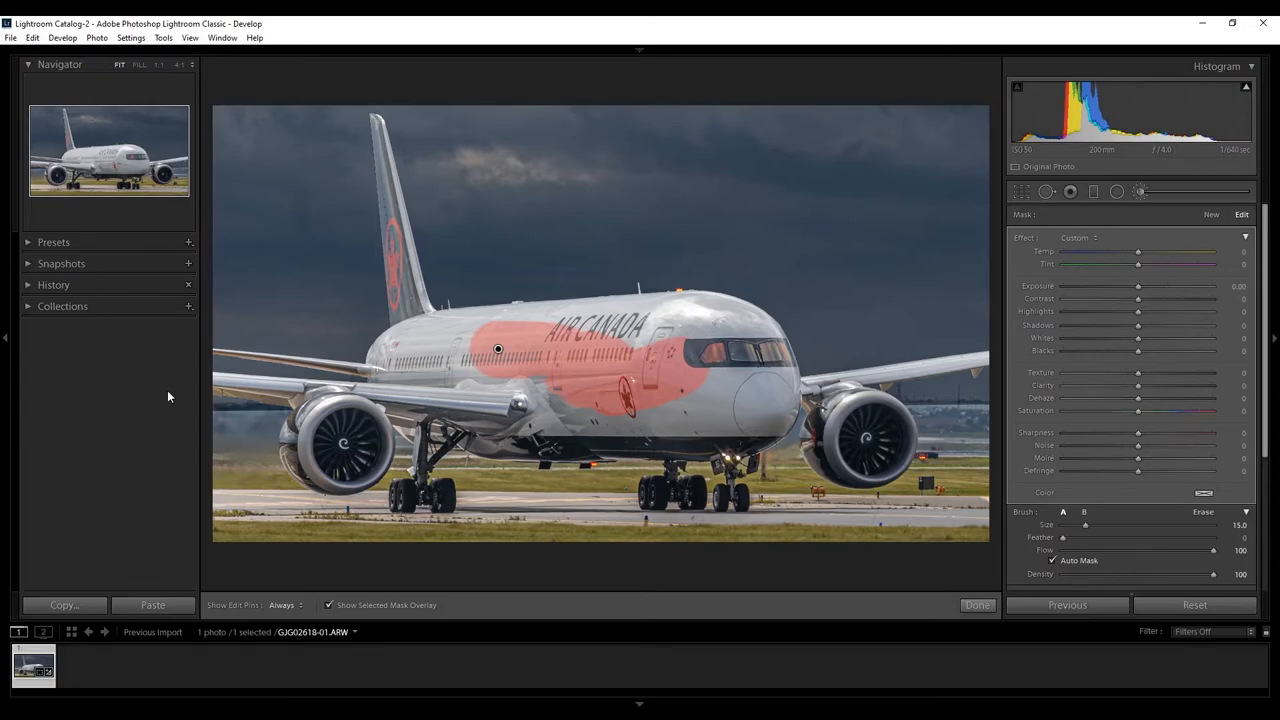
mouse_move(587, 350)
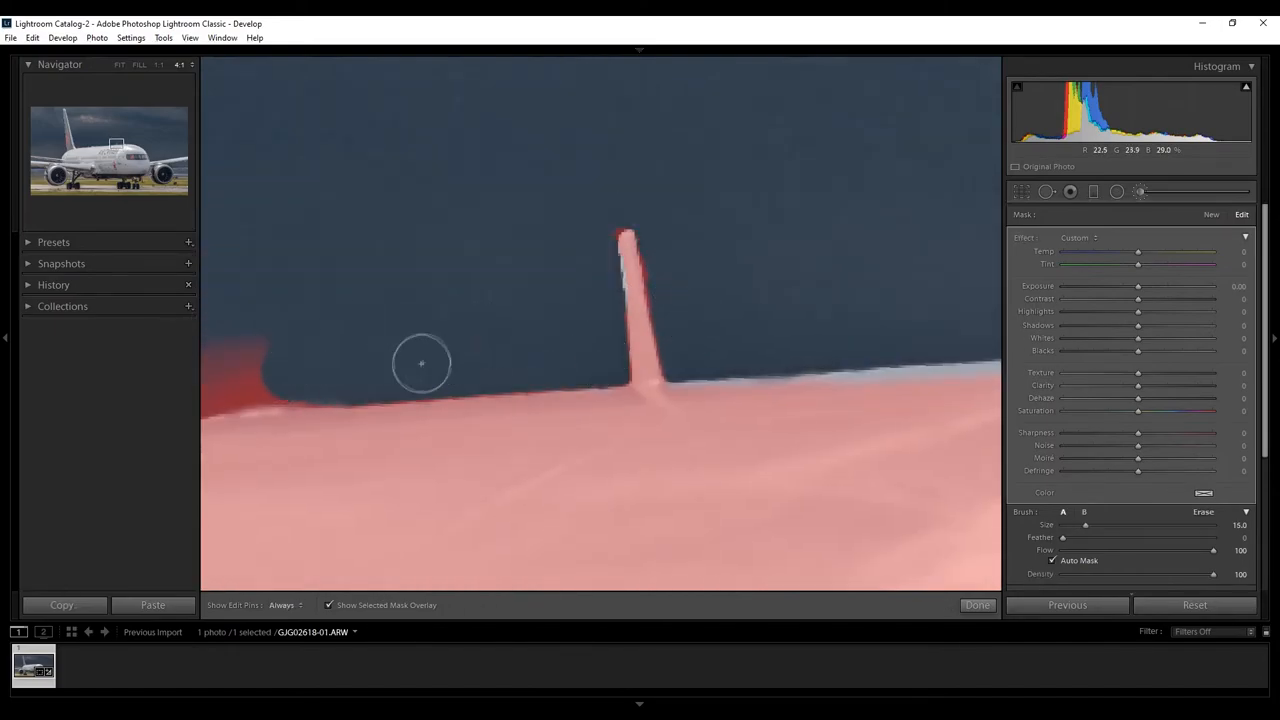
key(ctrl+z)
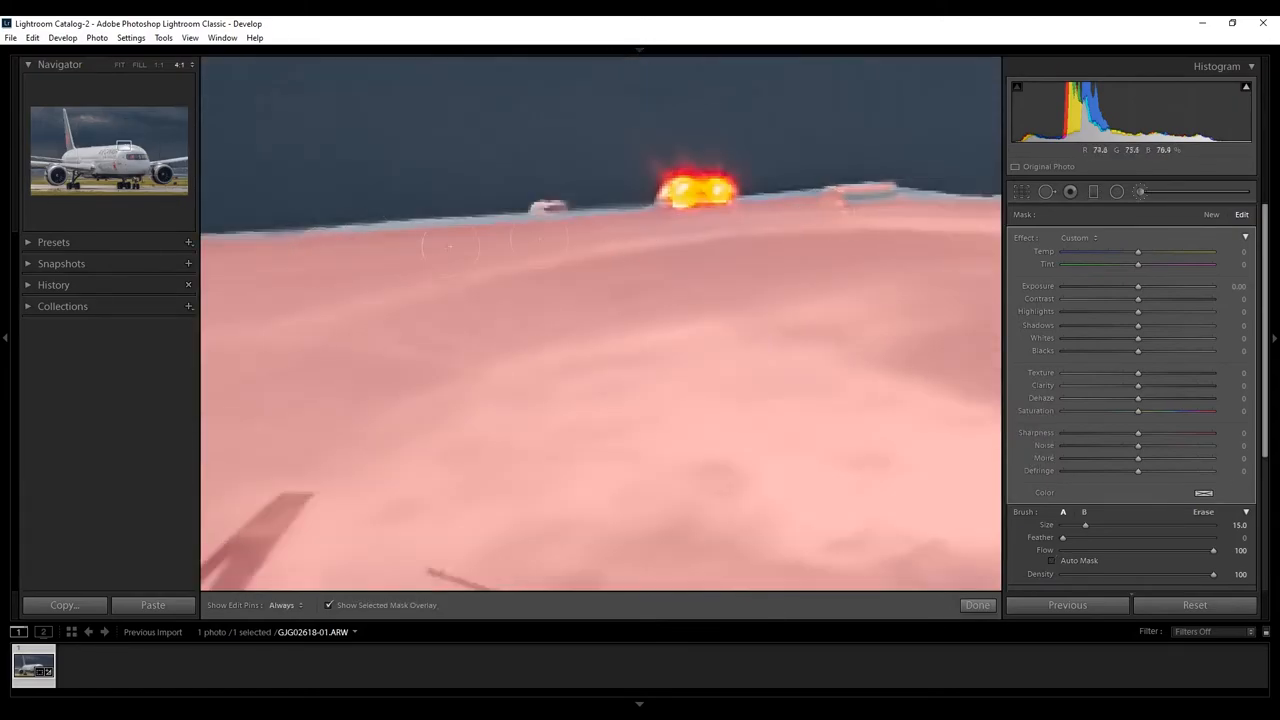
click(118, 64)
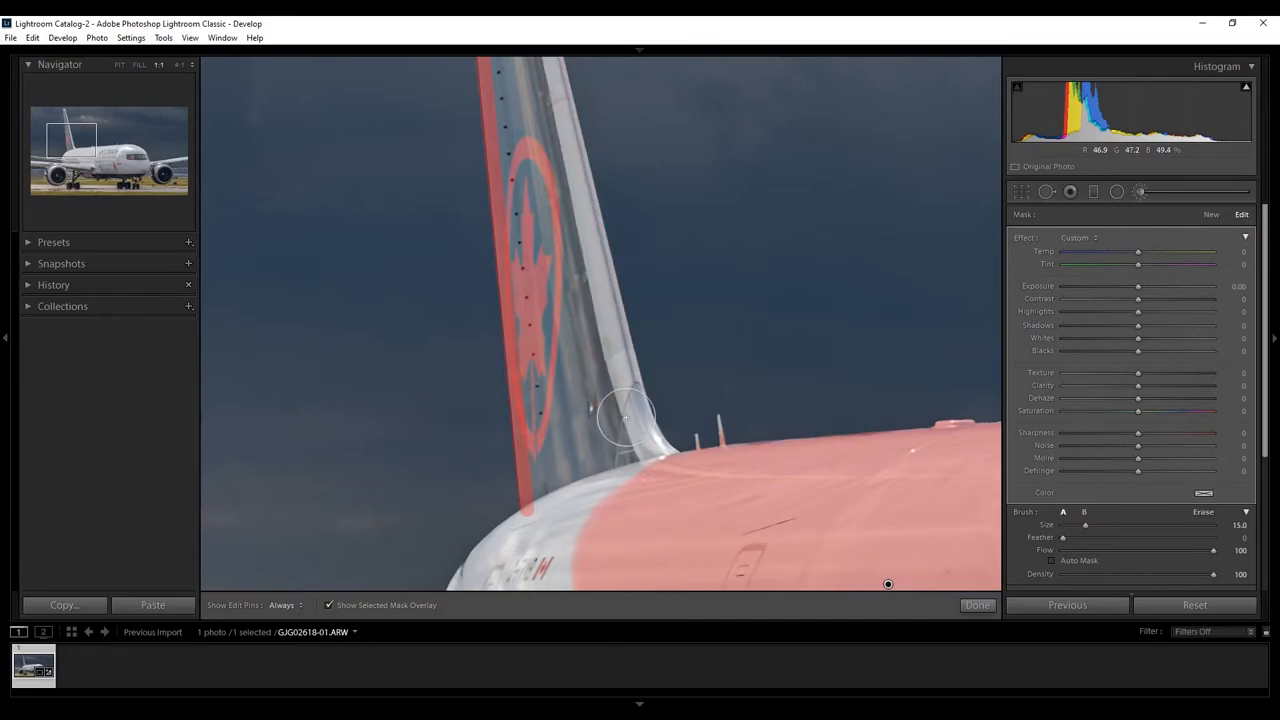
drag(625, 415, 568, 463)
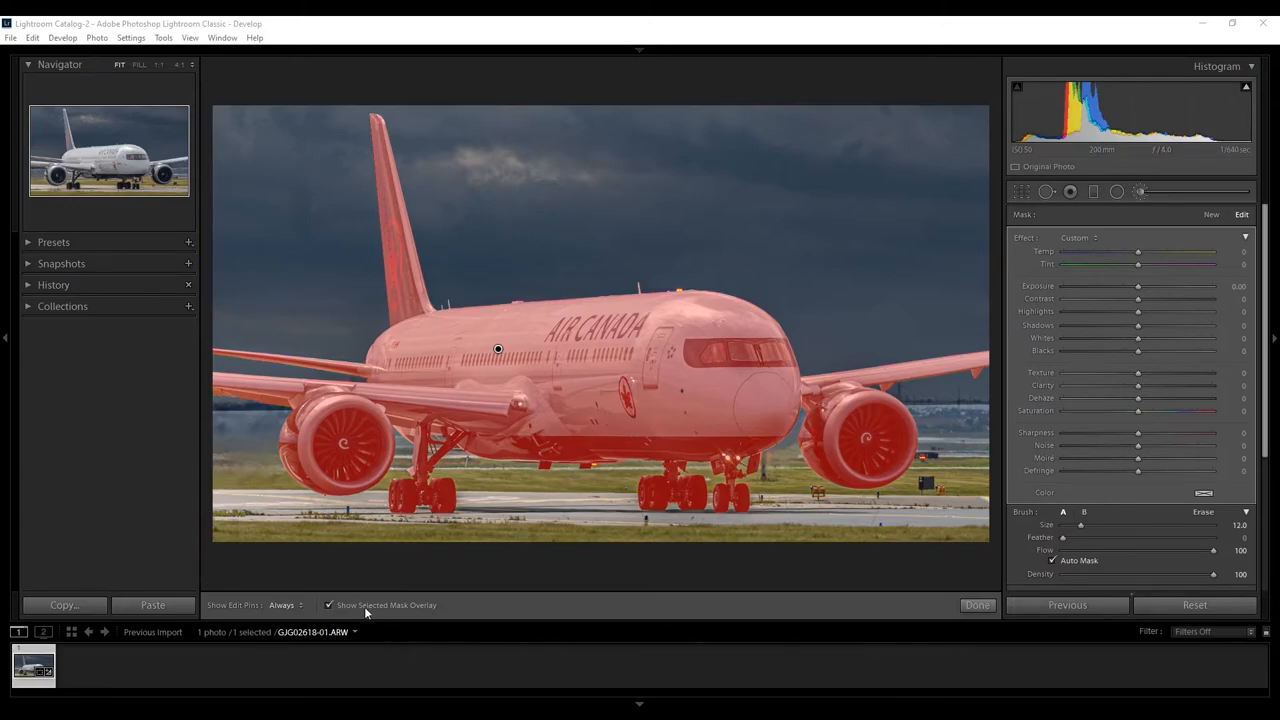
- Hide the mask overlay and set the airliner mask to Texture 65 and Clarity 33
click(329, 605)
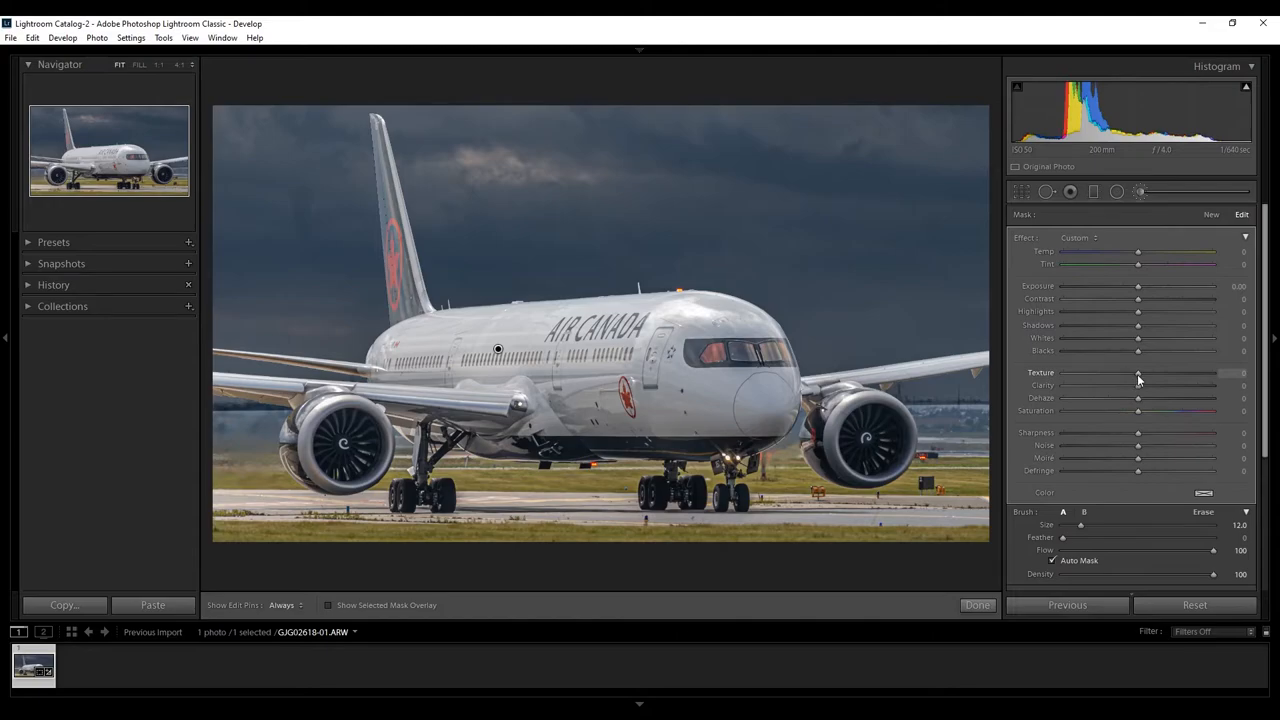
drag(1138, 373, 1185, 373)
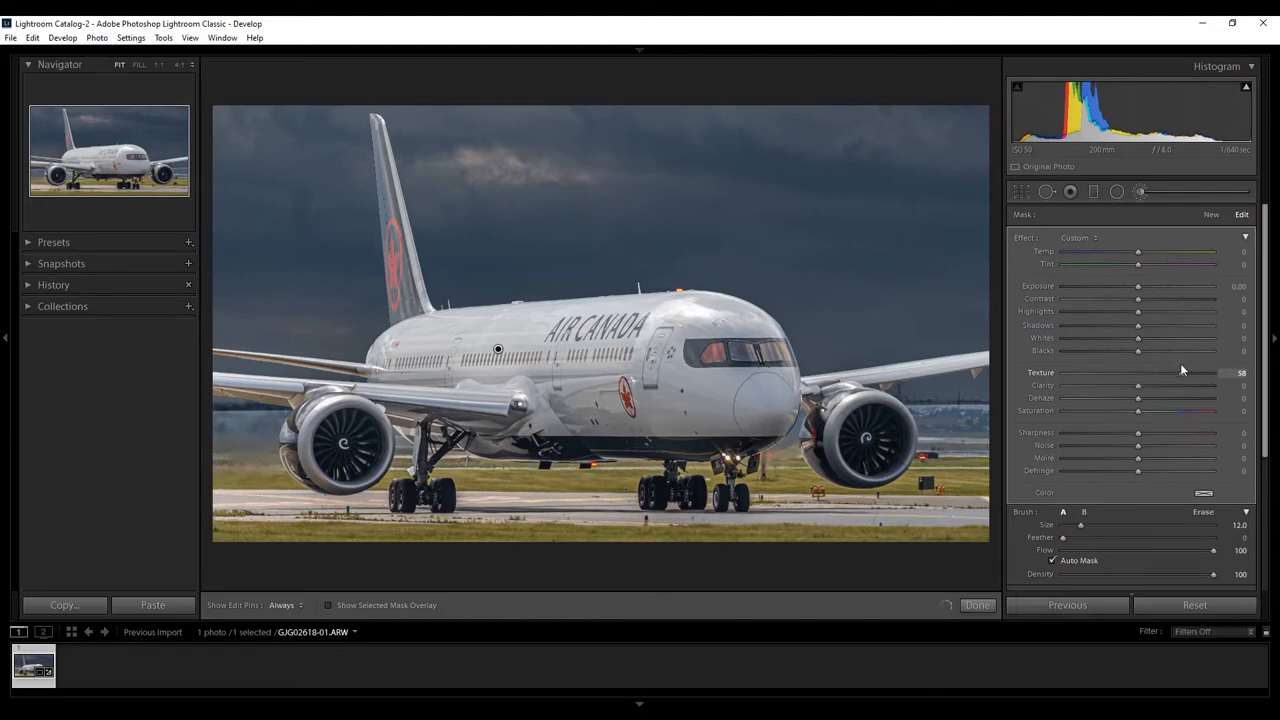
drag(1137, 373, 1185, 373)
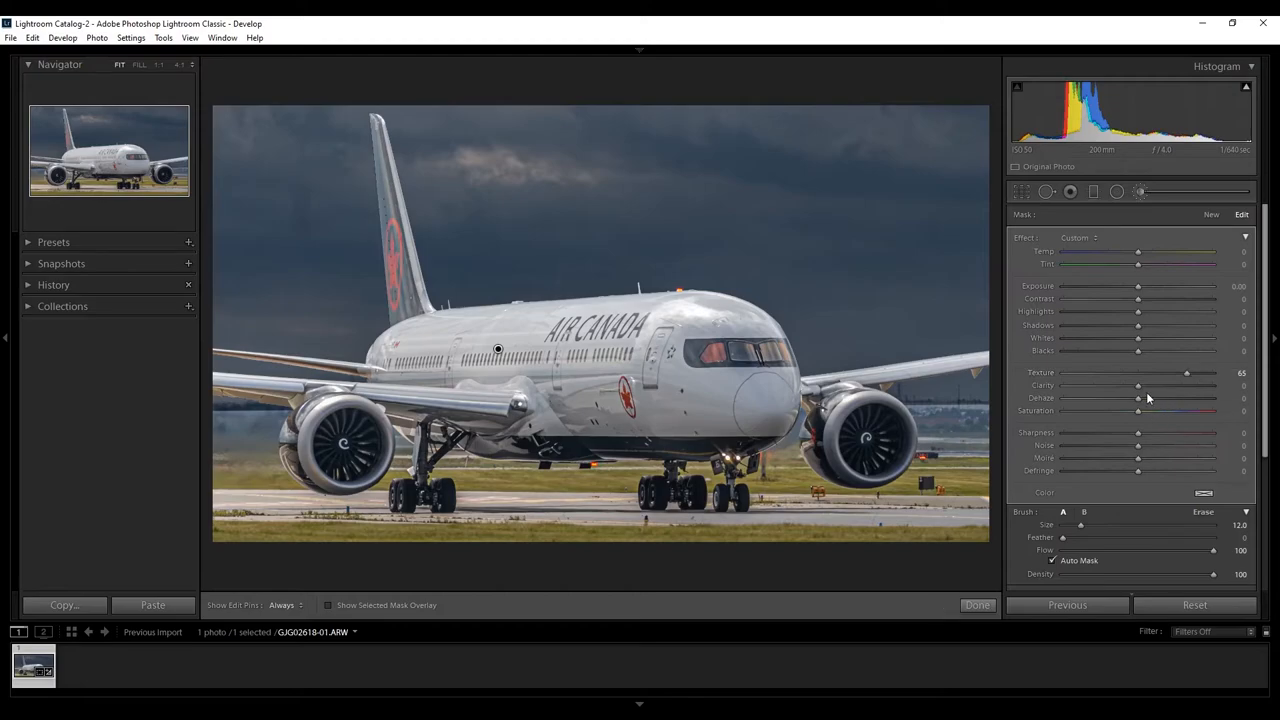
drag(1138, 385, 1155, 385)
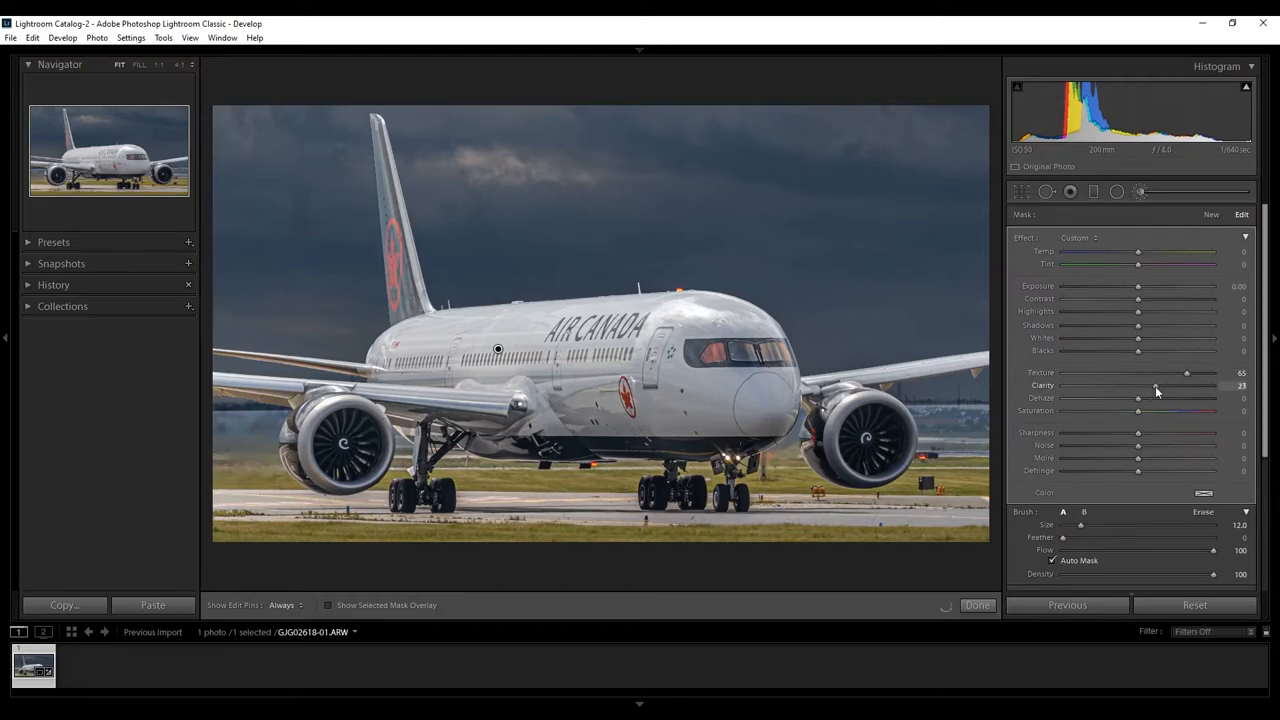
drag(1138, 385, 1162, 385)
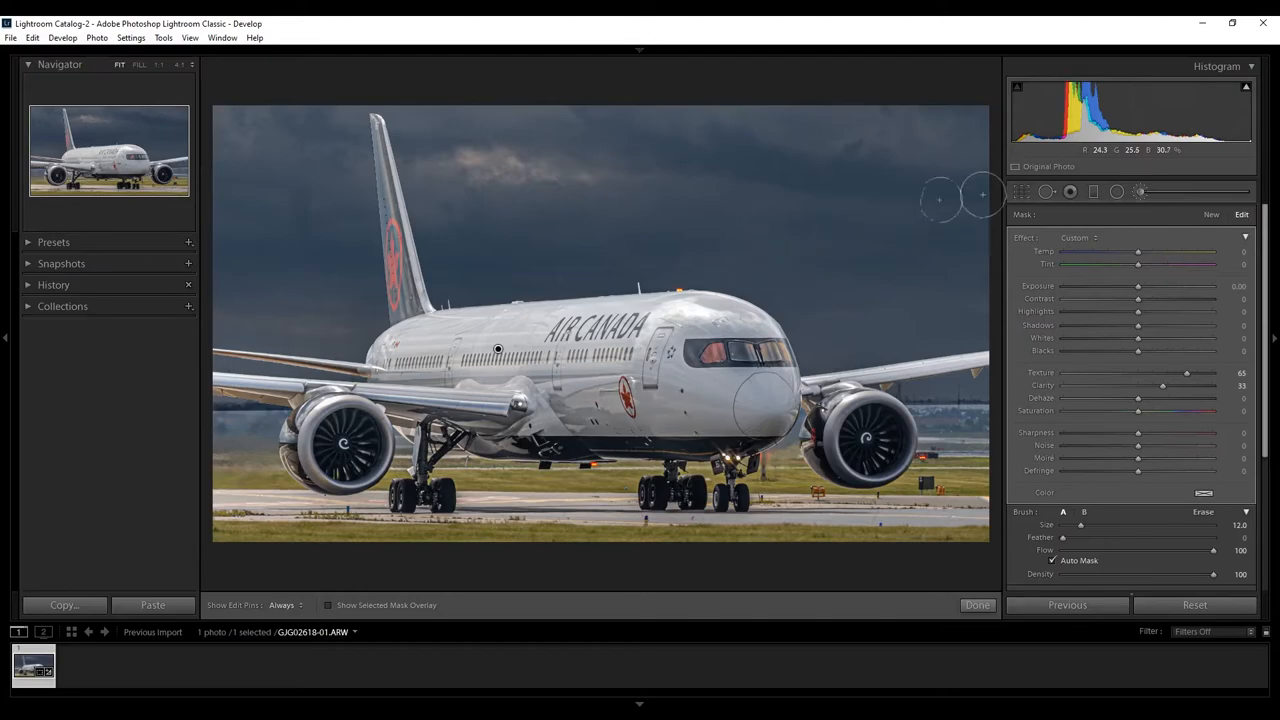
mouse_move(1211, 213)
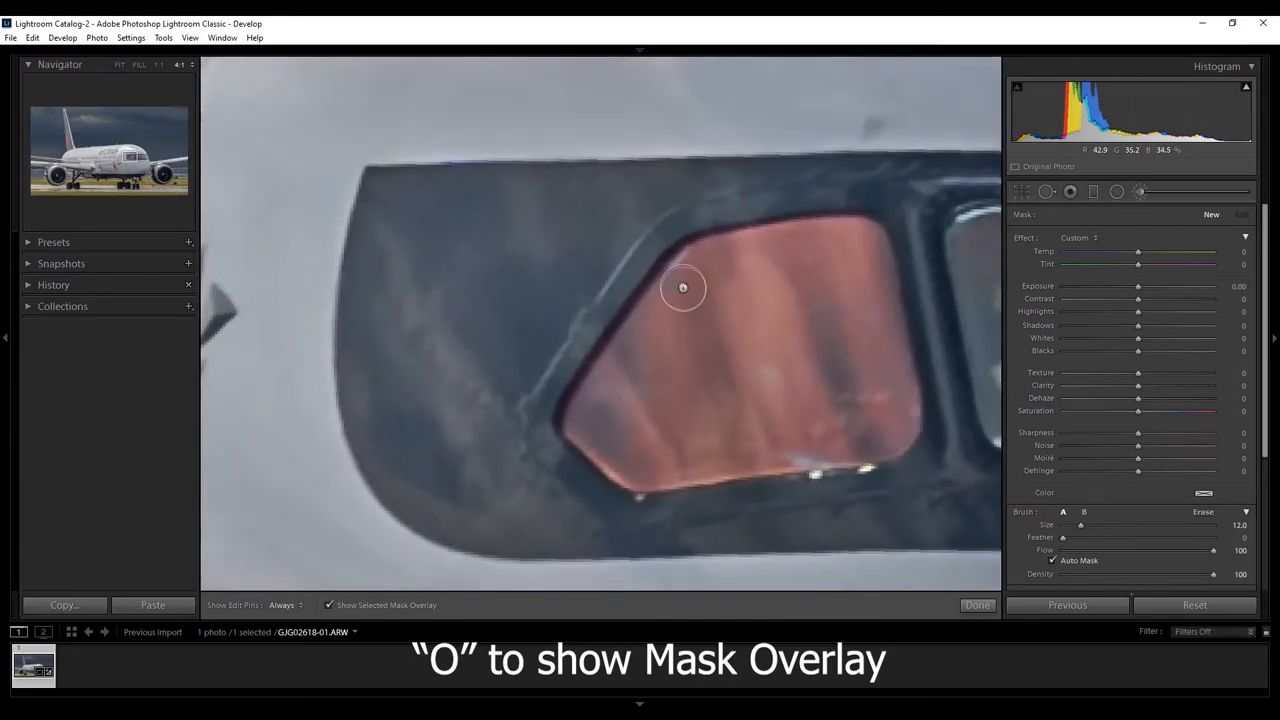
mouse_move(848, 243)
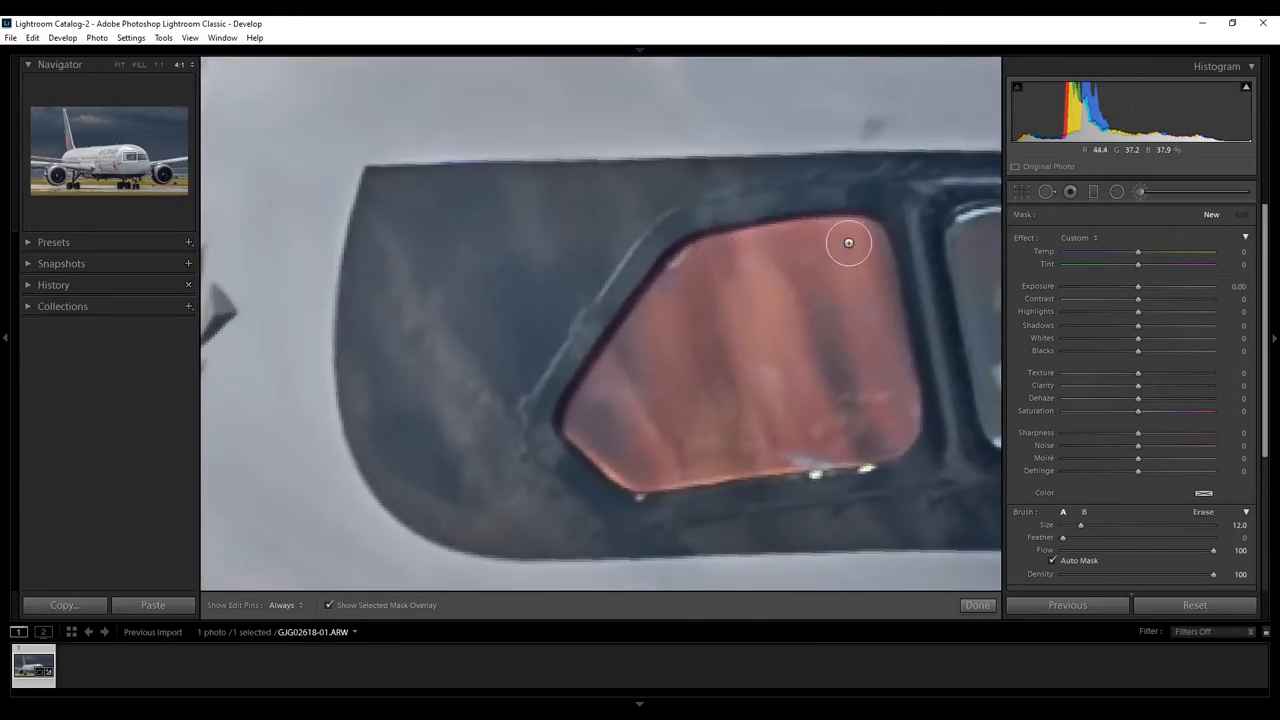
- Paint a new brush mask over the cockpit windows, then return to Fit view
drag(848, 243, 885, 440)
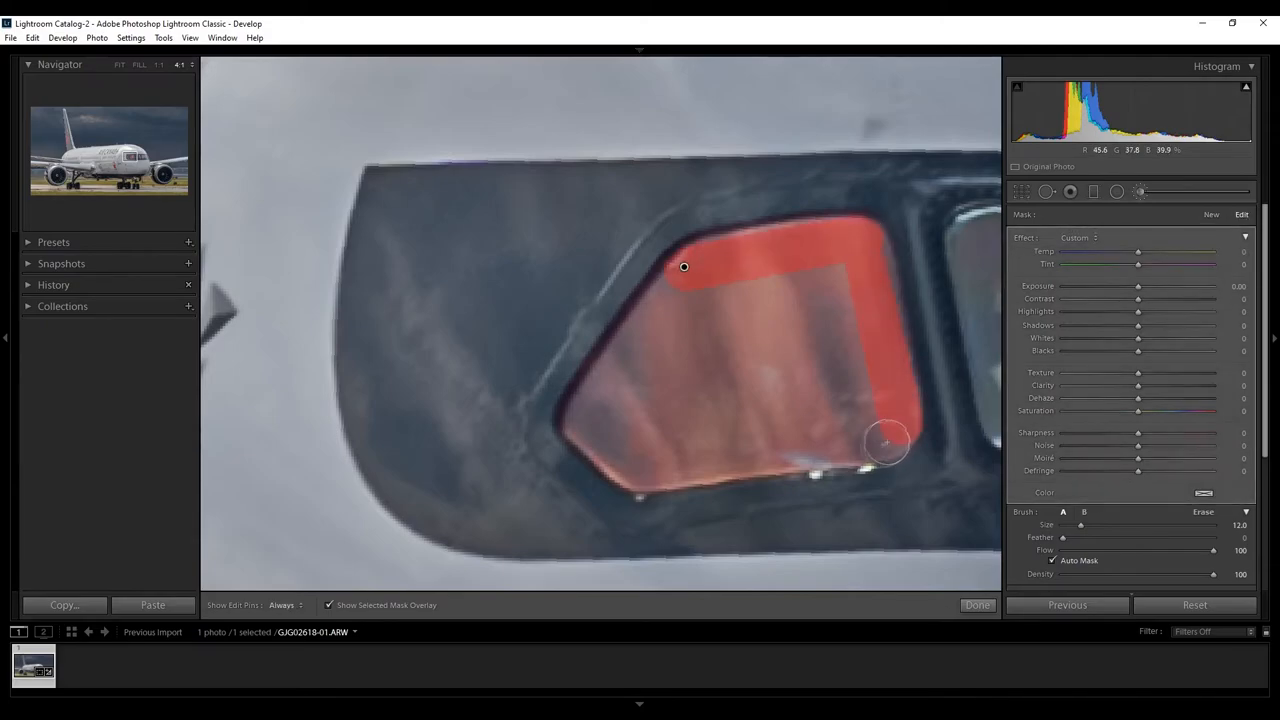
drag(885, 443, 520, 557)
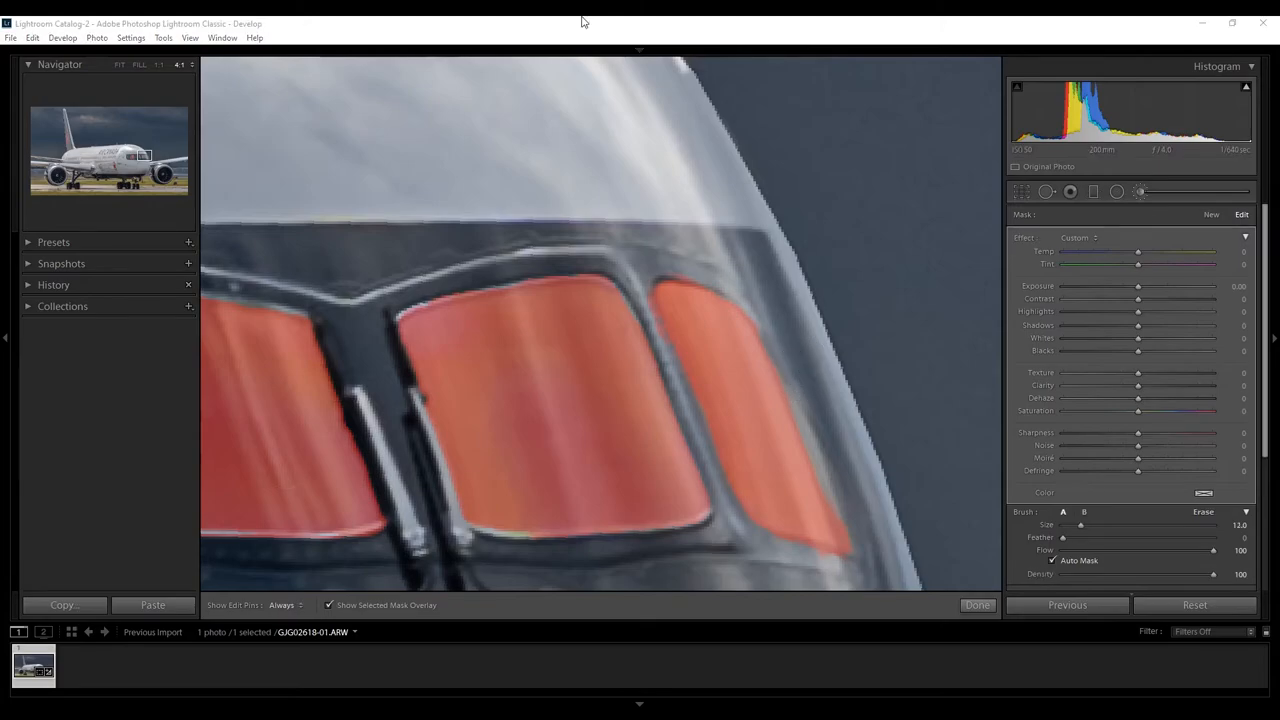
click(119, 64)
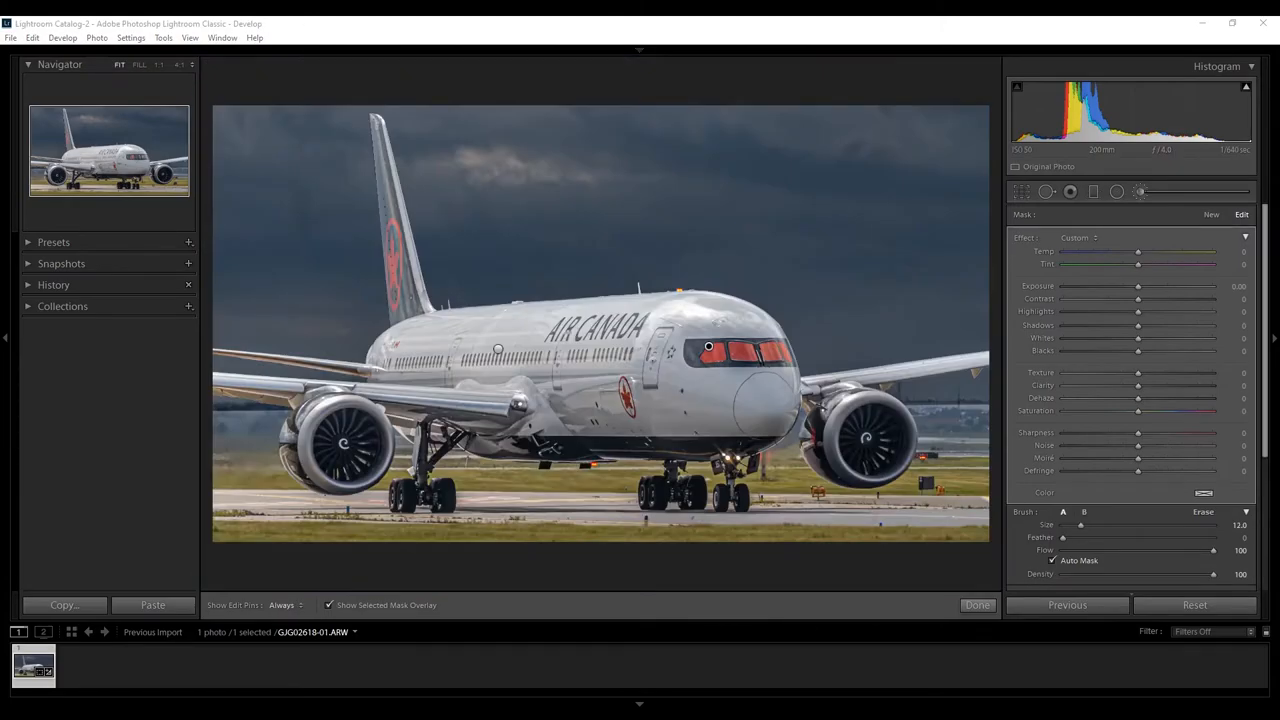
mouse_move(713, 360)
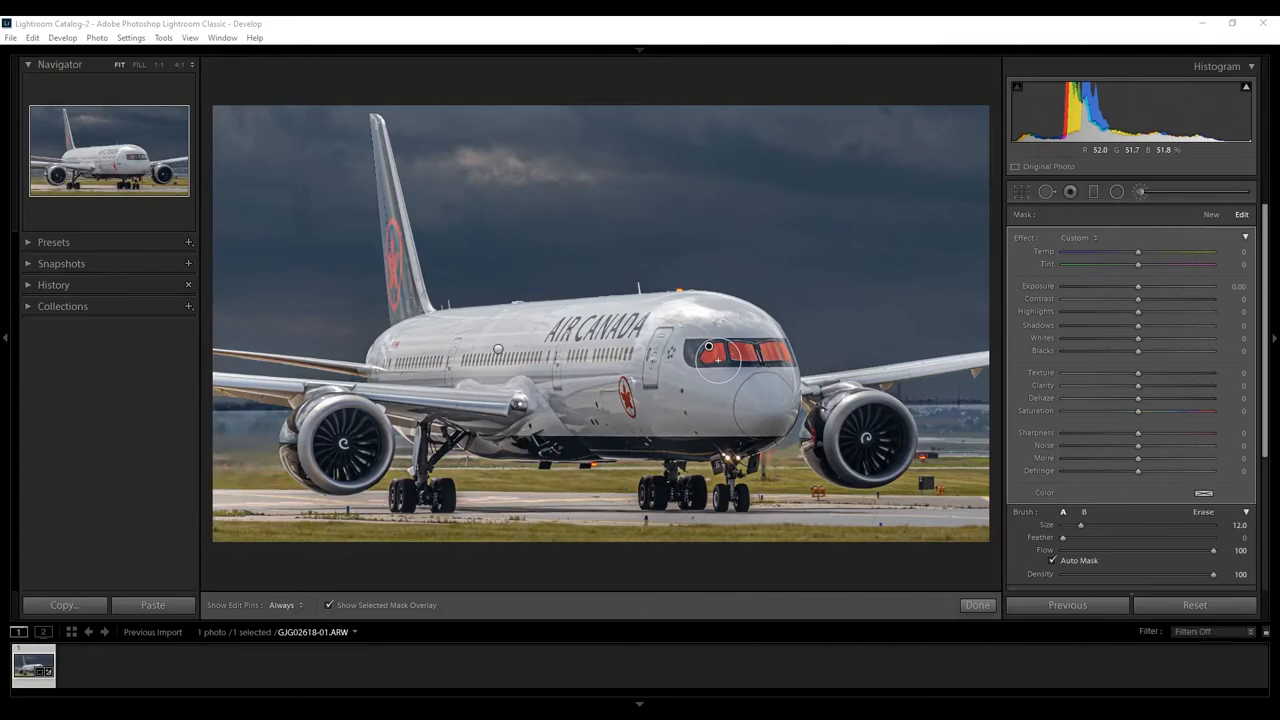
- Hide the overlay, raise the cockpit-window mask Saturation to about 59, and finish the adjustment
key(o)
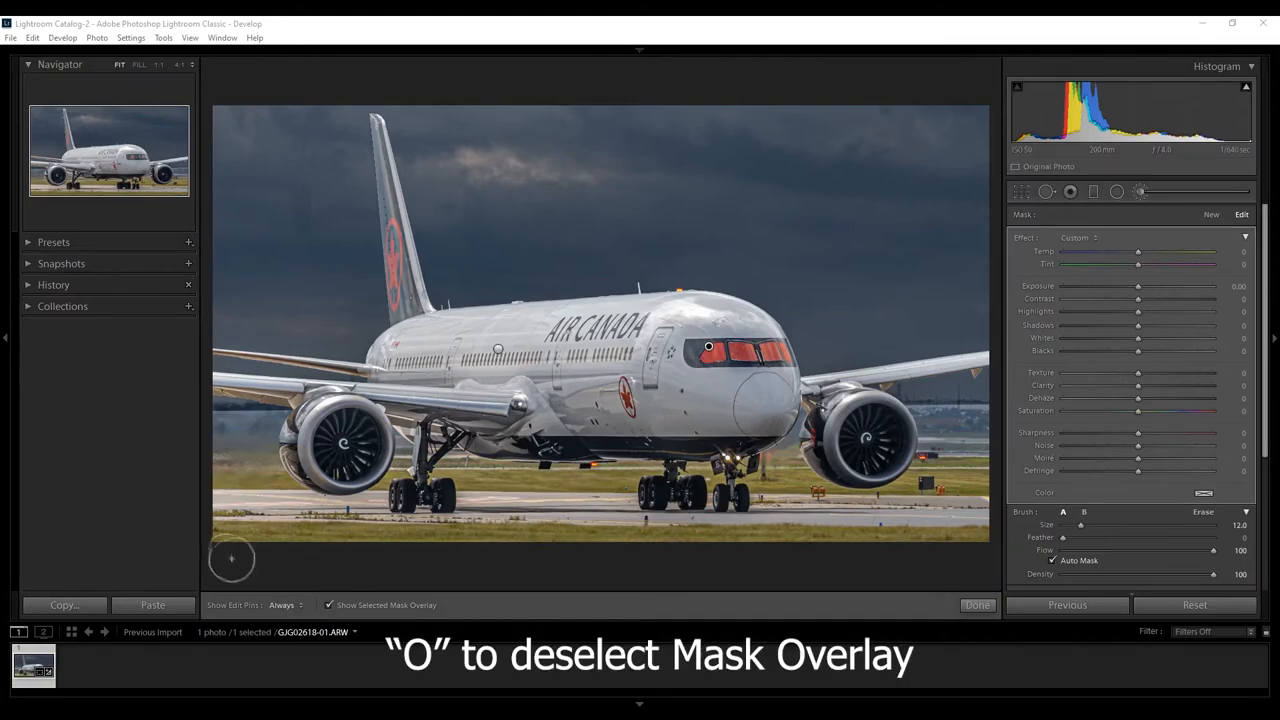
key(o)
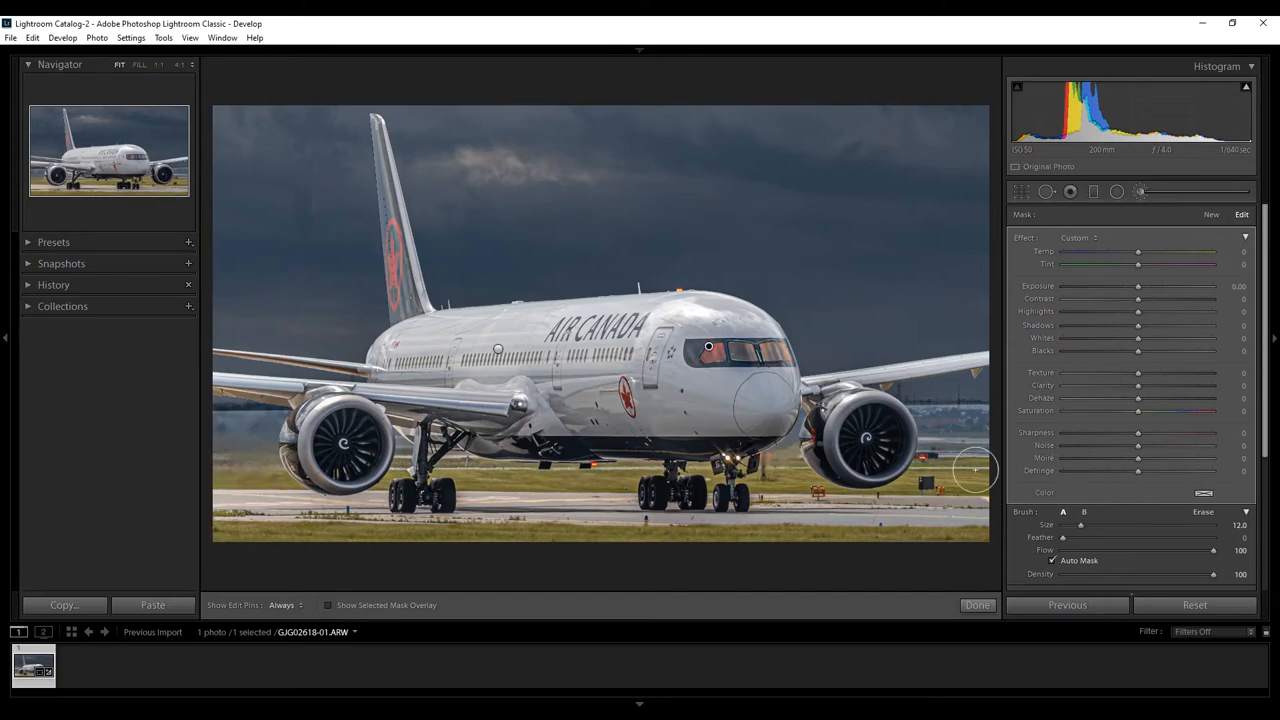
mouse_move(1150, 417)
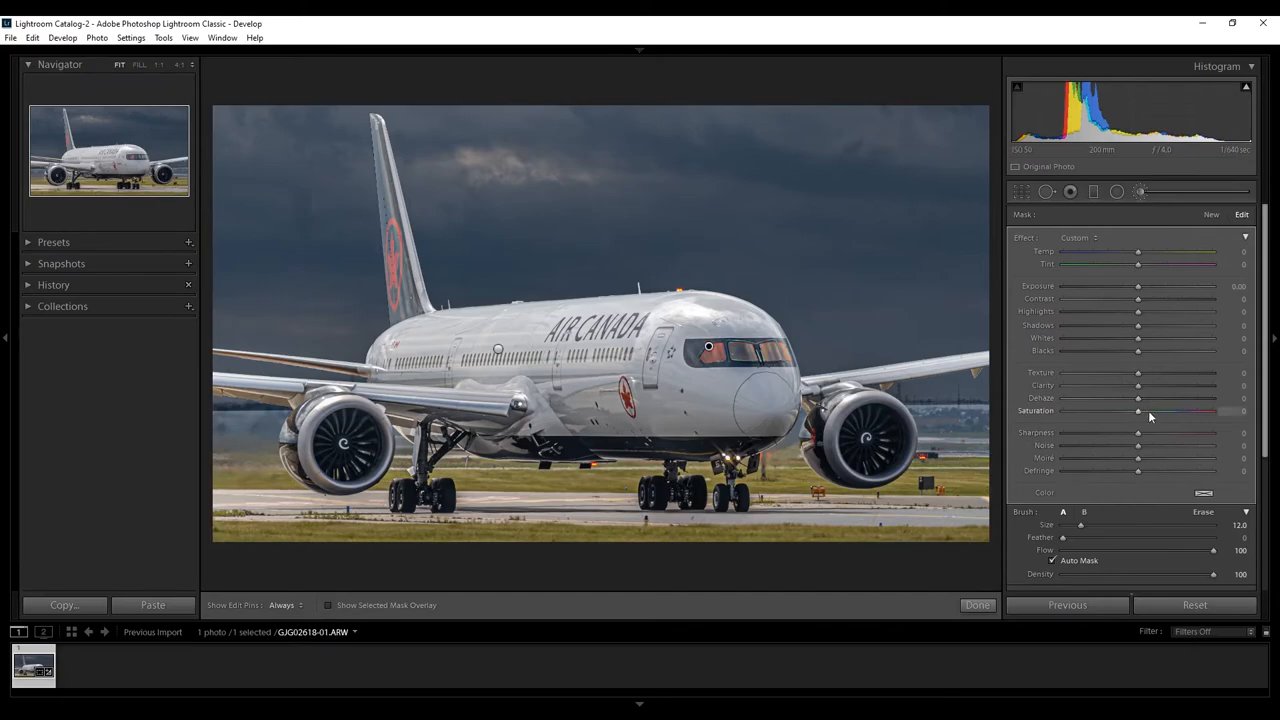
drag(1138, 411, 1165, 411)
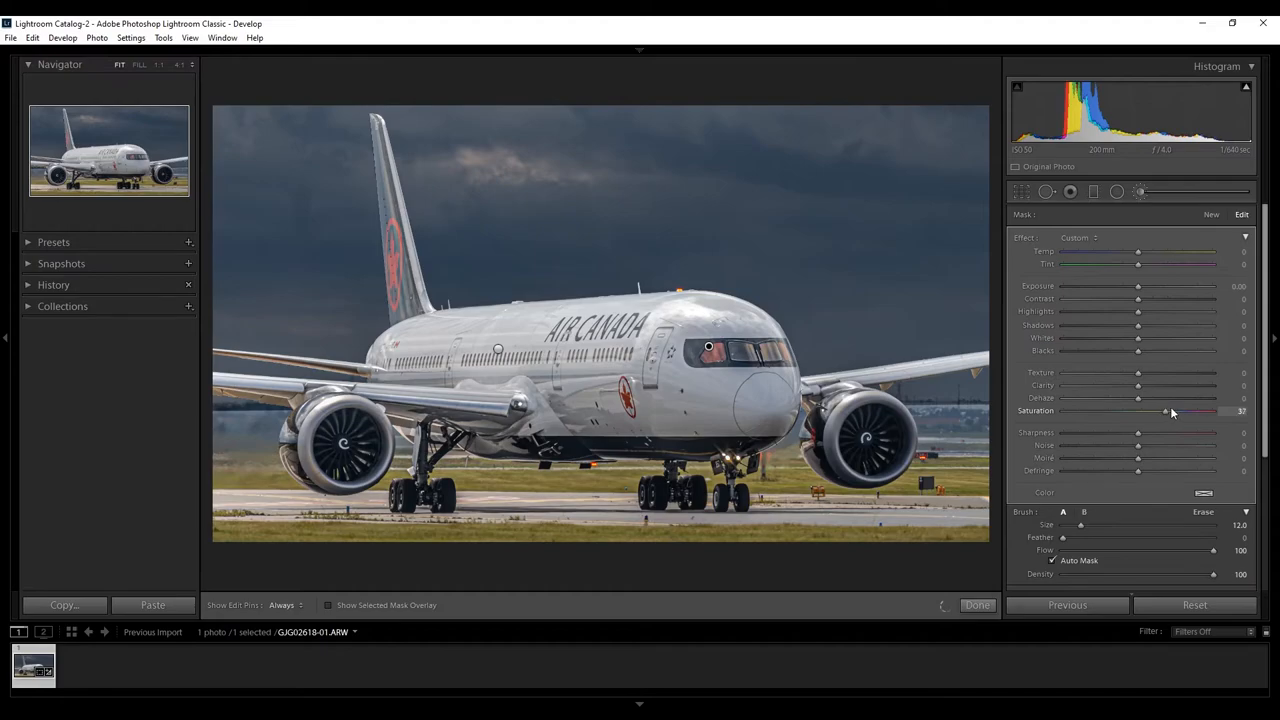
drag(1165, 410, 1200, 410)
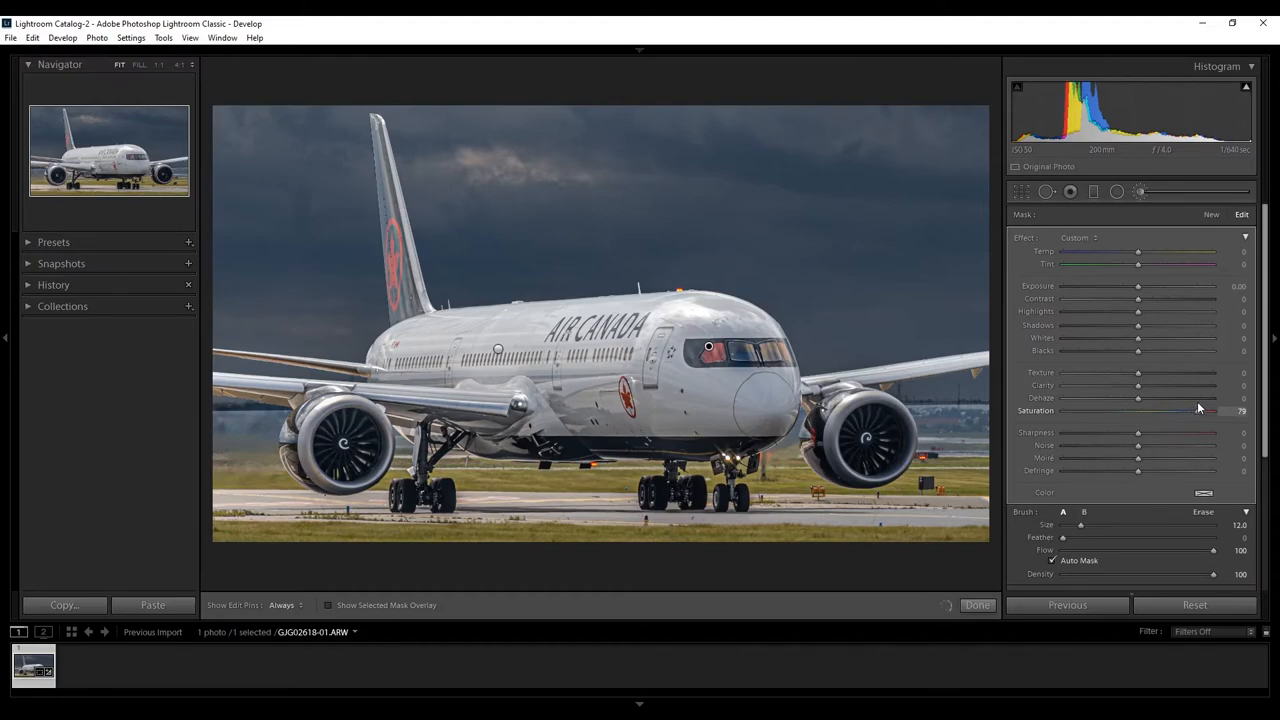
drag(1210, 410, 1184, 410)
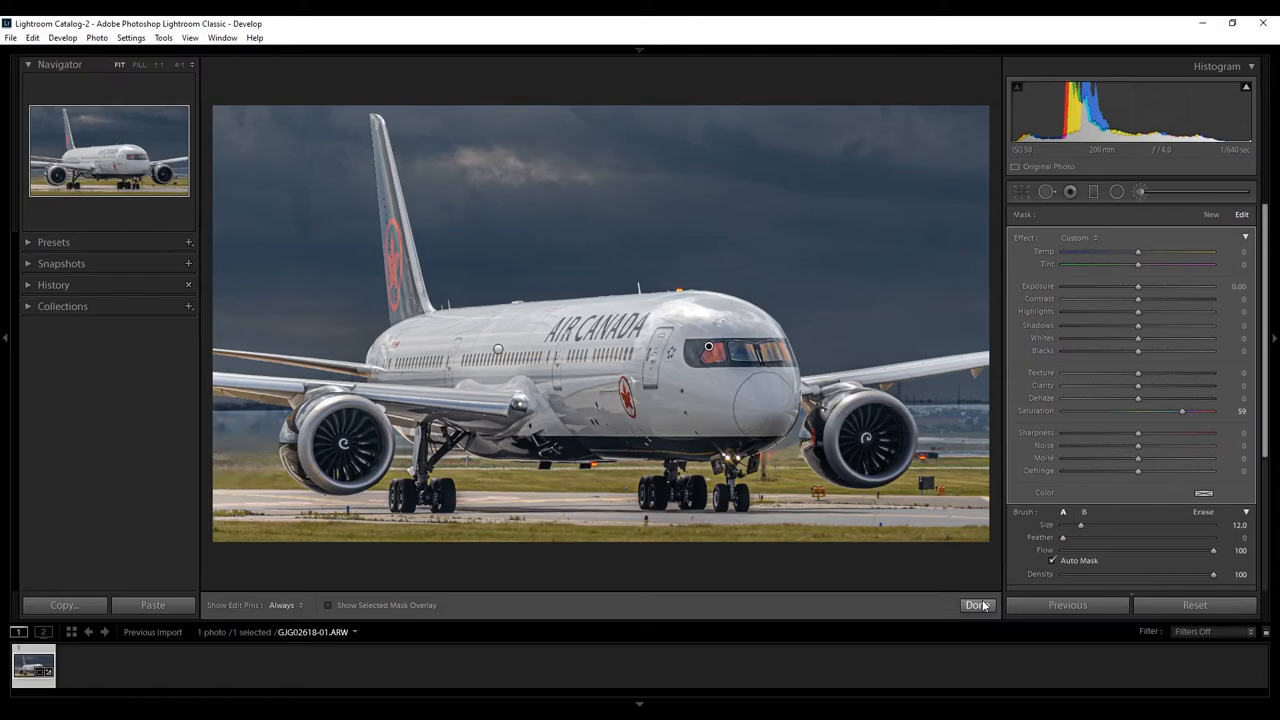
click(975, 604)
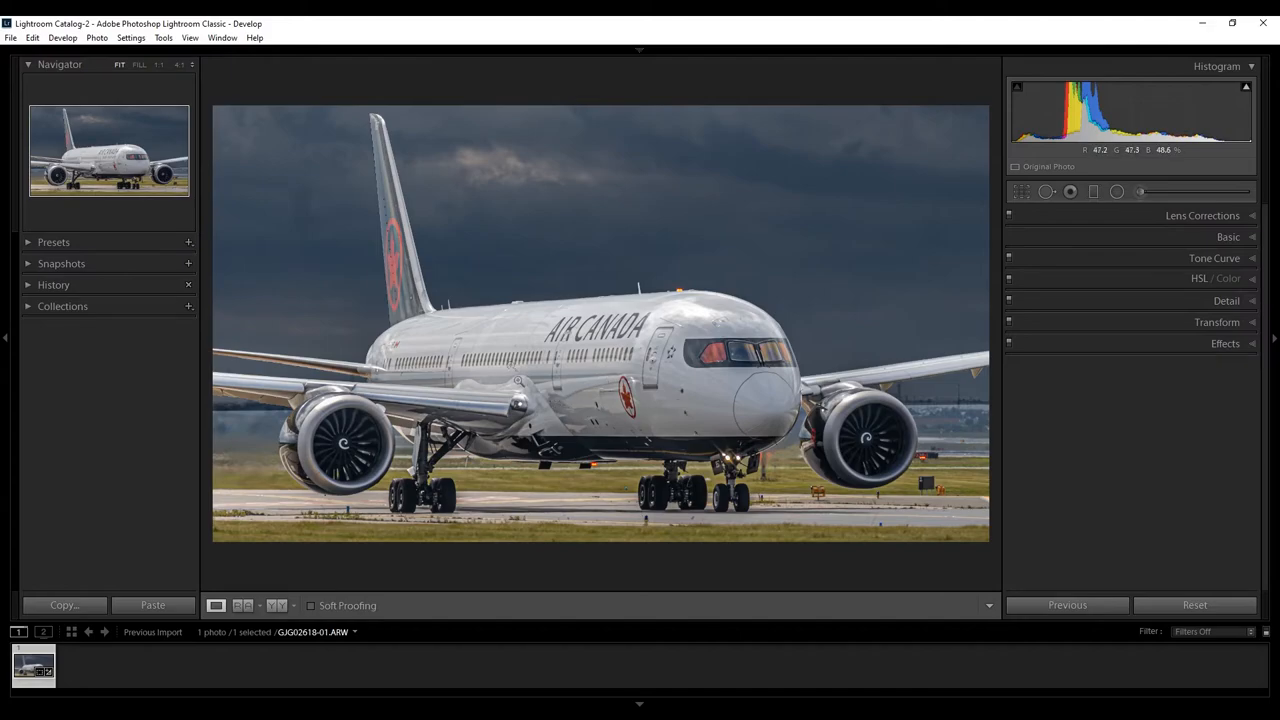
- Bring up the context menu of actions for the edited airliner photo
right_click(505, 330)
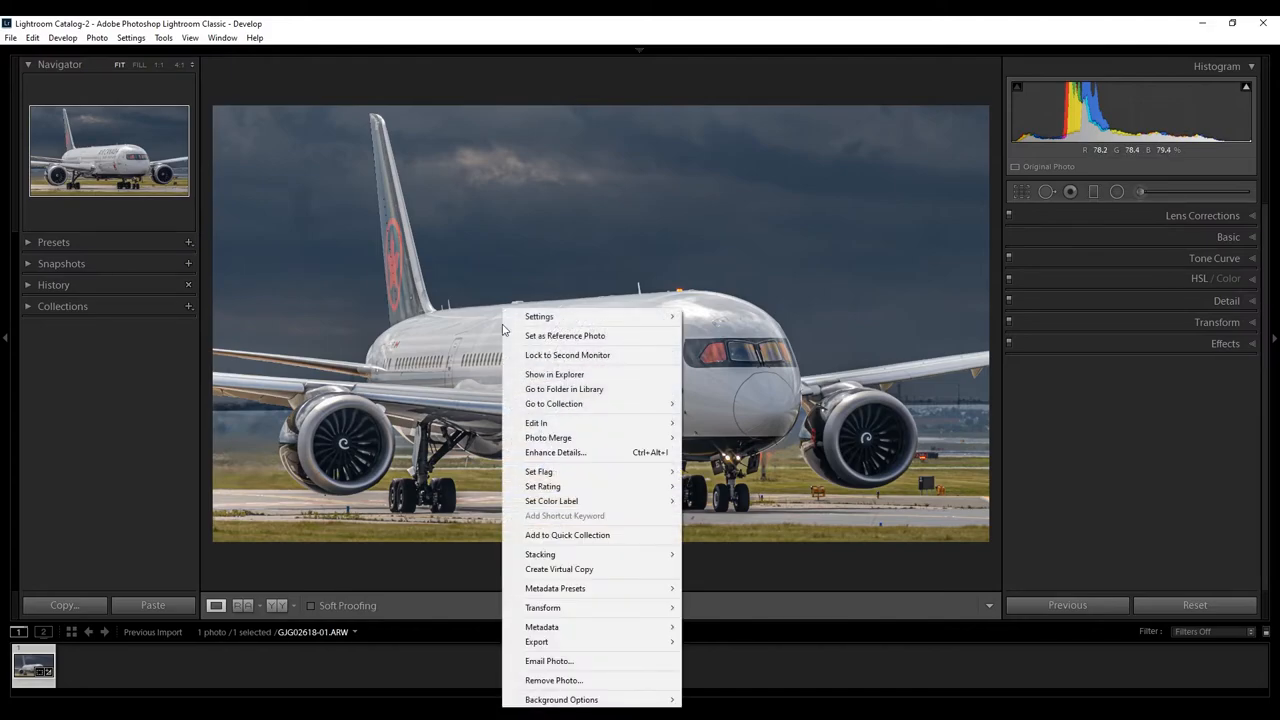
mouse_move(573, 569)
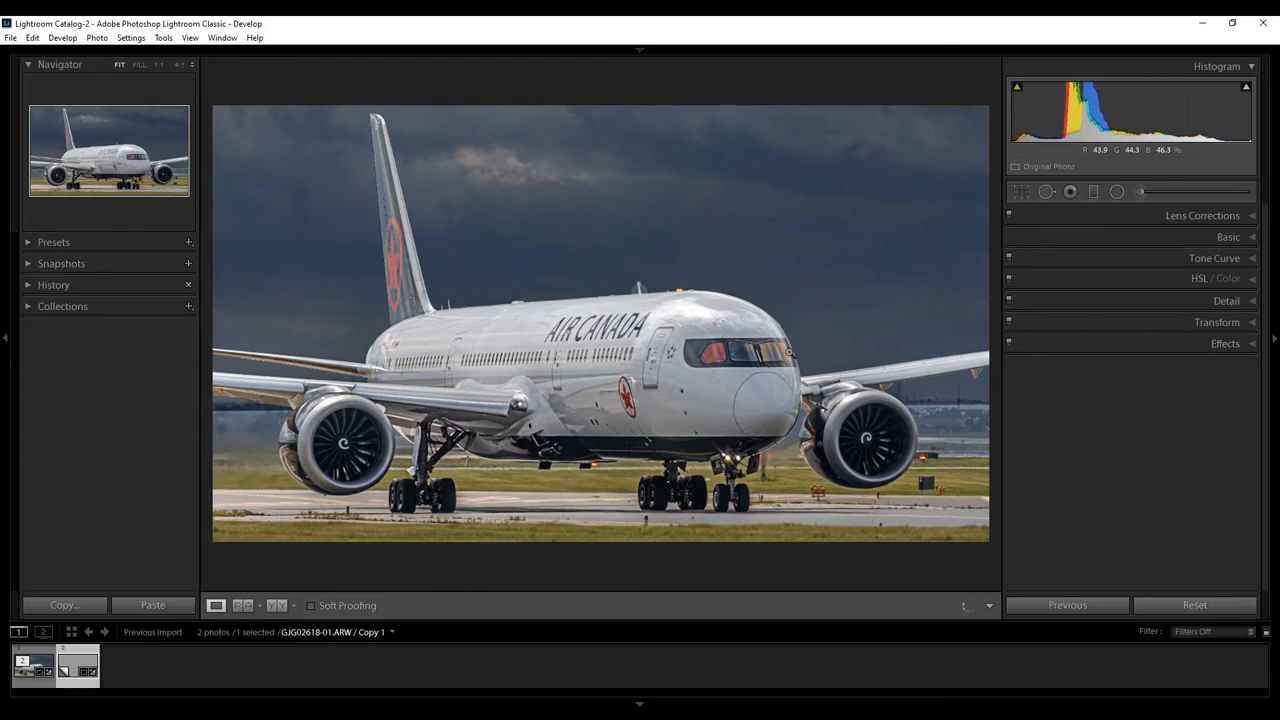
mouse_move(1021, 191)
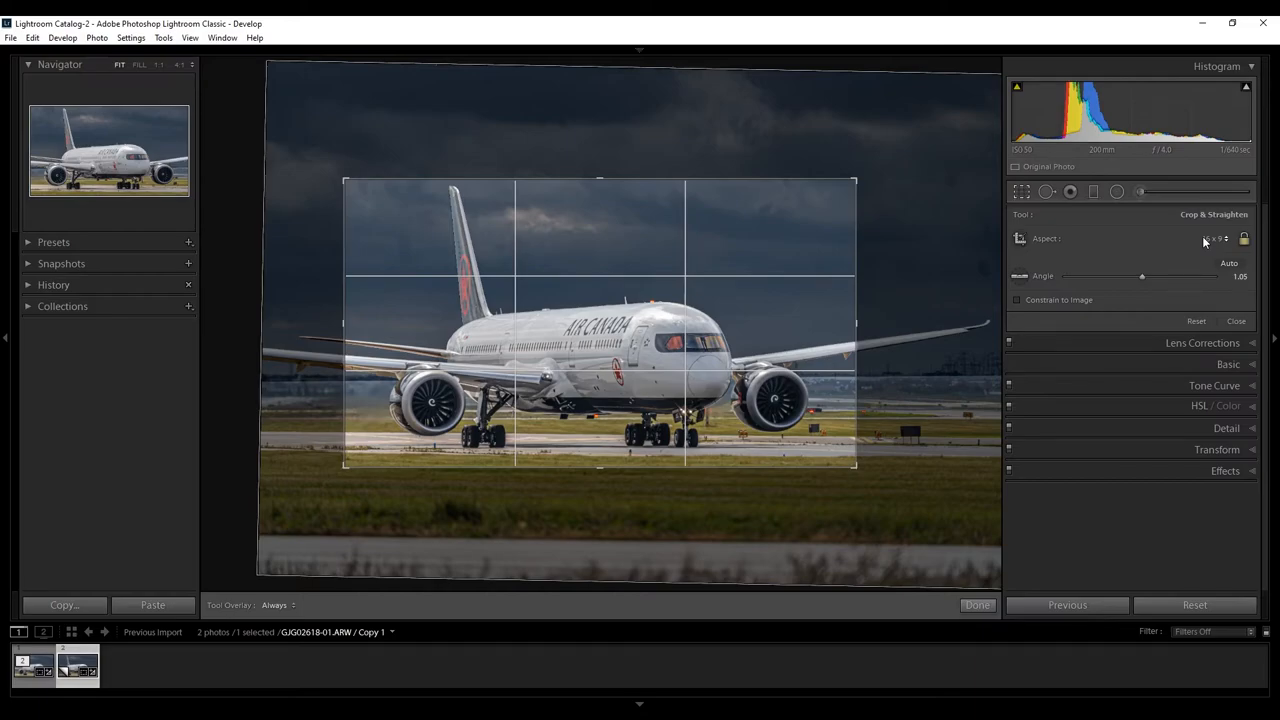
- Crop the virtual copy to the 4 x 5 / 8 x 10 aspect ratio and apply it
click(1215, 238)
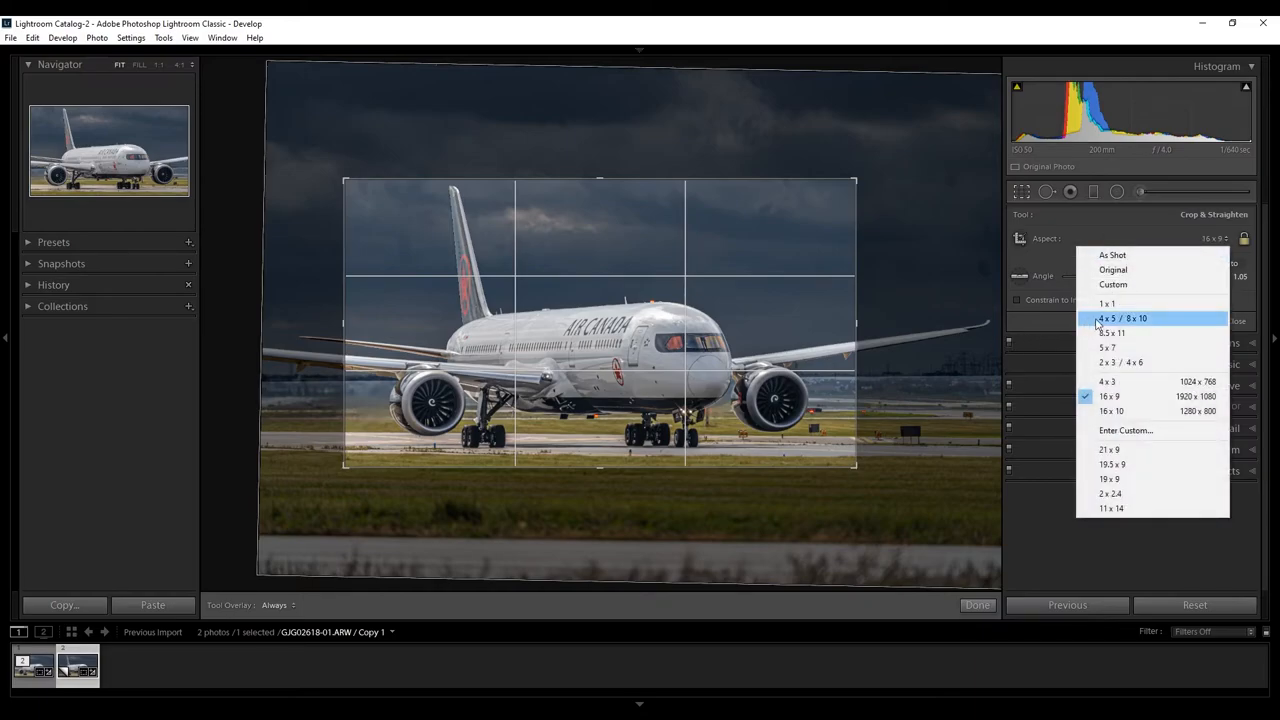
click(1121, 318)
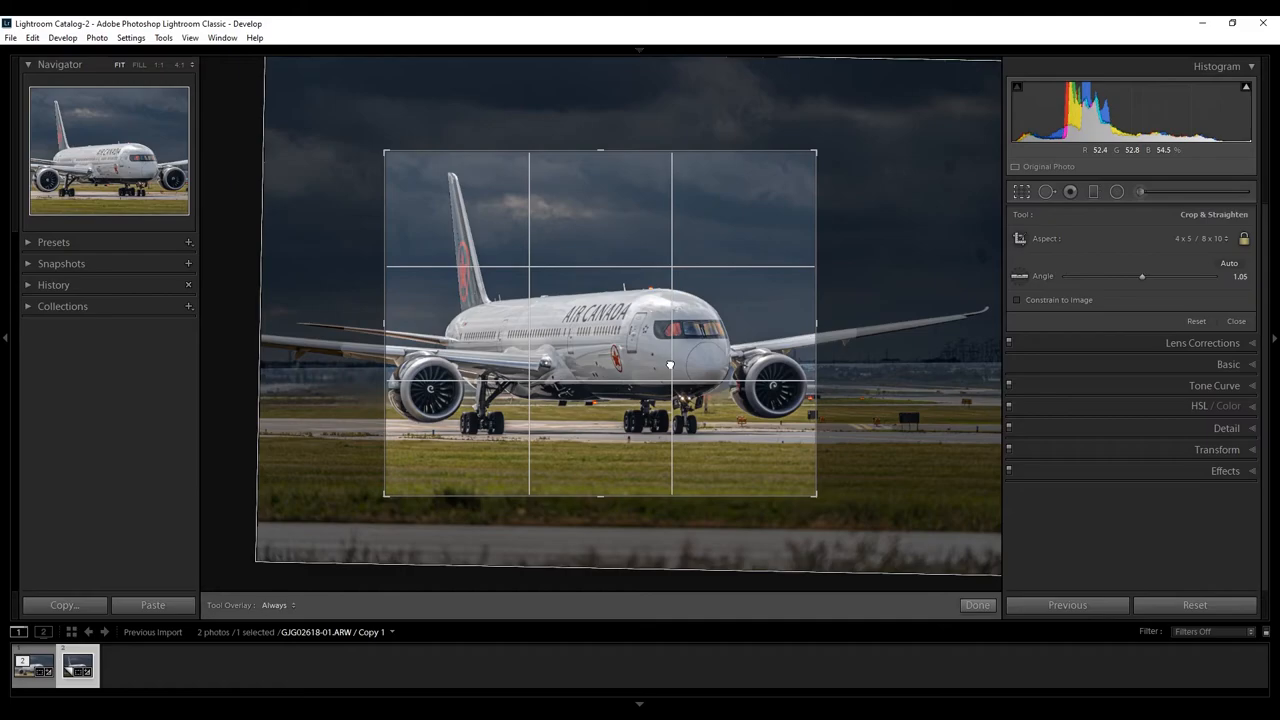
click(977, 604)
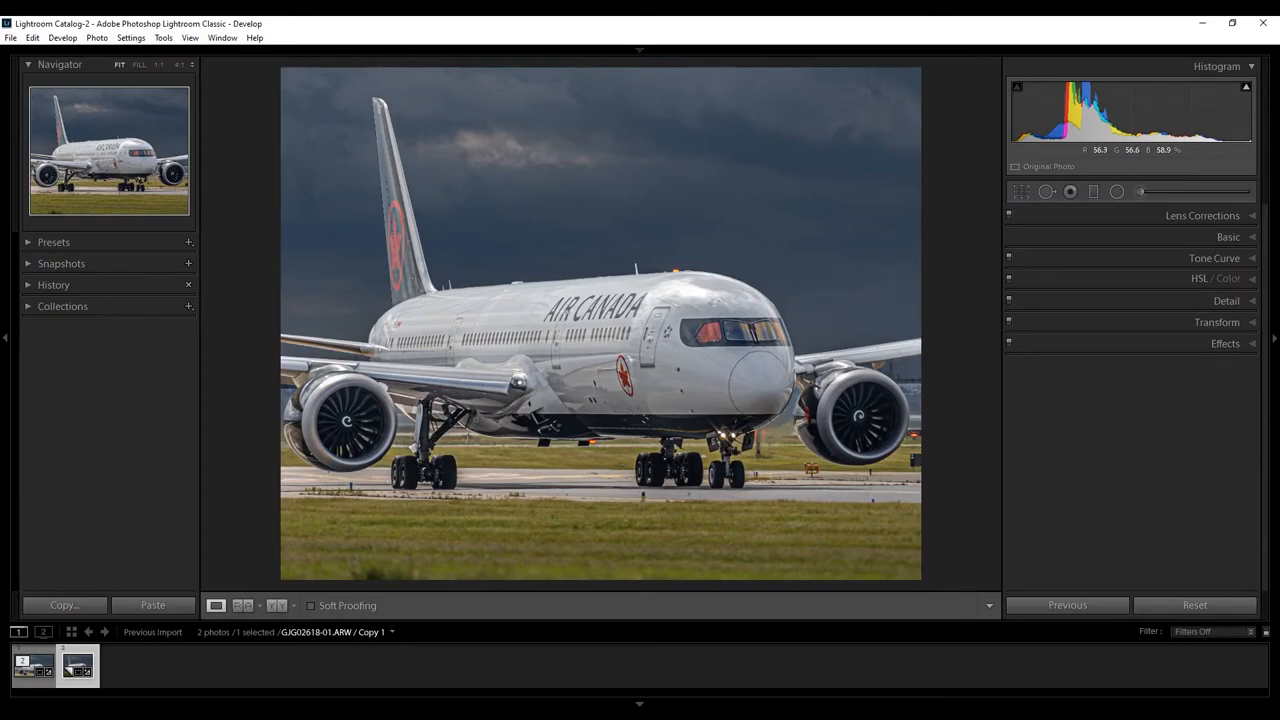
- Return to the original photo, visualize spots with Spot Removal, tune the threshold, and heal a sky spot
click(33, 665)
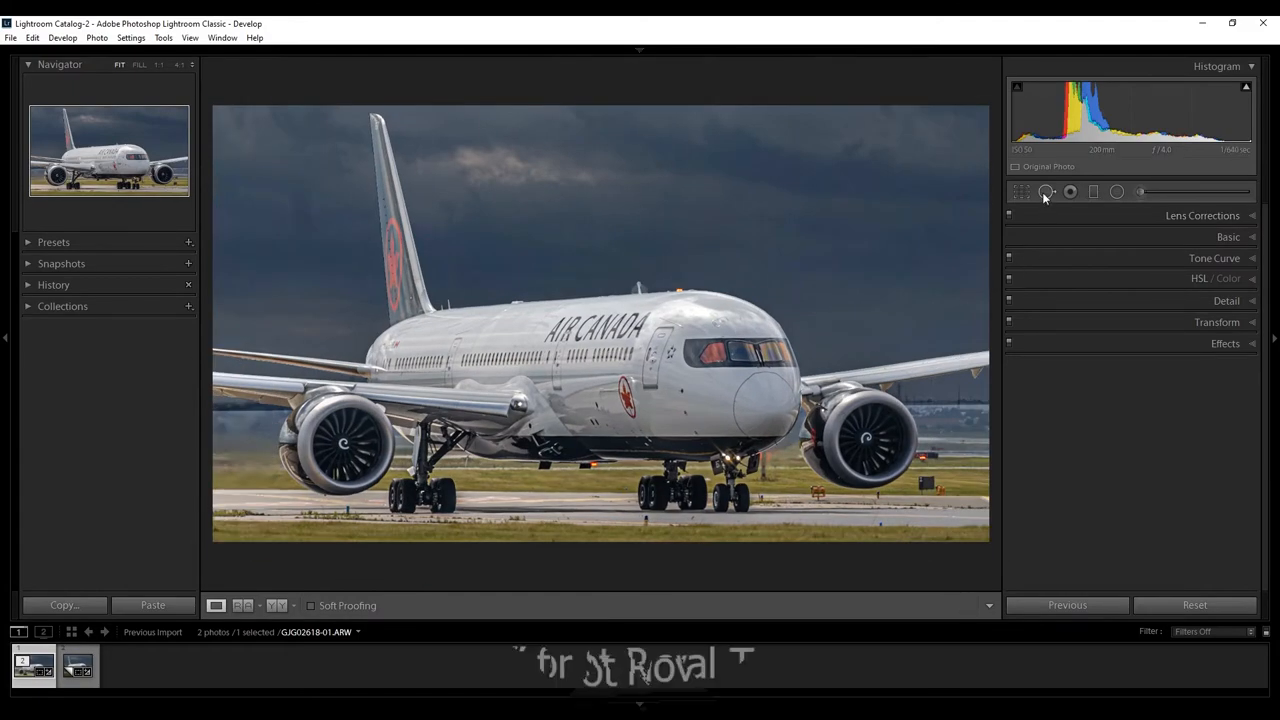
mouse_move(1046, 191)
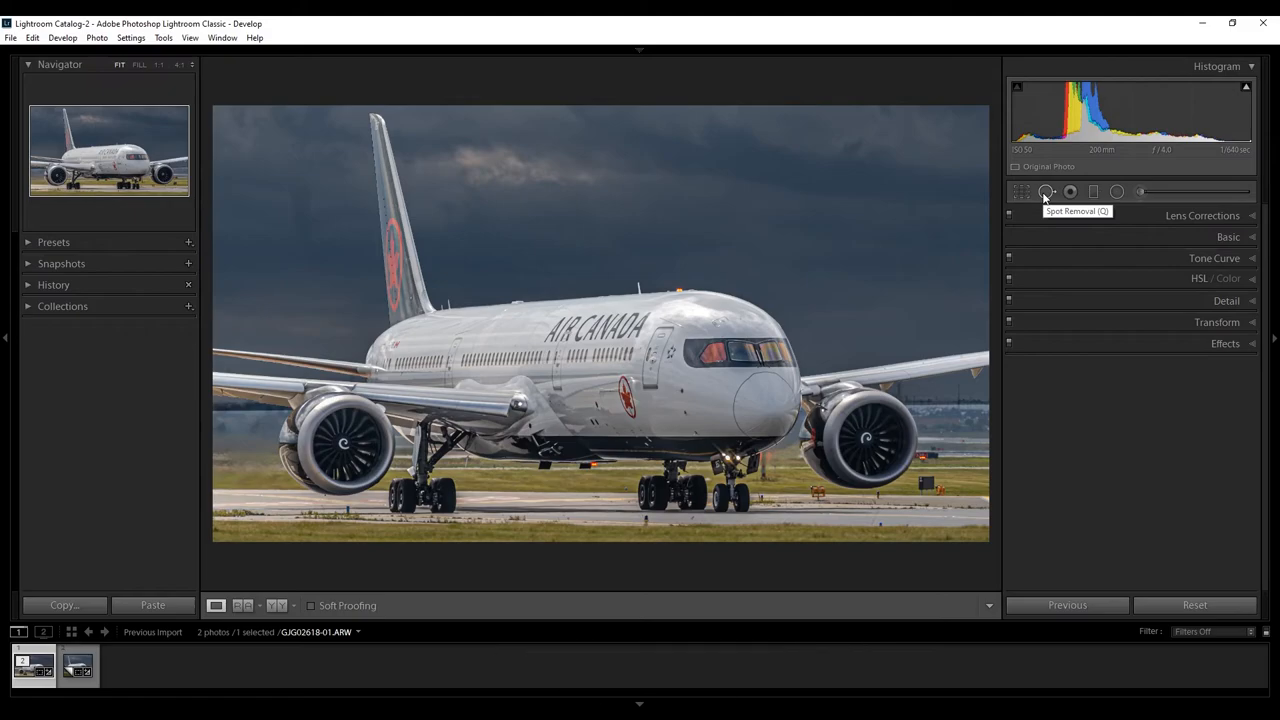
click(1046, 191)
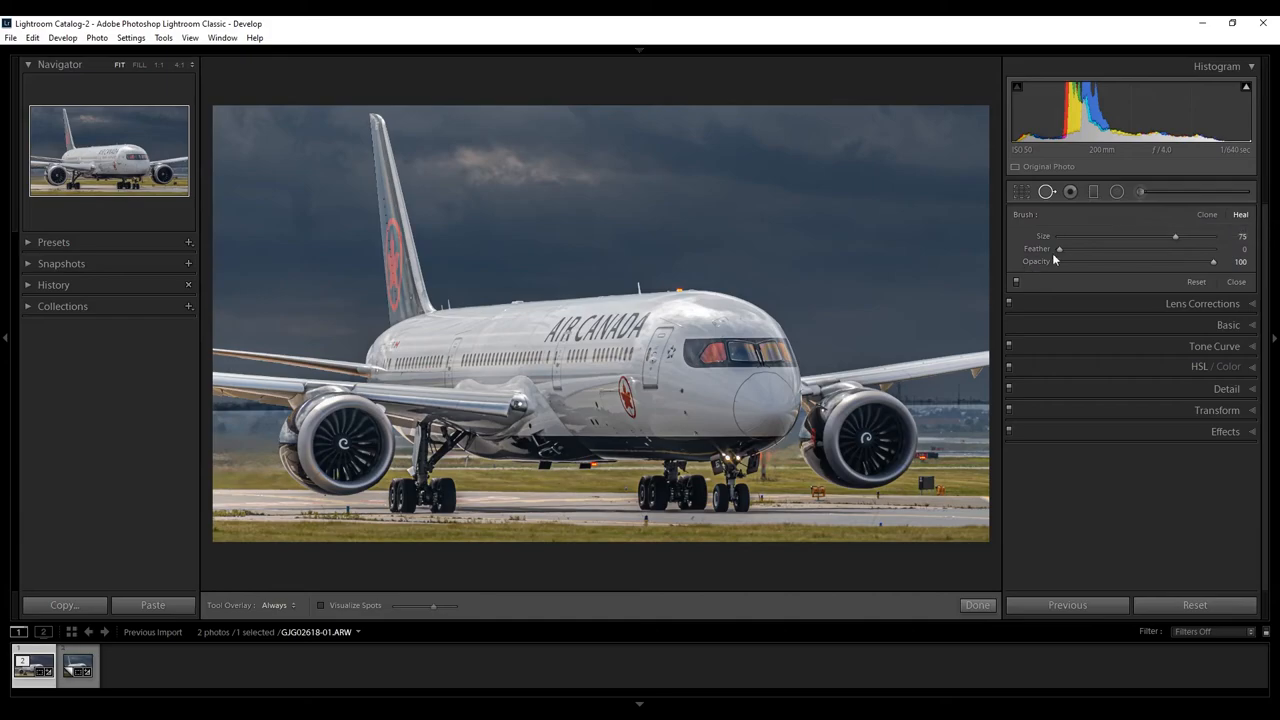
mouse_move(452, 231)
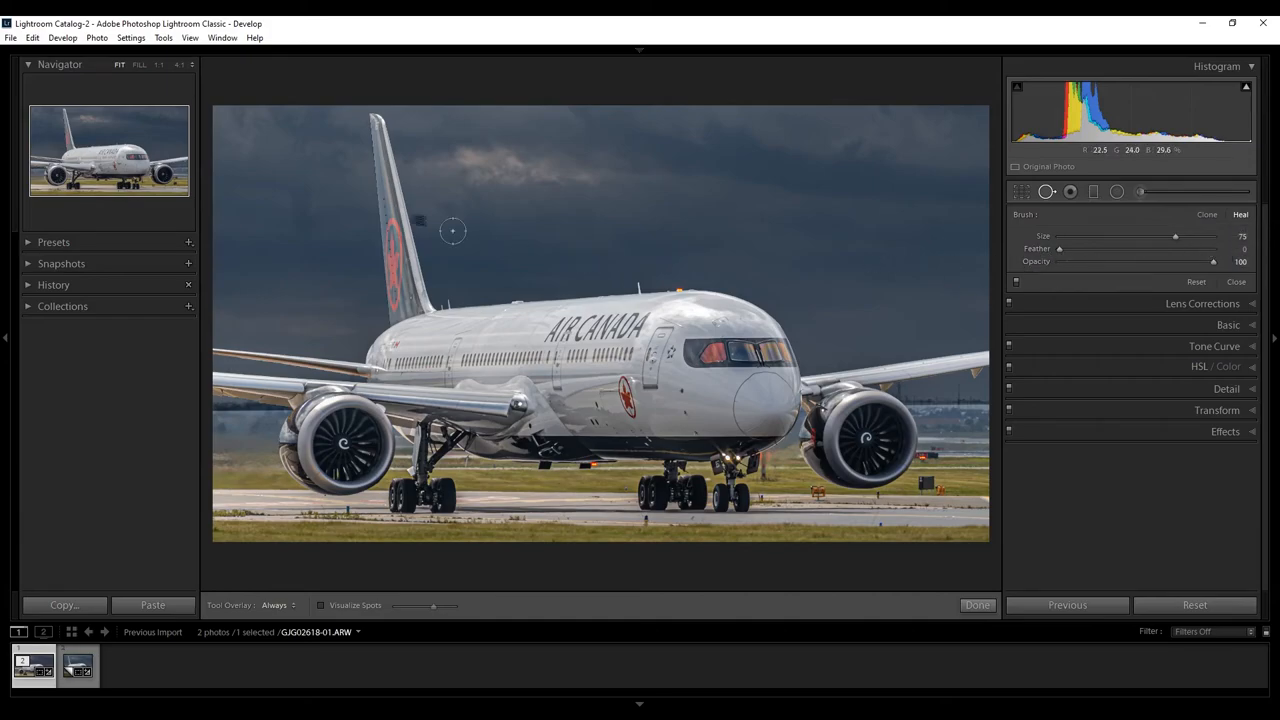
mouse_move(306, 194)
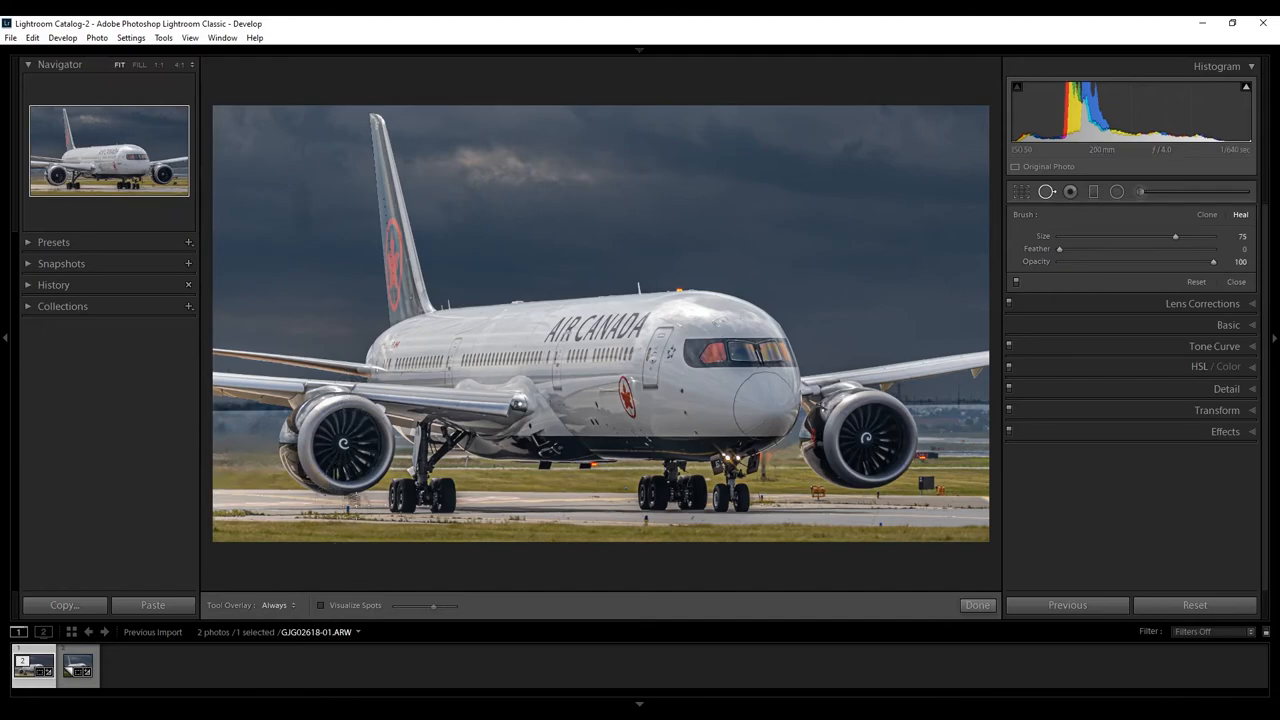
mouse_move(340, 605)
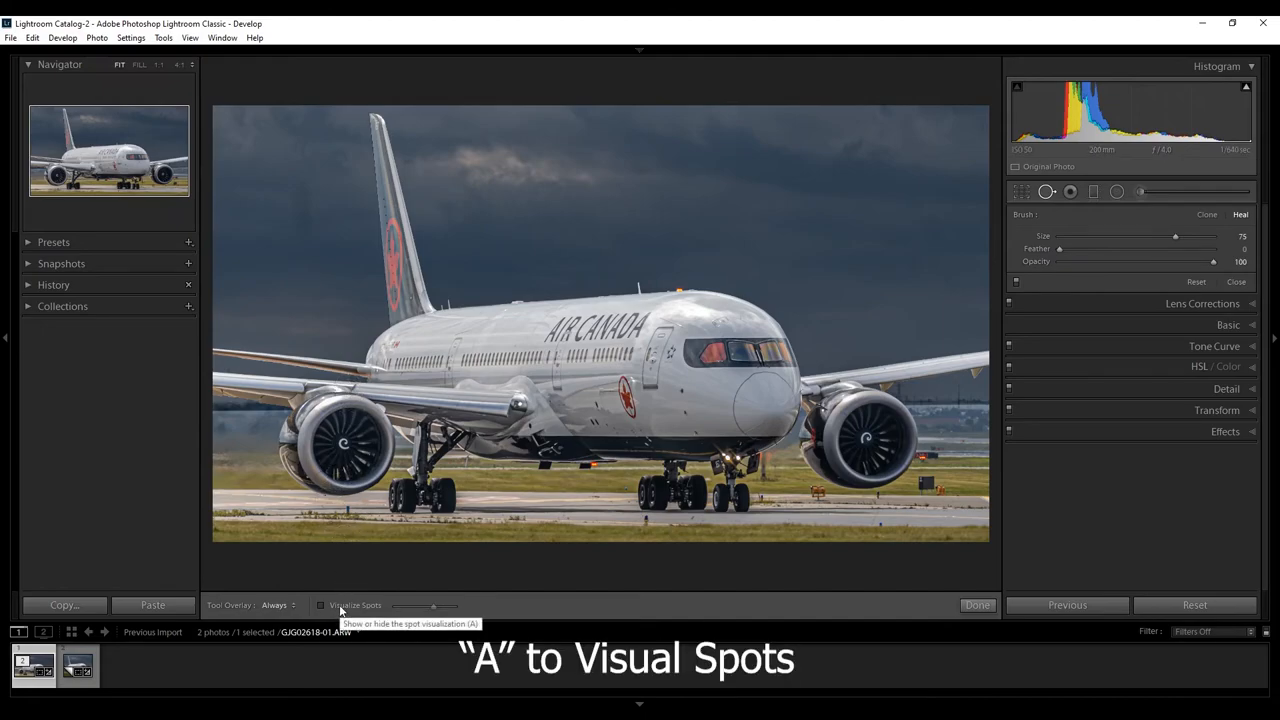
click(322, 605)
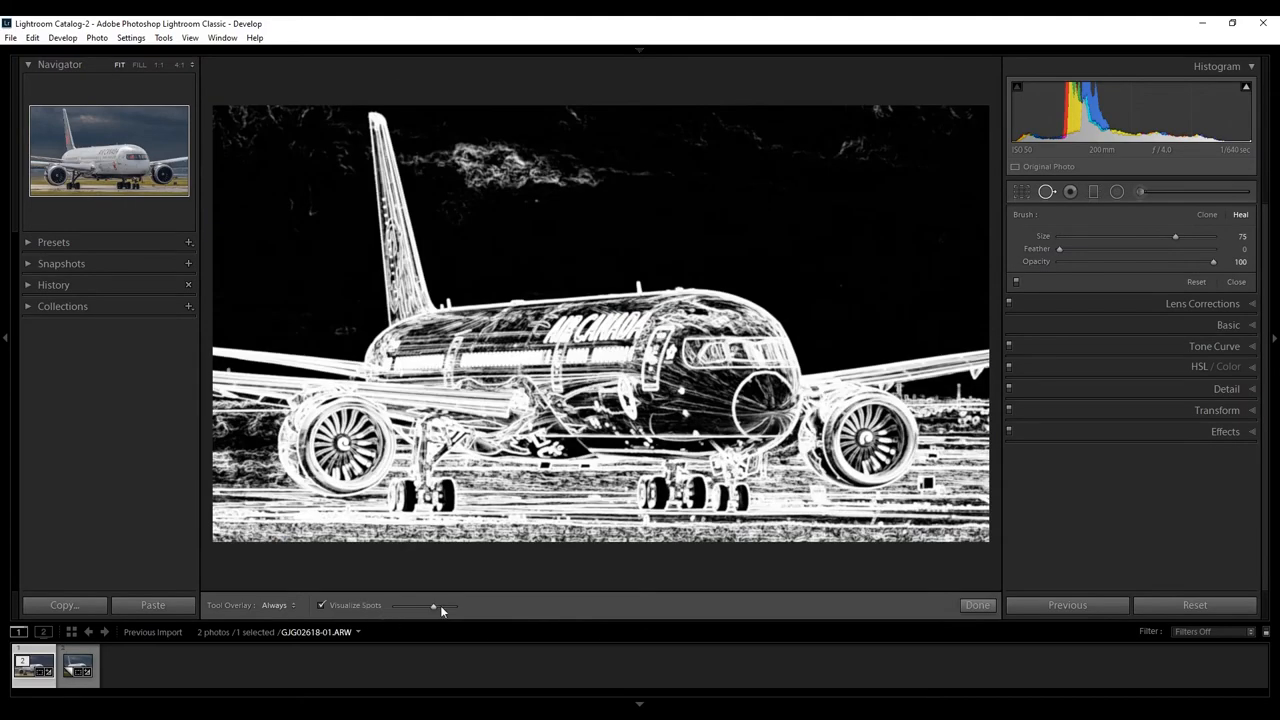
drag(433, 605, 395, 605)
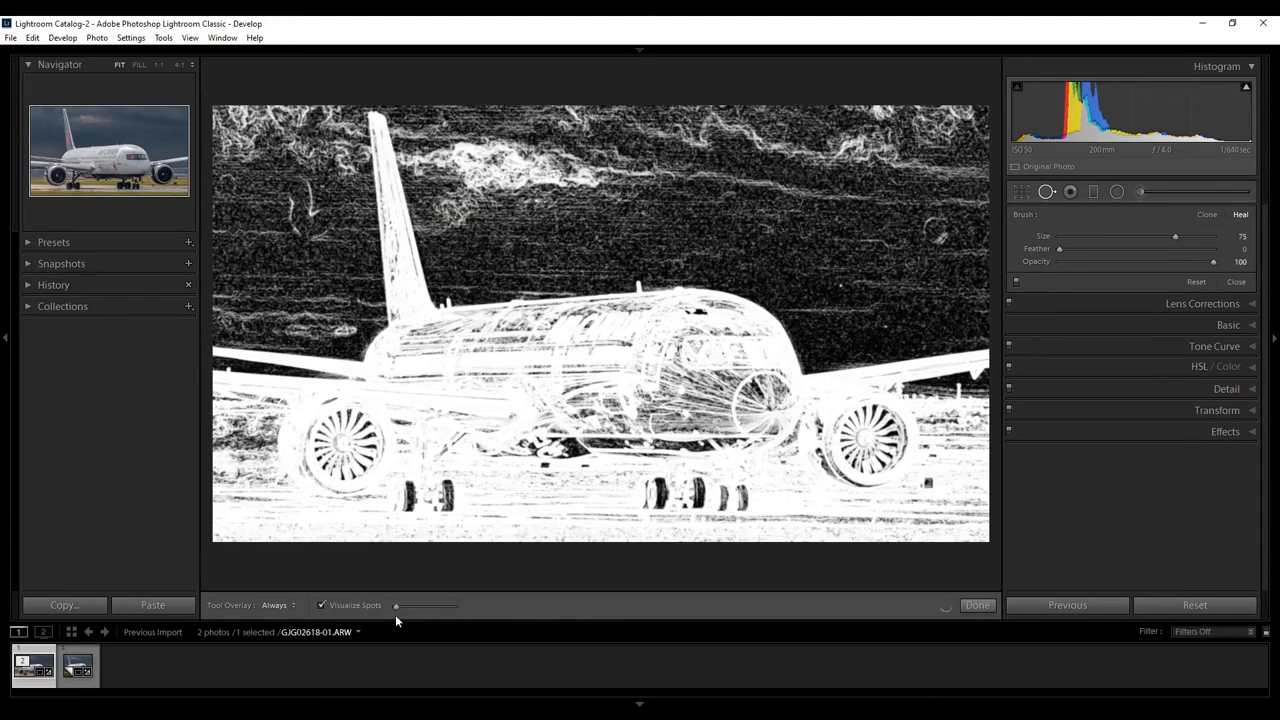
drag(395, 606, 453, 606)
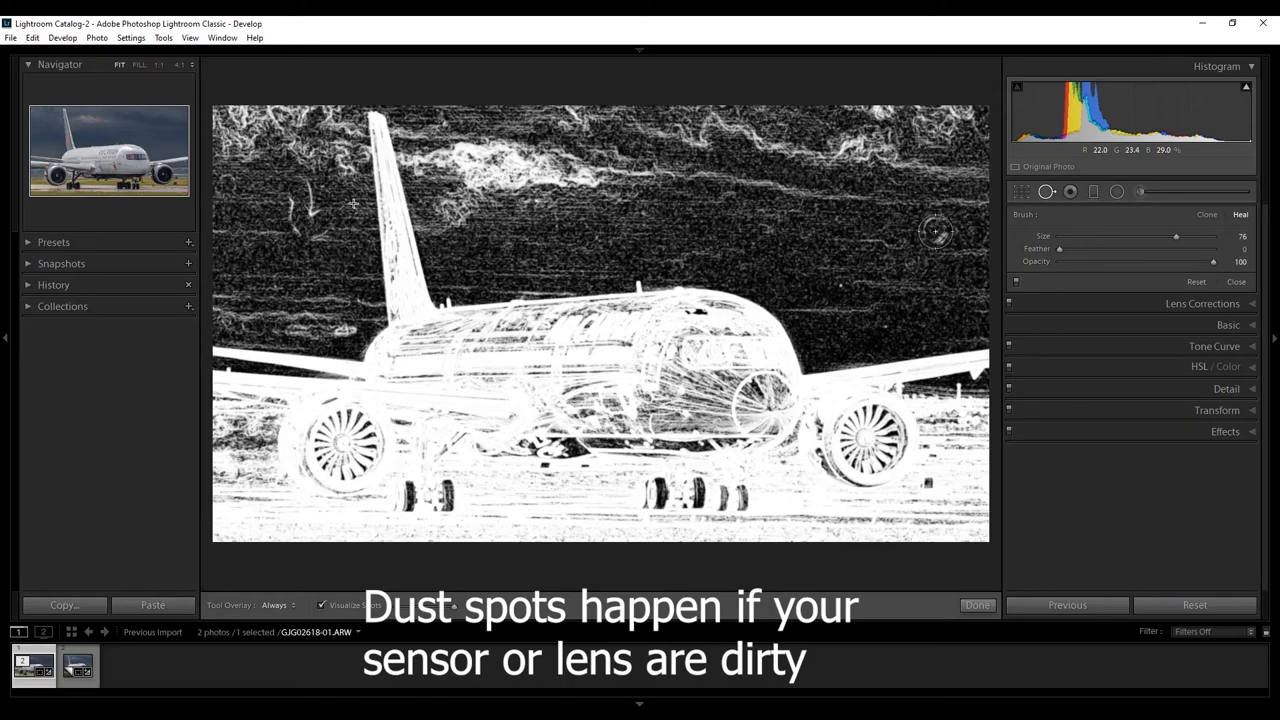
mouse_move(308, 217)
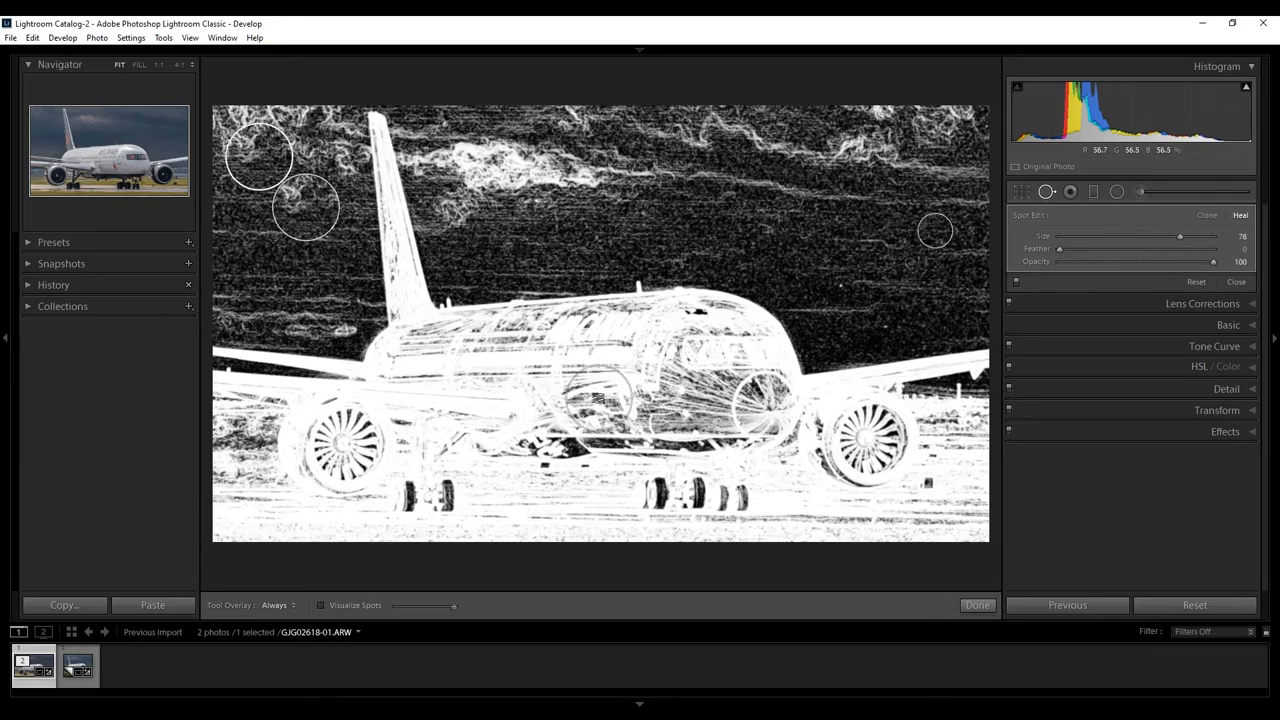
click(976, 604)
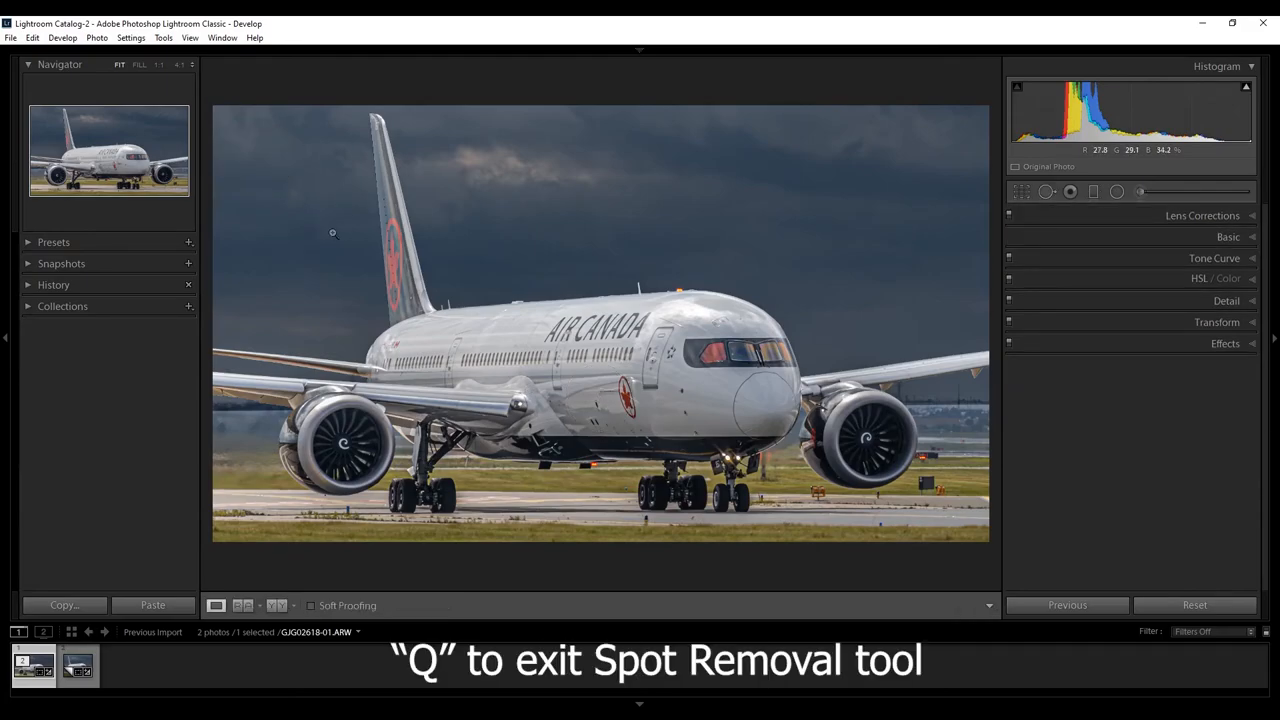
mouse_move(895, 241)
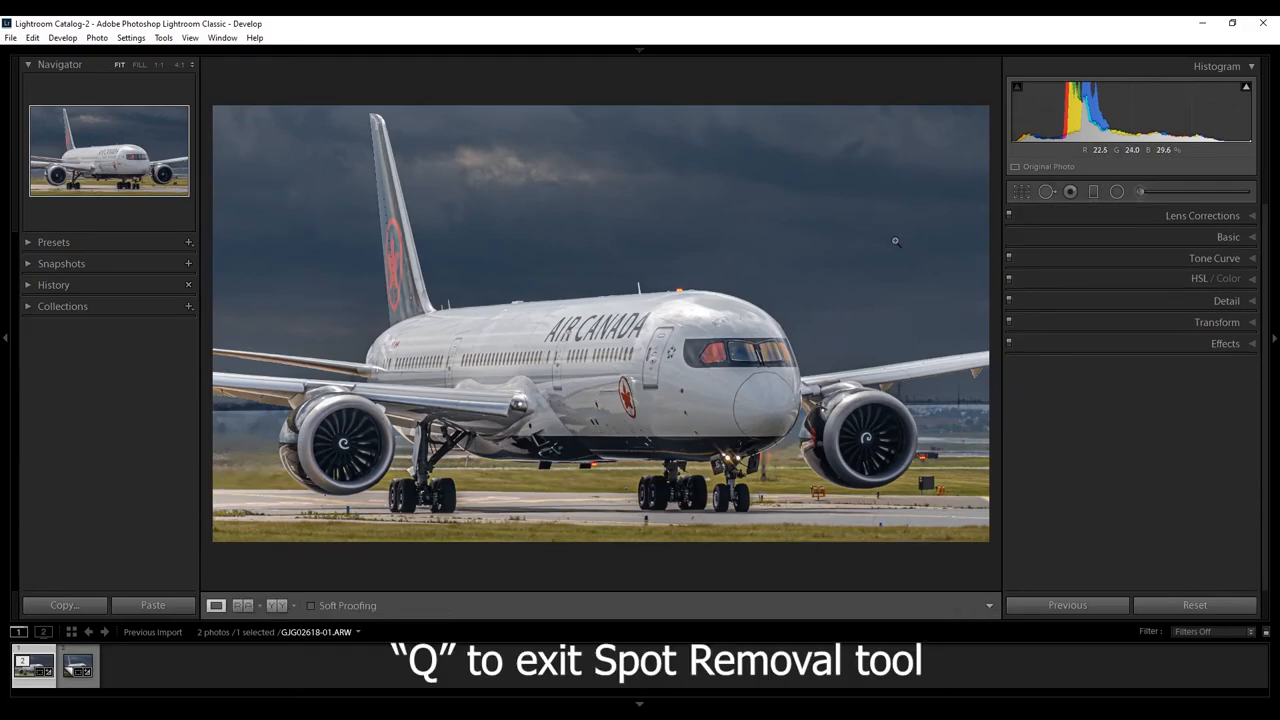
- Heal the two sky dust spots near the tail on the 4x5 virtual copy with Spot Removal
key(q)
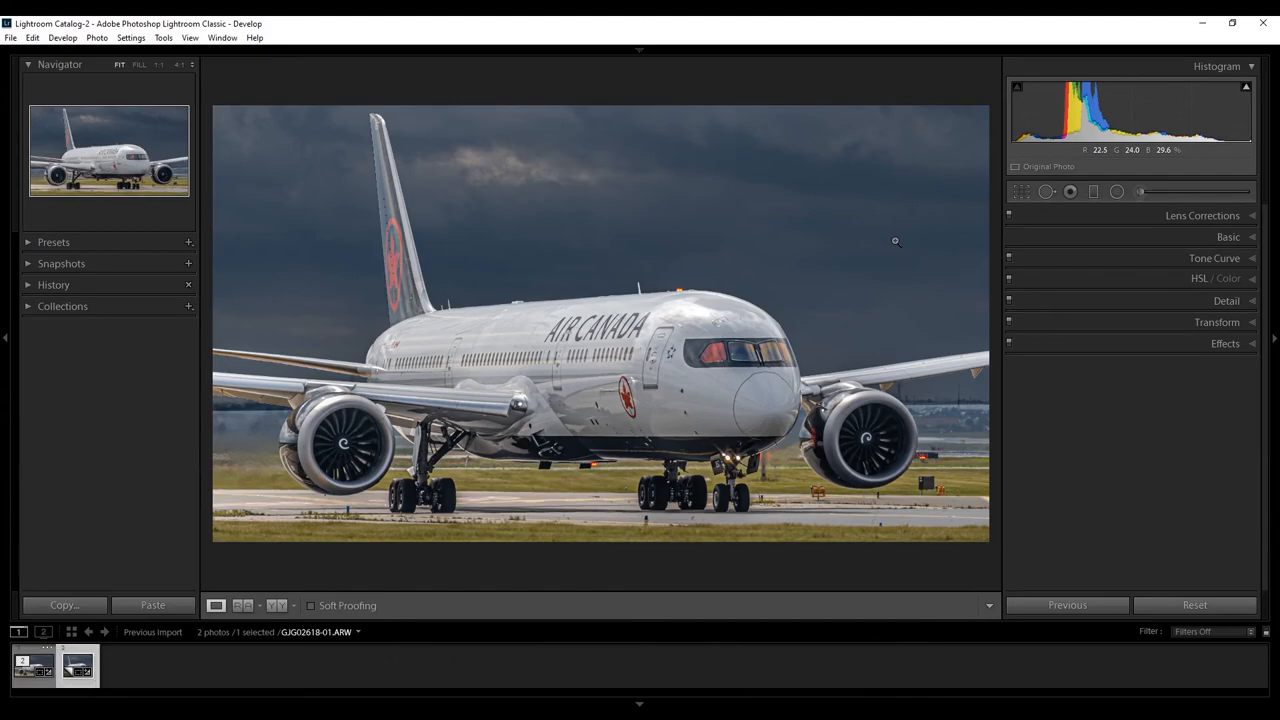
mouse_move(817, 272)
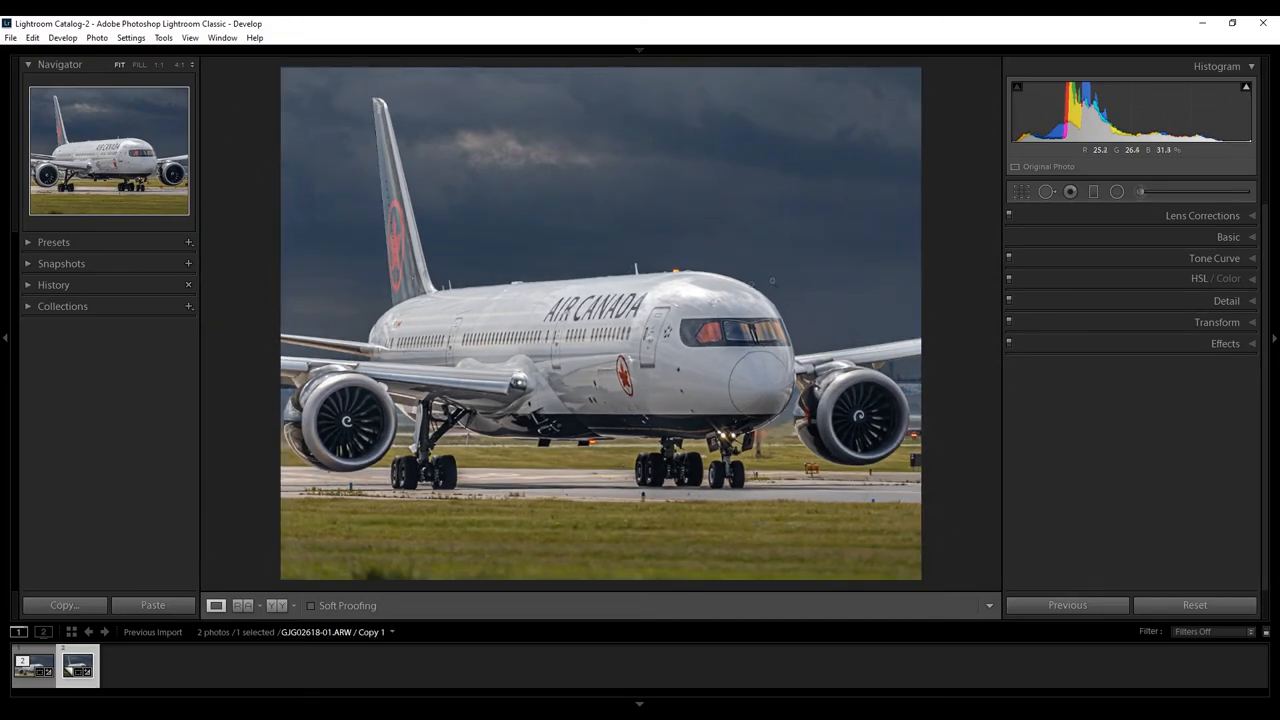
click(1093, 191)
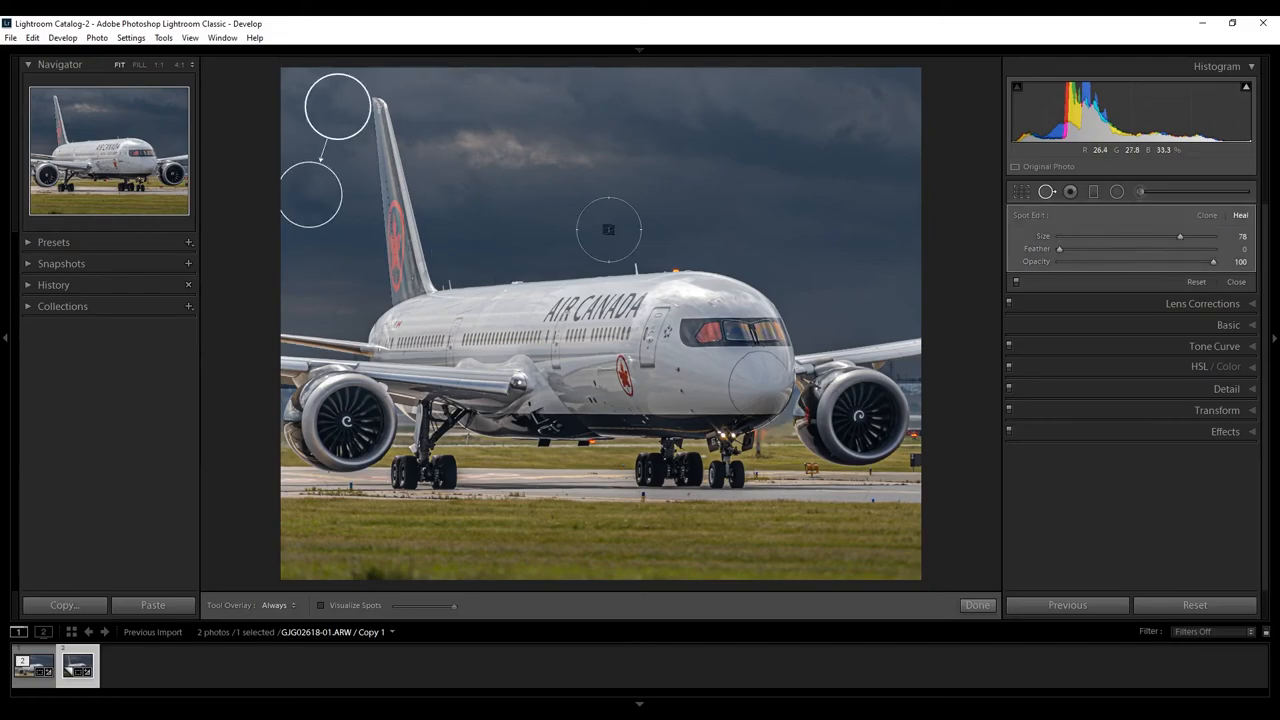
click(977, 604)
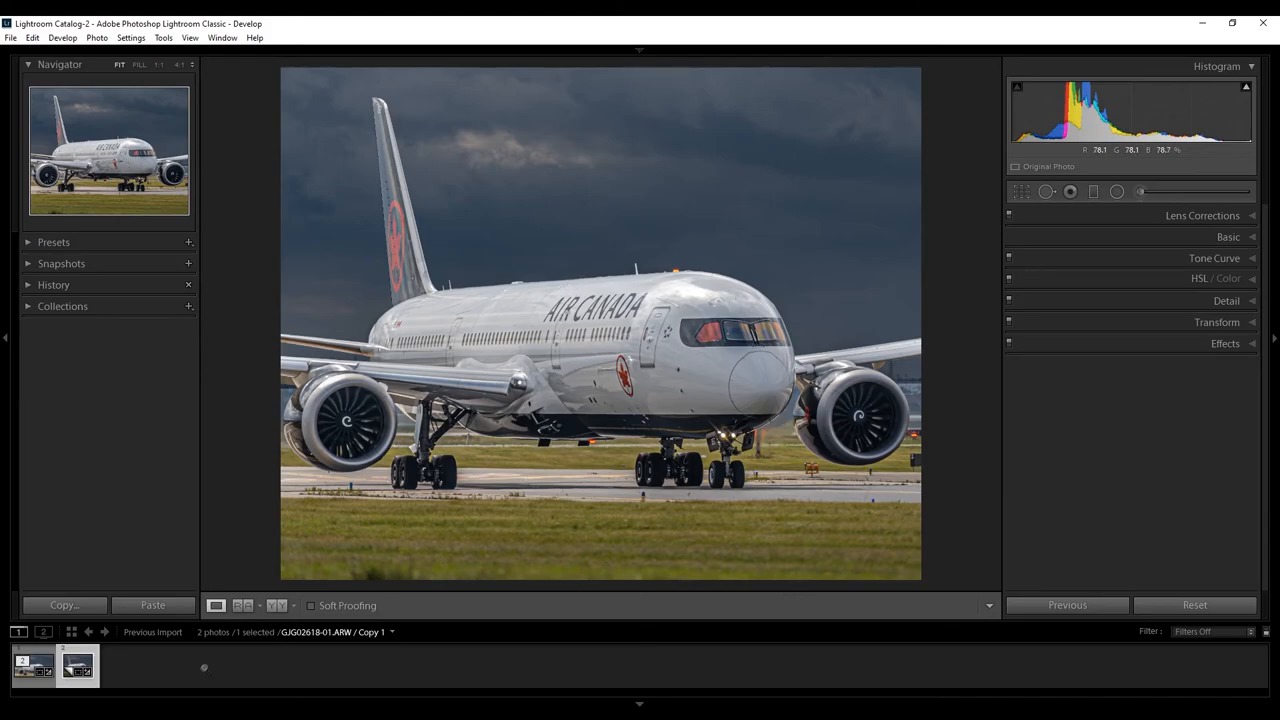
mouse_move(77, 665)
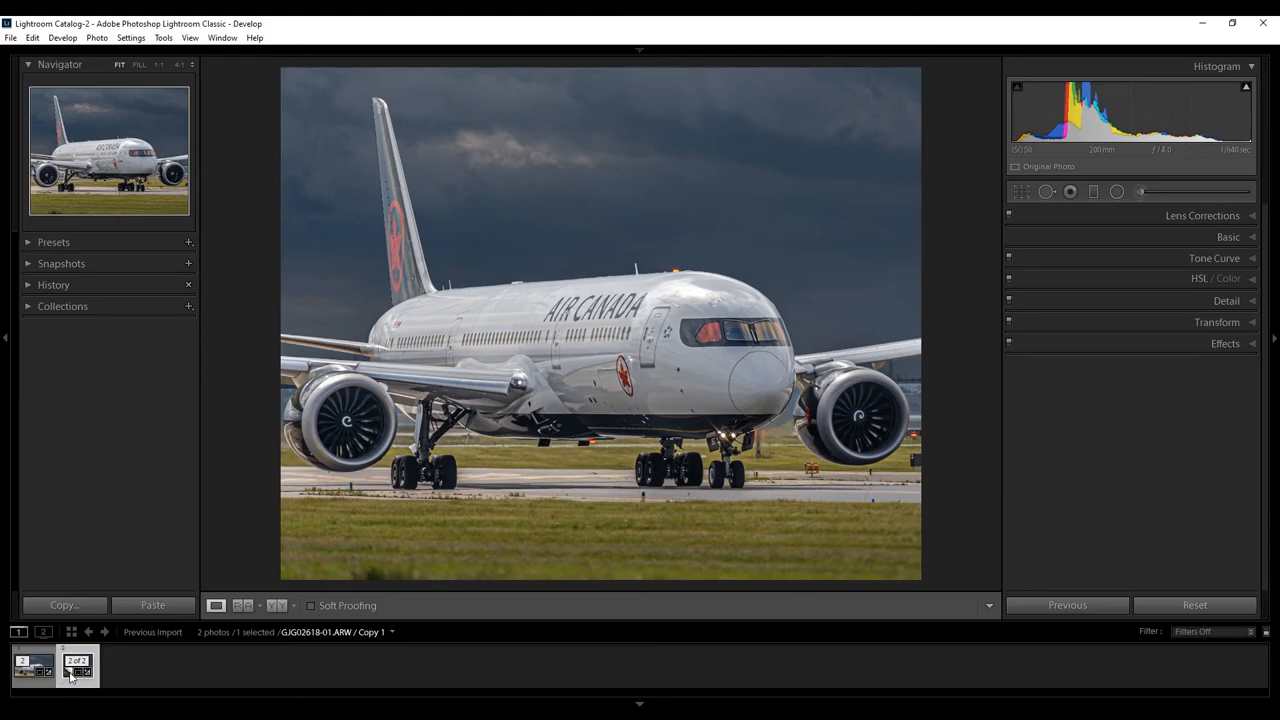
mouse_move(78, 665)
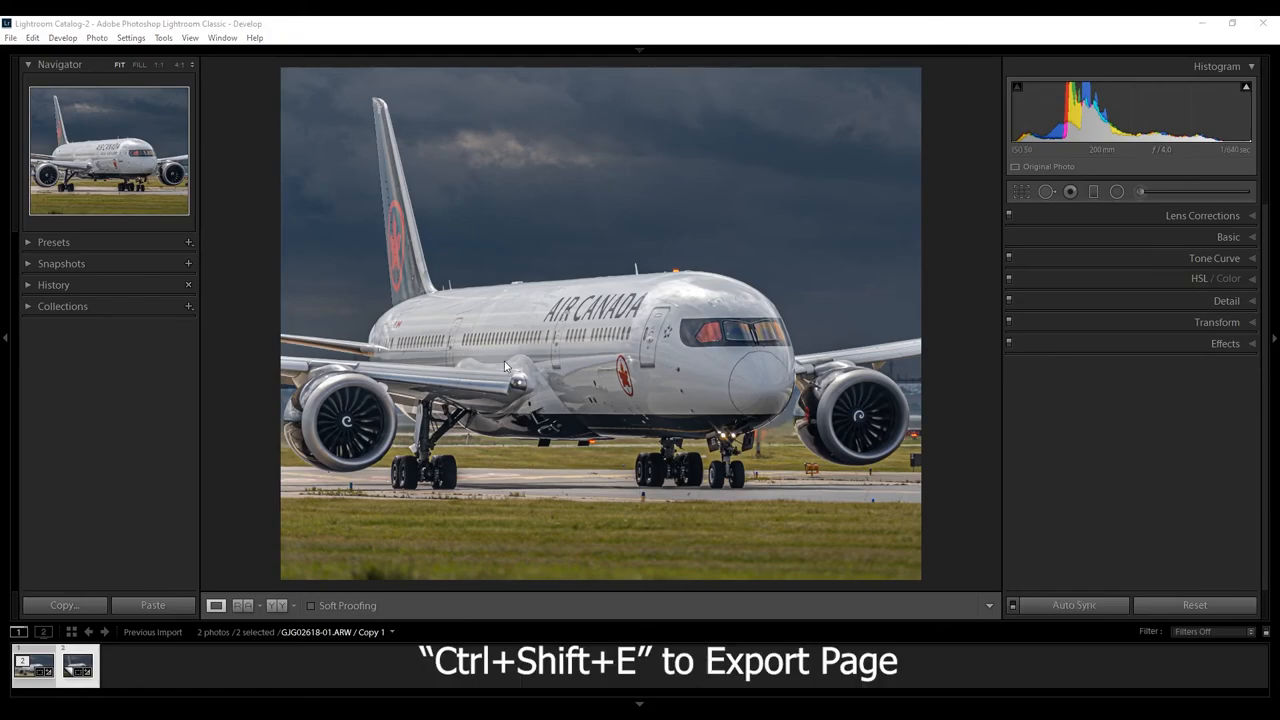
- Set the export destination to the After Edit folder inside AC B789 (Shiny)
key(ctrl+shift+e)
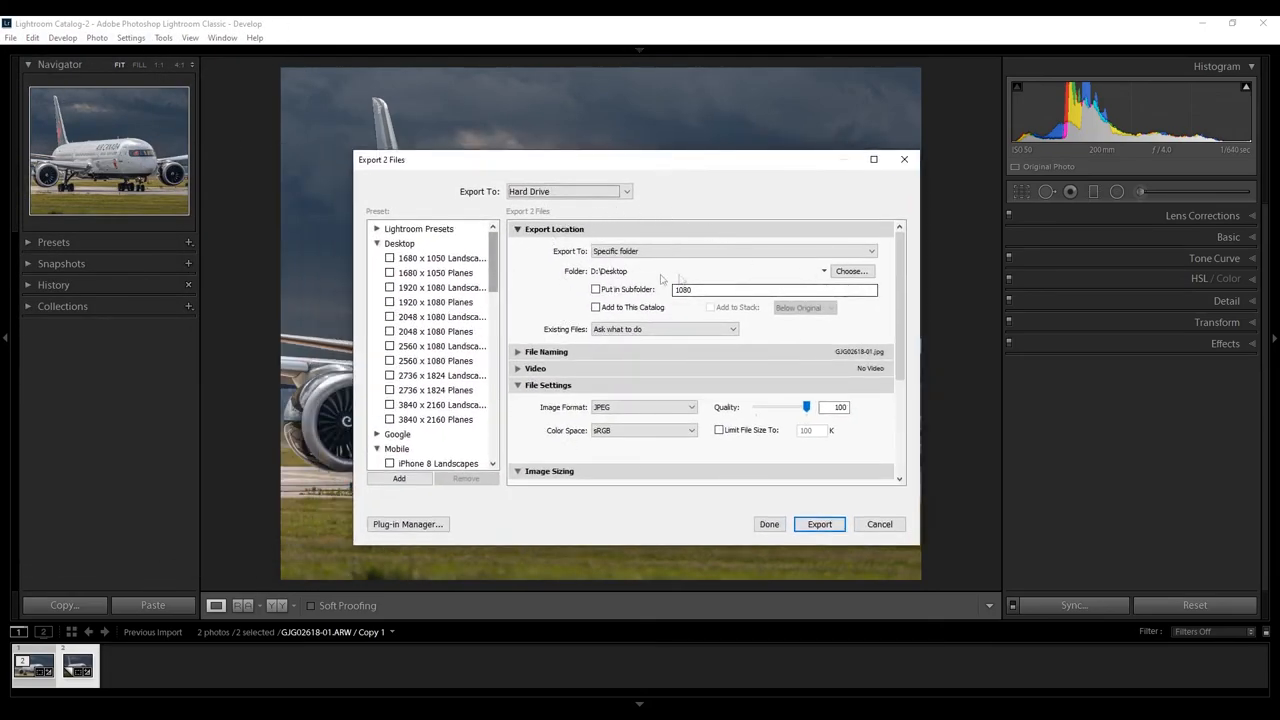
click(851, 271)
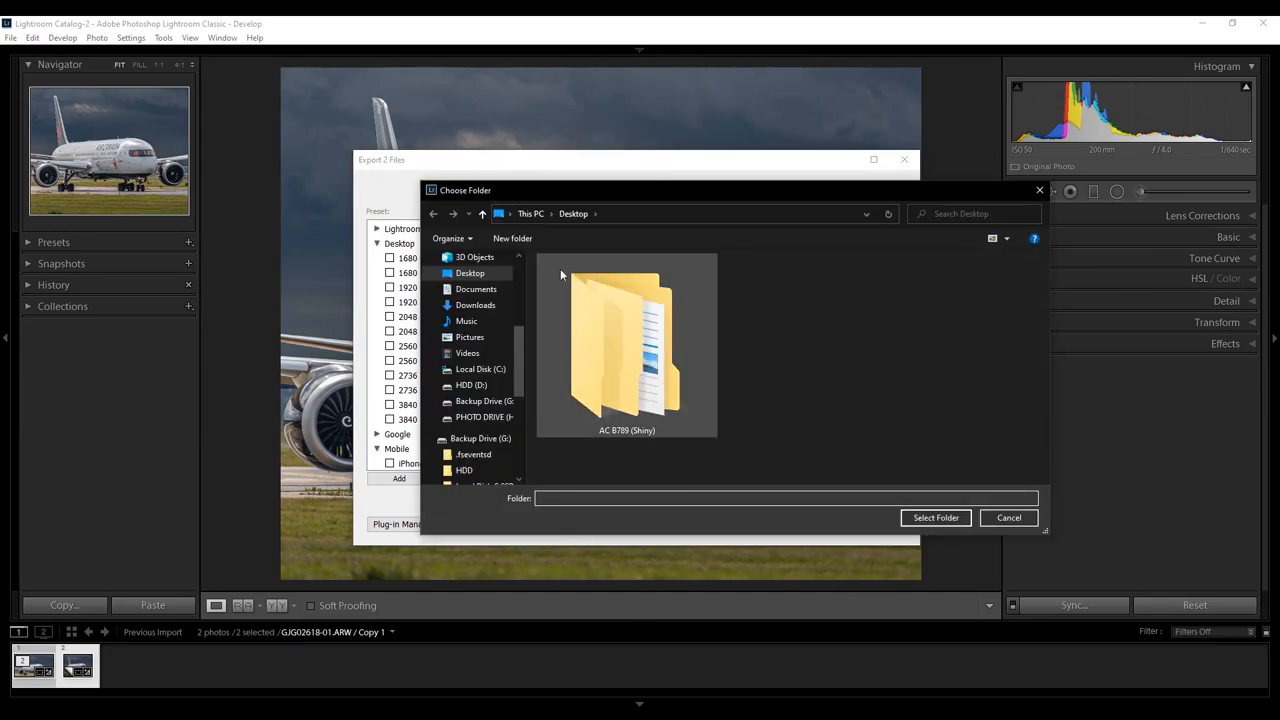
click(935, 517)
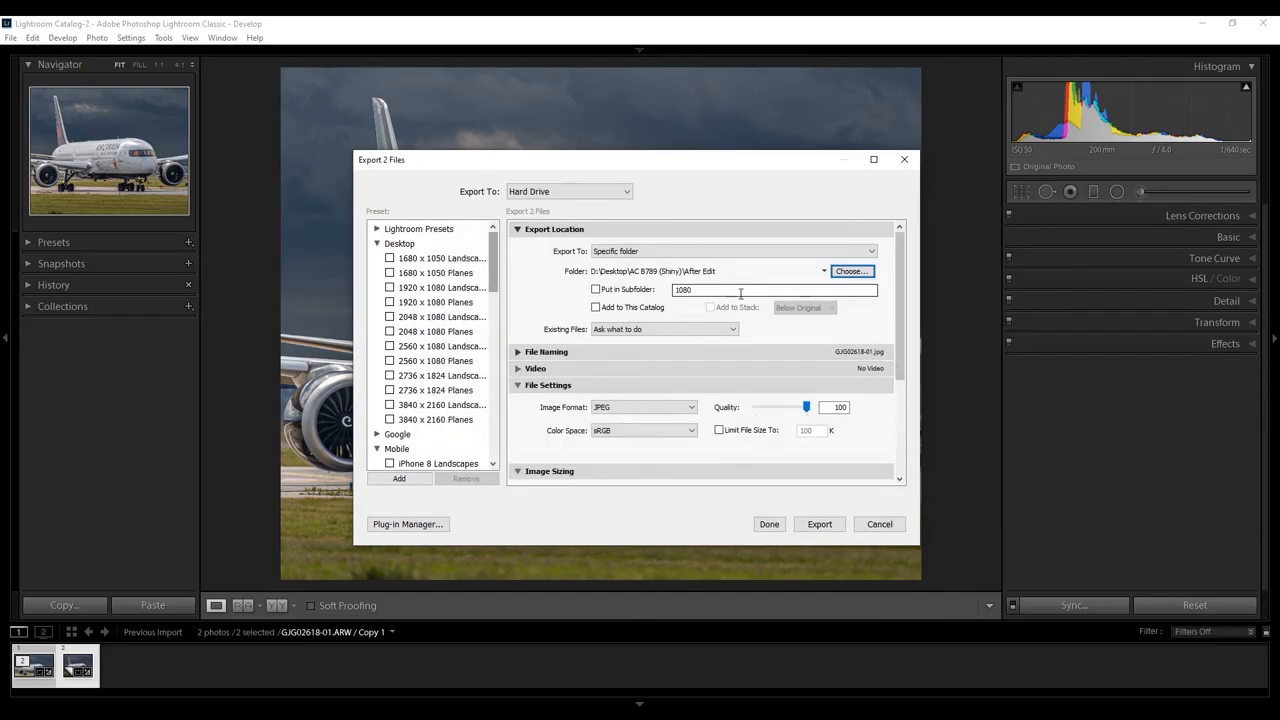
scroll(down, 3)
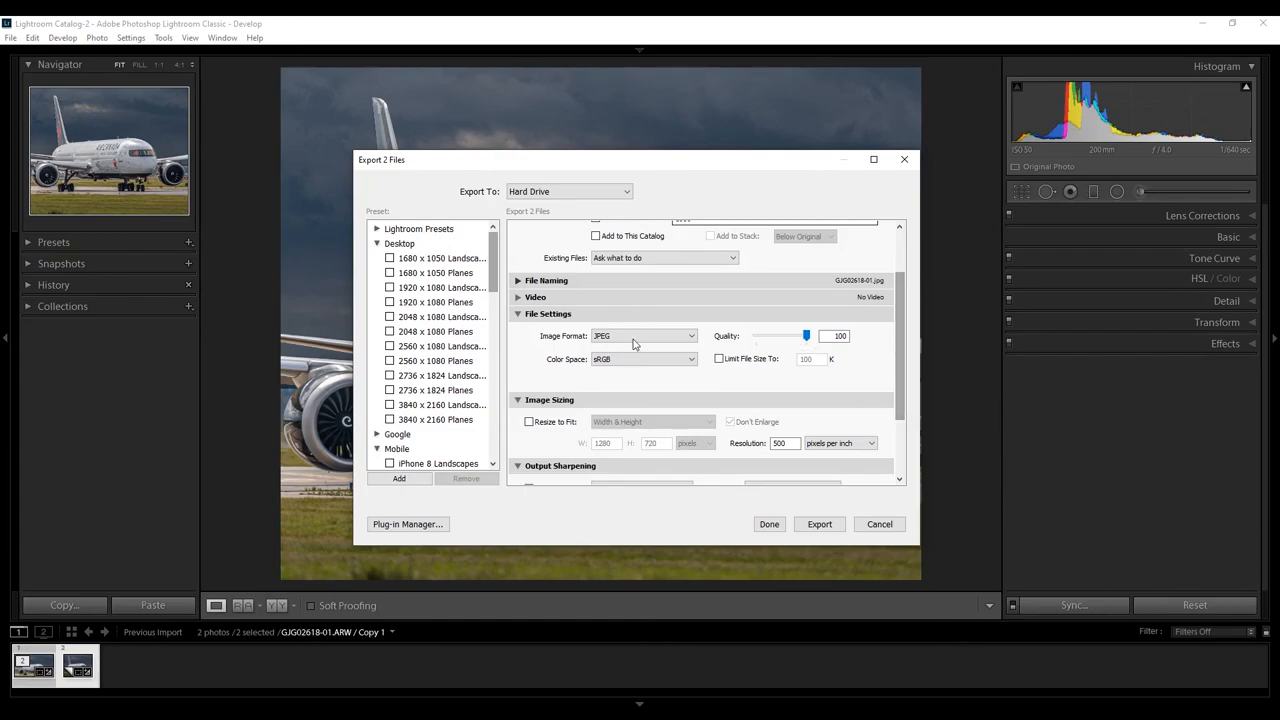
mouse_move(805, 443)
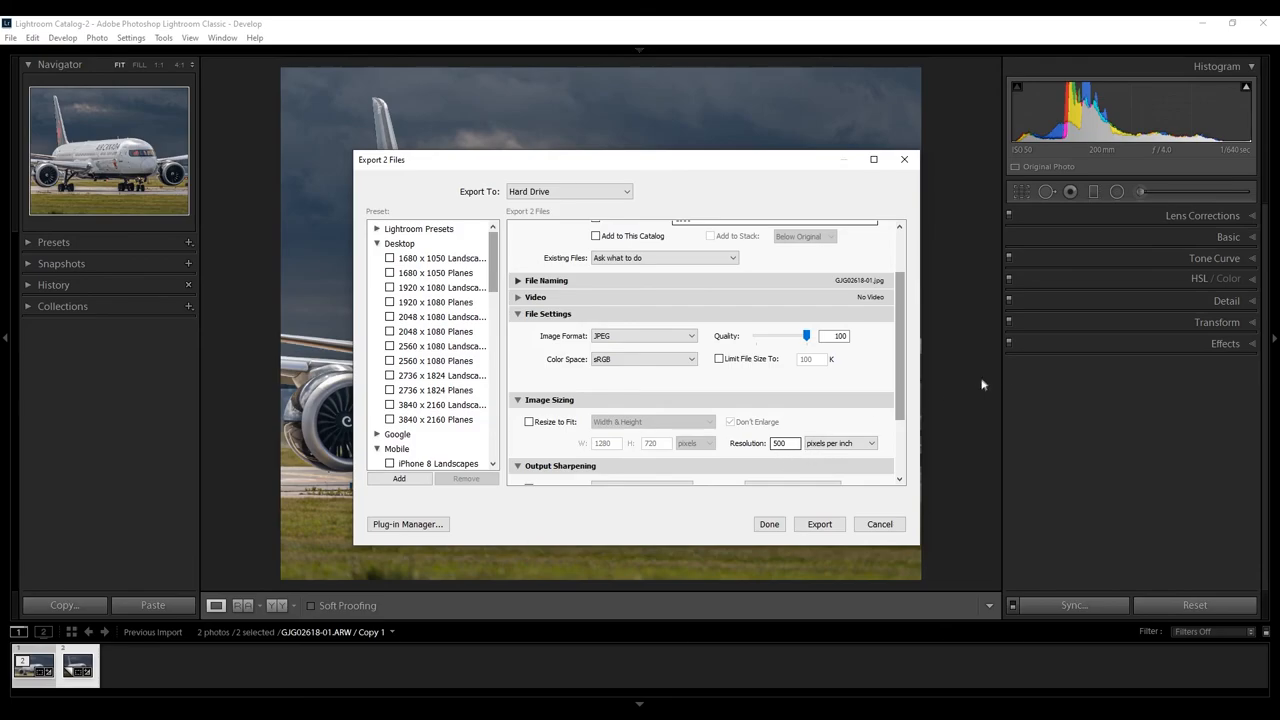
- Keep JPEG output sharpening targeted for Screen
scroll(down, 3)
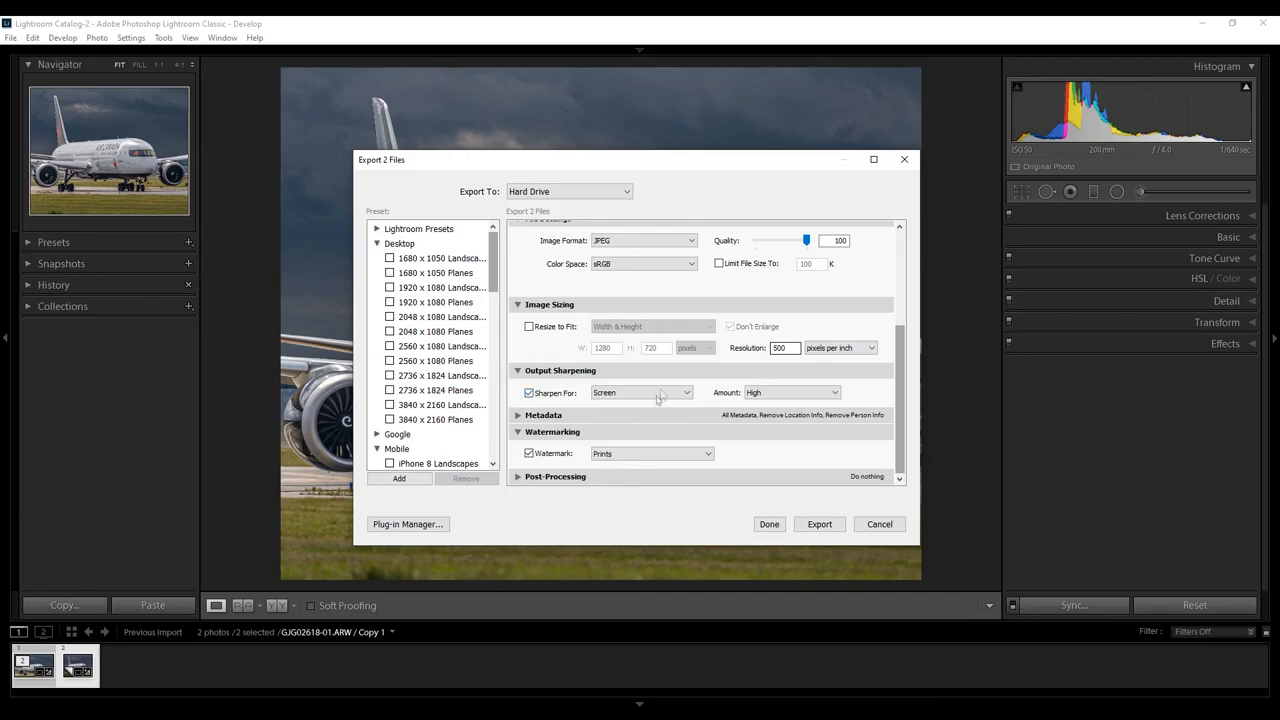
mouse_move(898, 390)
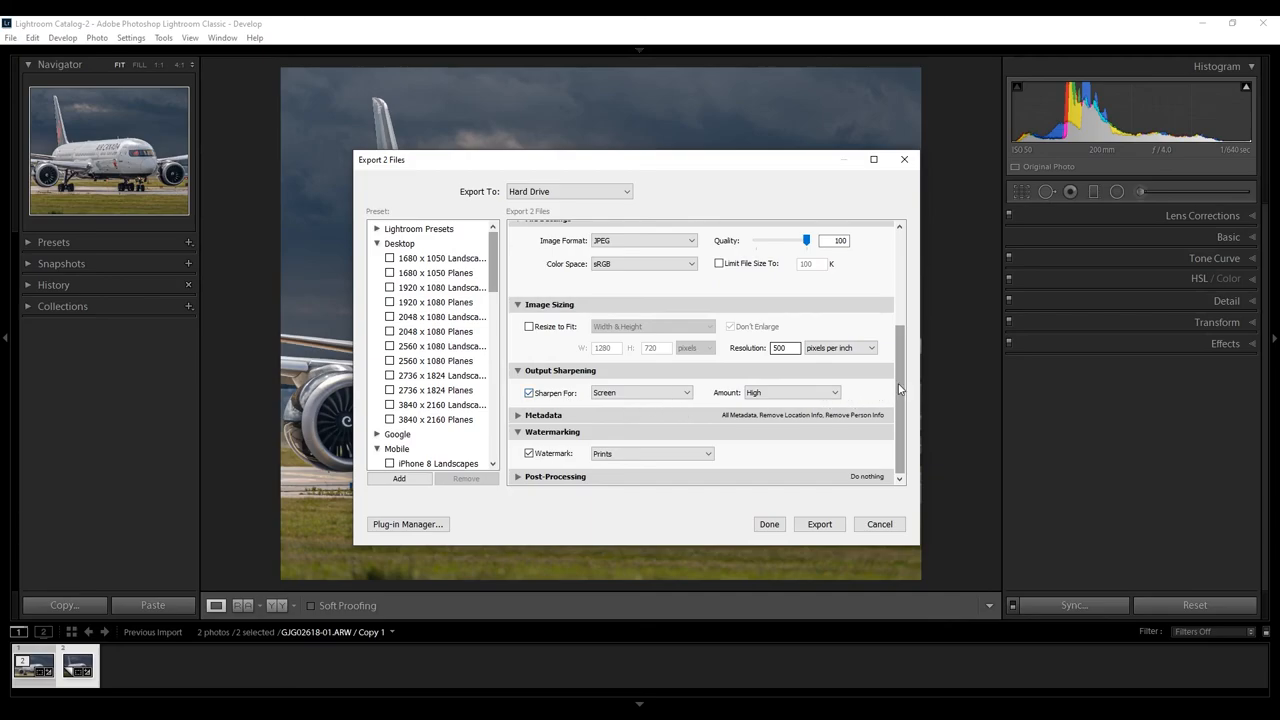
mouse_move(680, 390)
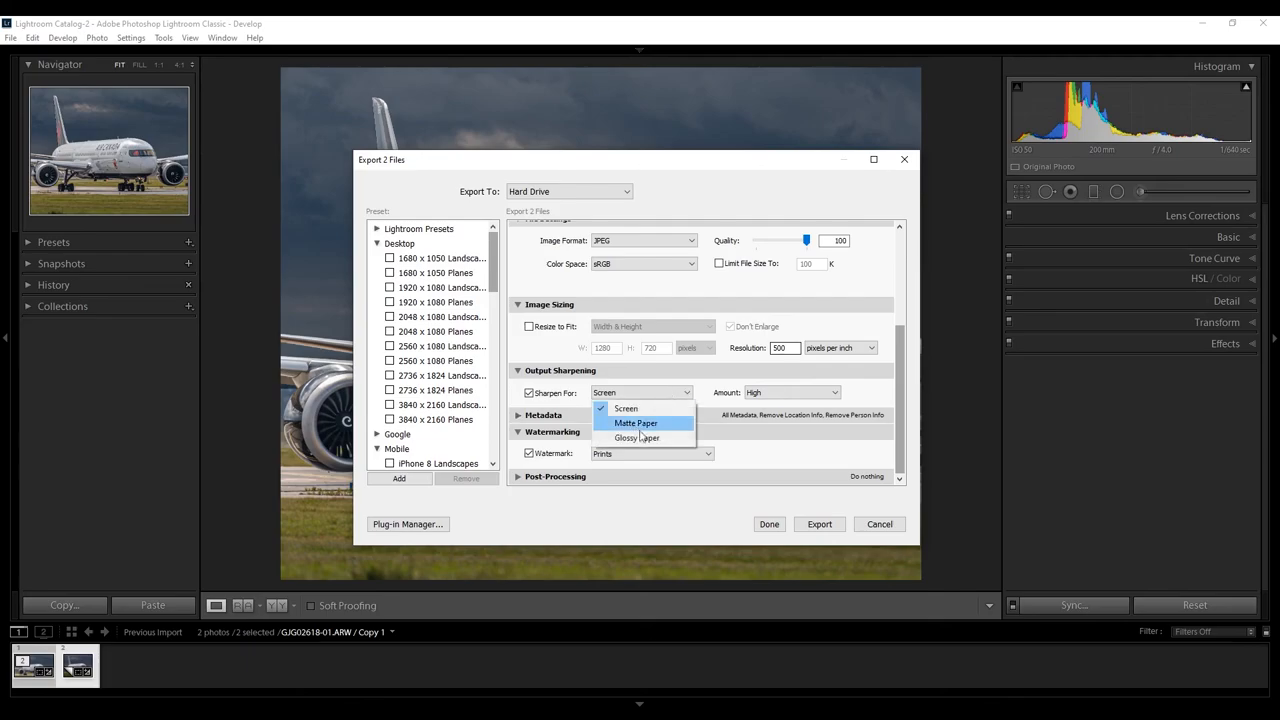
click(625, 408)
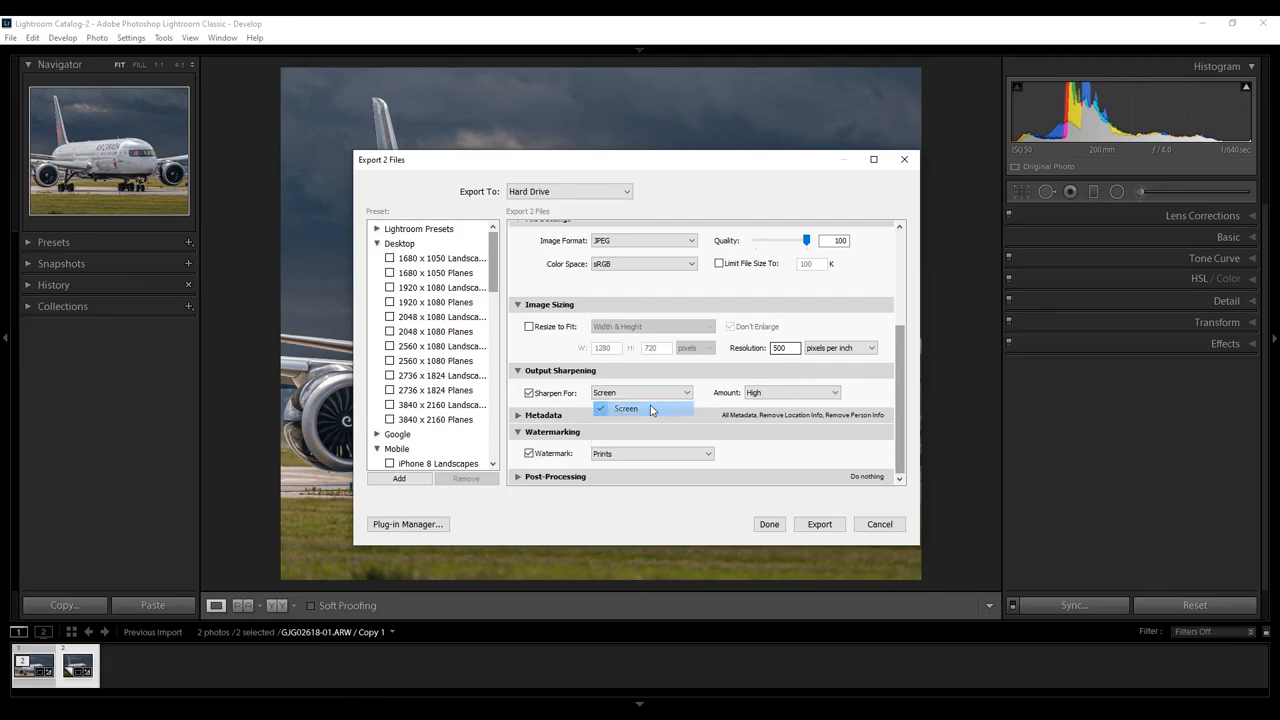
click(625, 408)
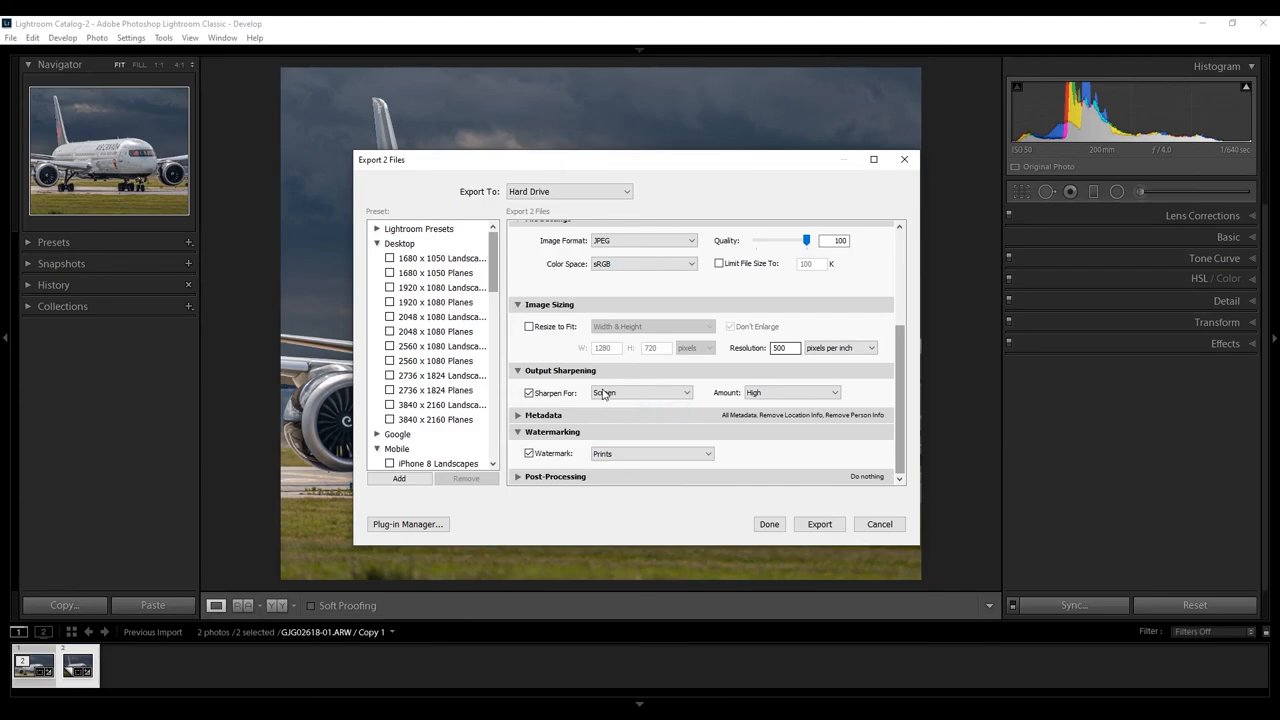
click(640, 392)
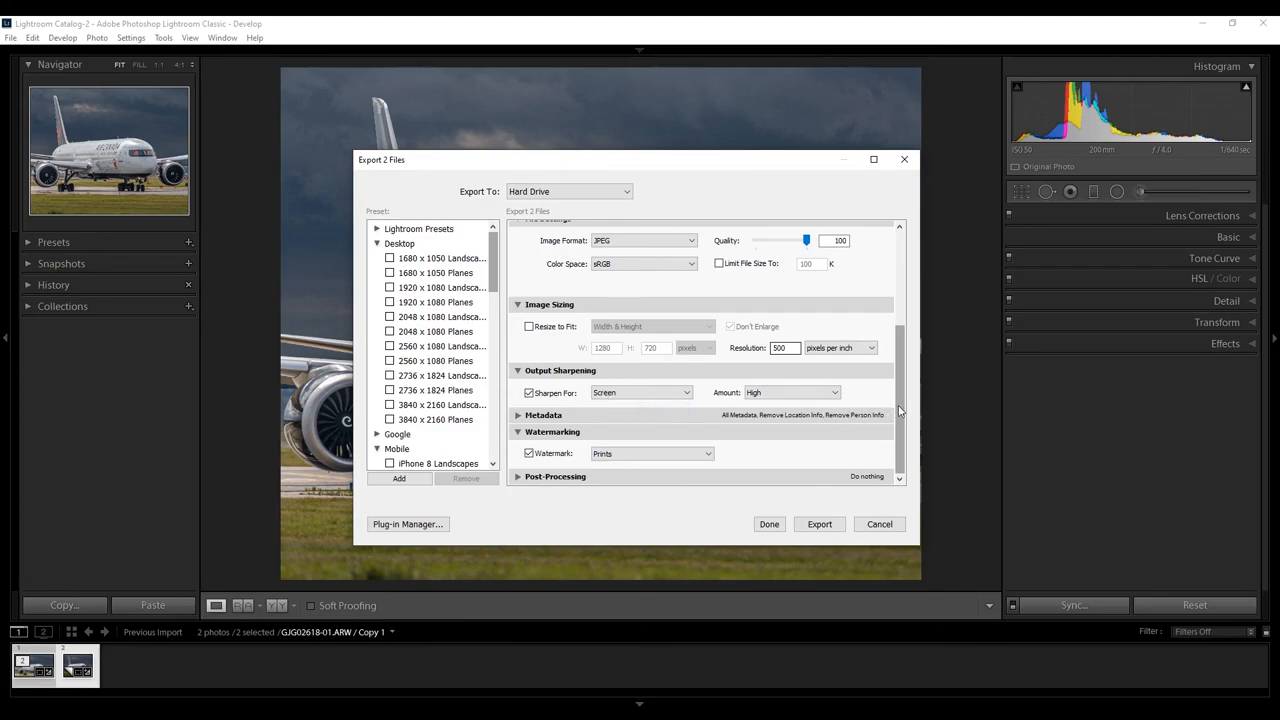
mouse_move(660, 476)
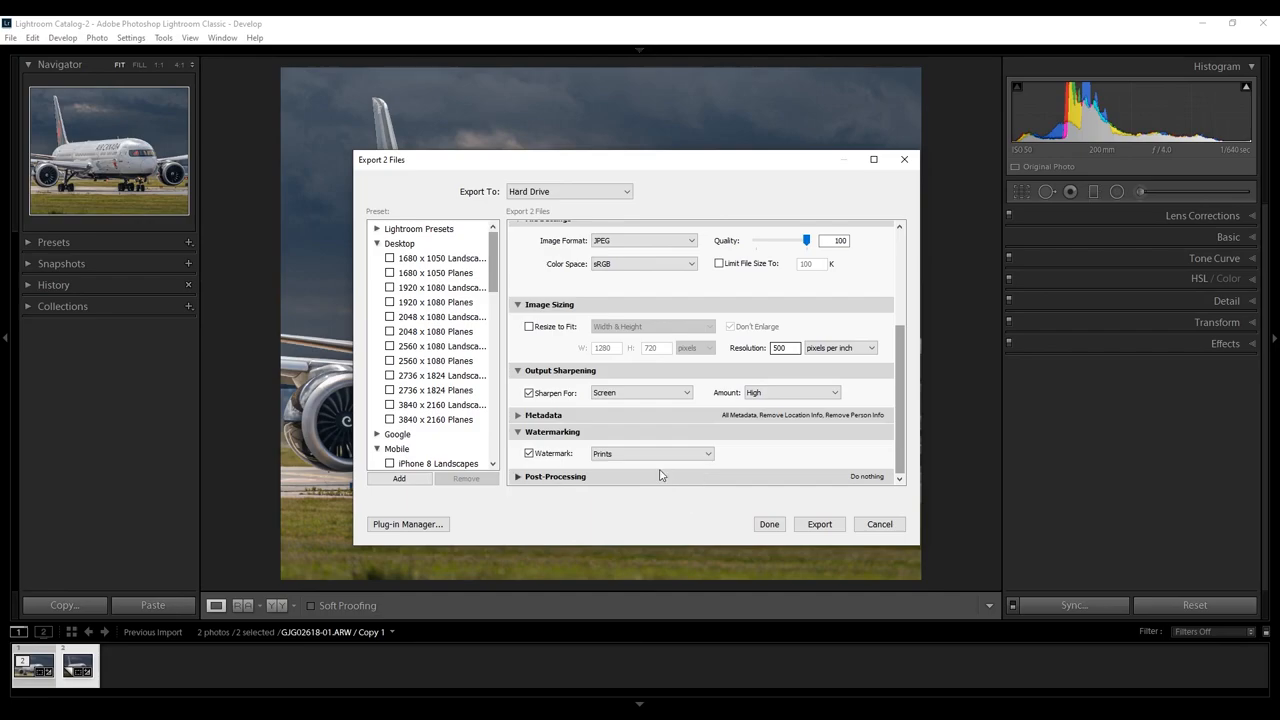